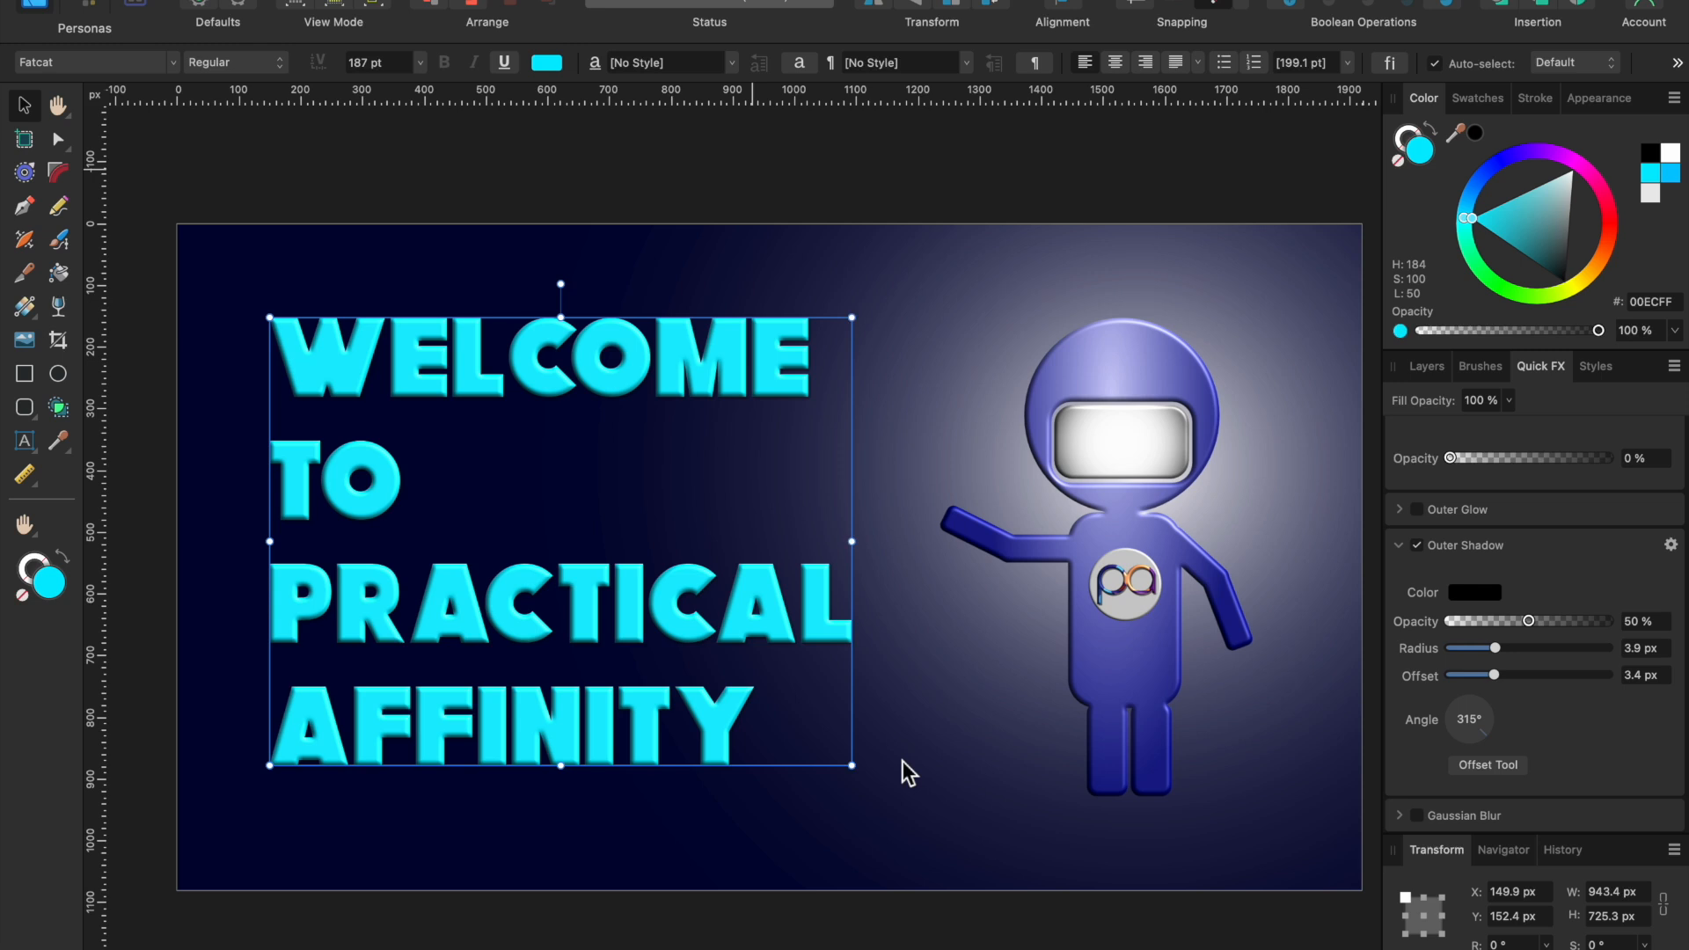
{"action": "mouse_move", "coordinate": [1199, 714]}
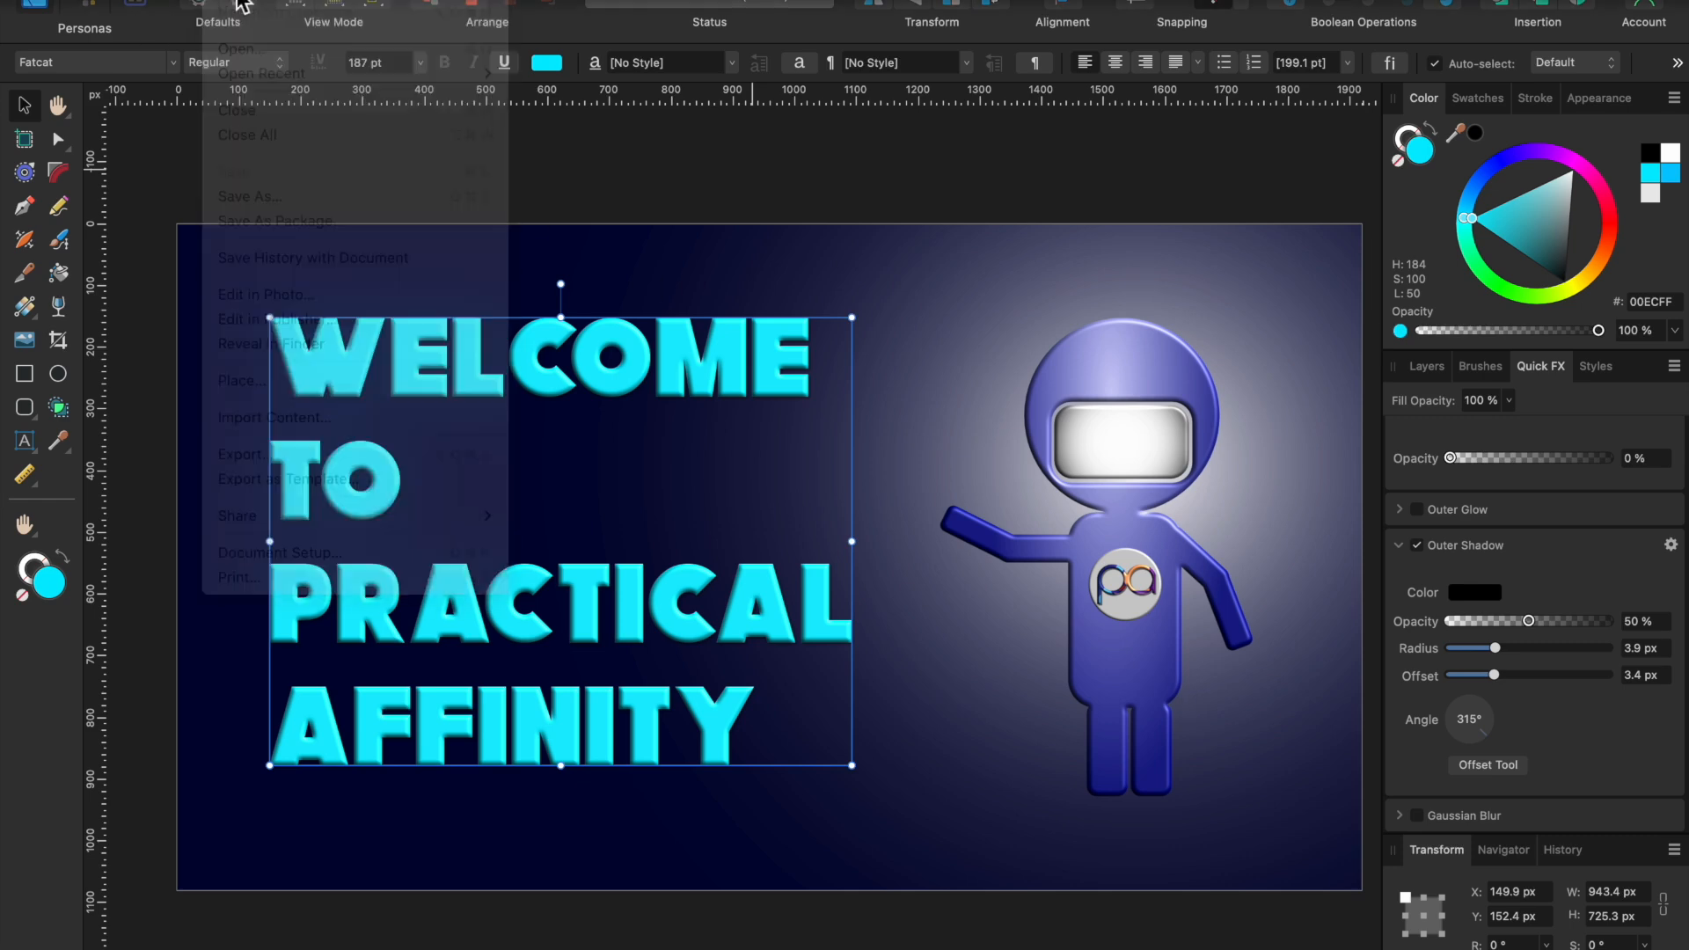
Start a new document and scroll the presets to the Web section.
{"action": "left_click", "coordinate": [236, 49]}
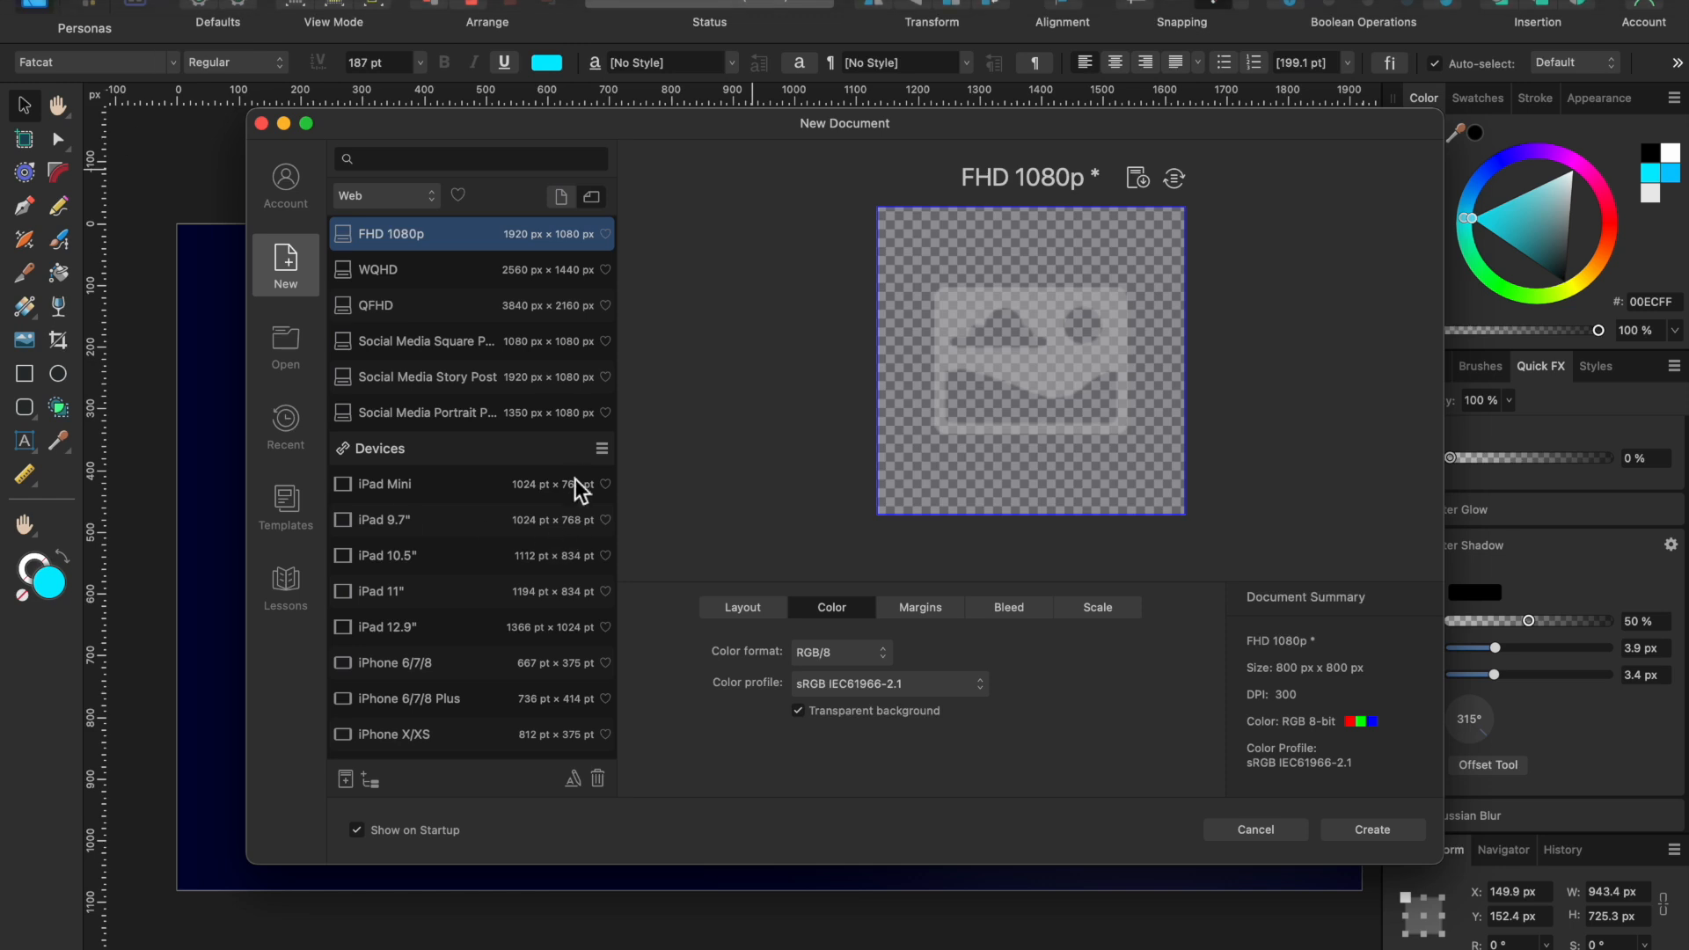
{"action": "mouse_move", "coordinate": [460, 739]}
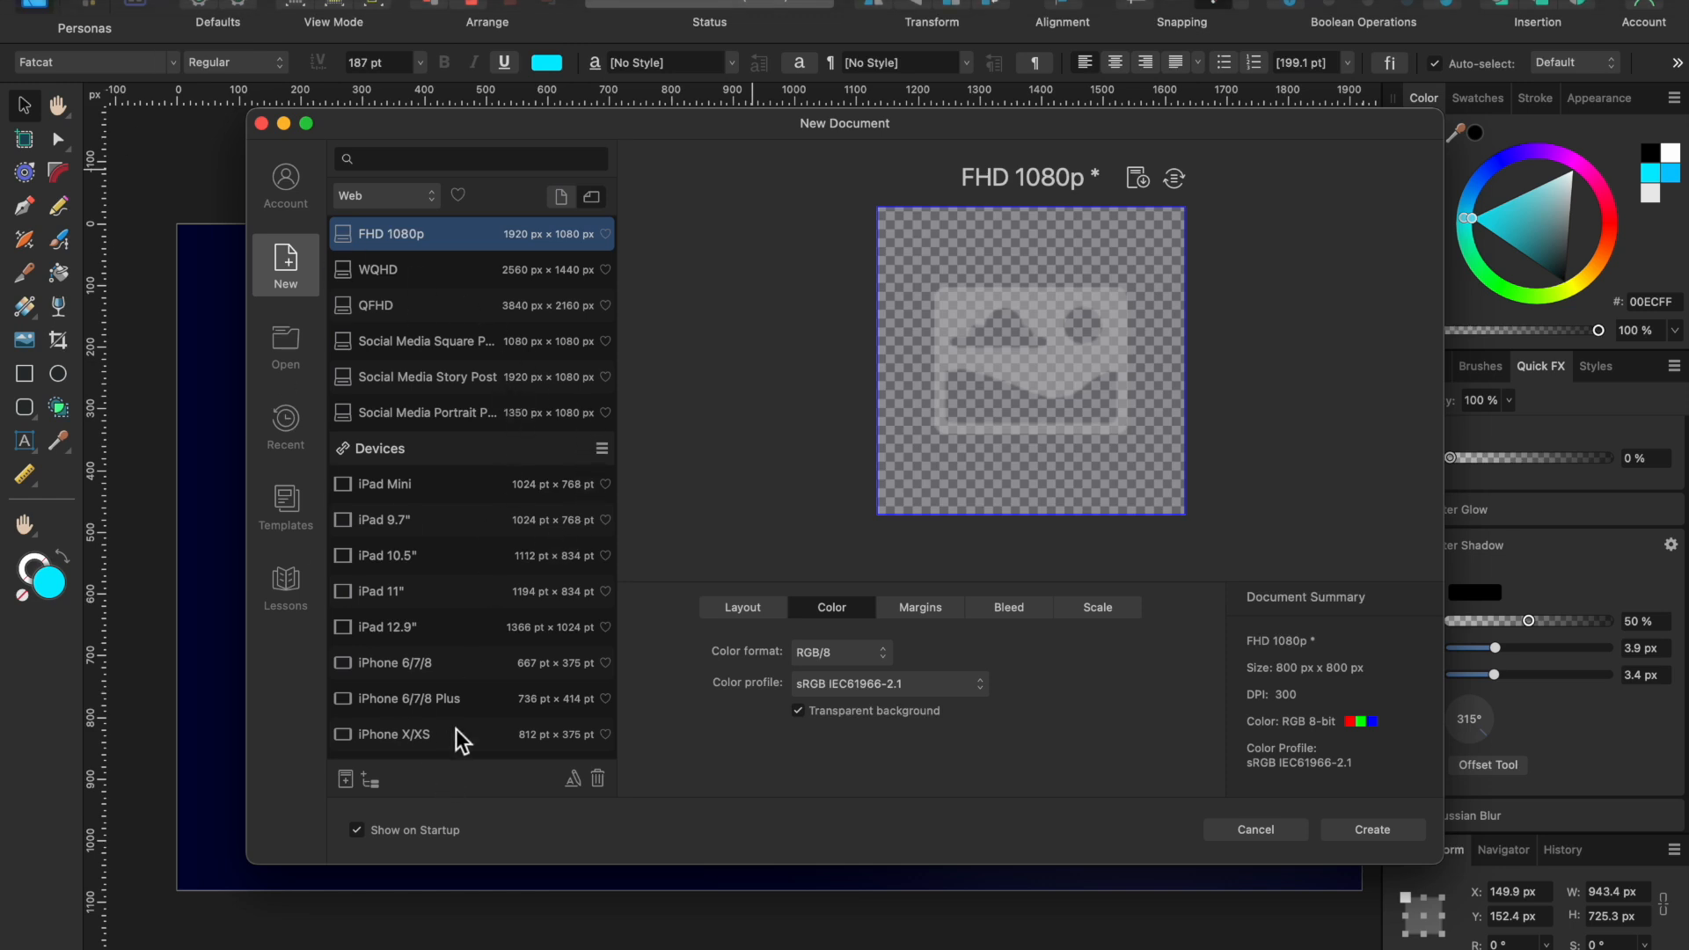
{"action": "scroll", "scroll_direction": "down", "scroll_amount": 3}
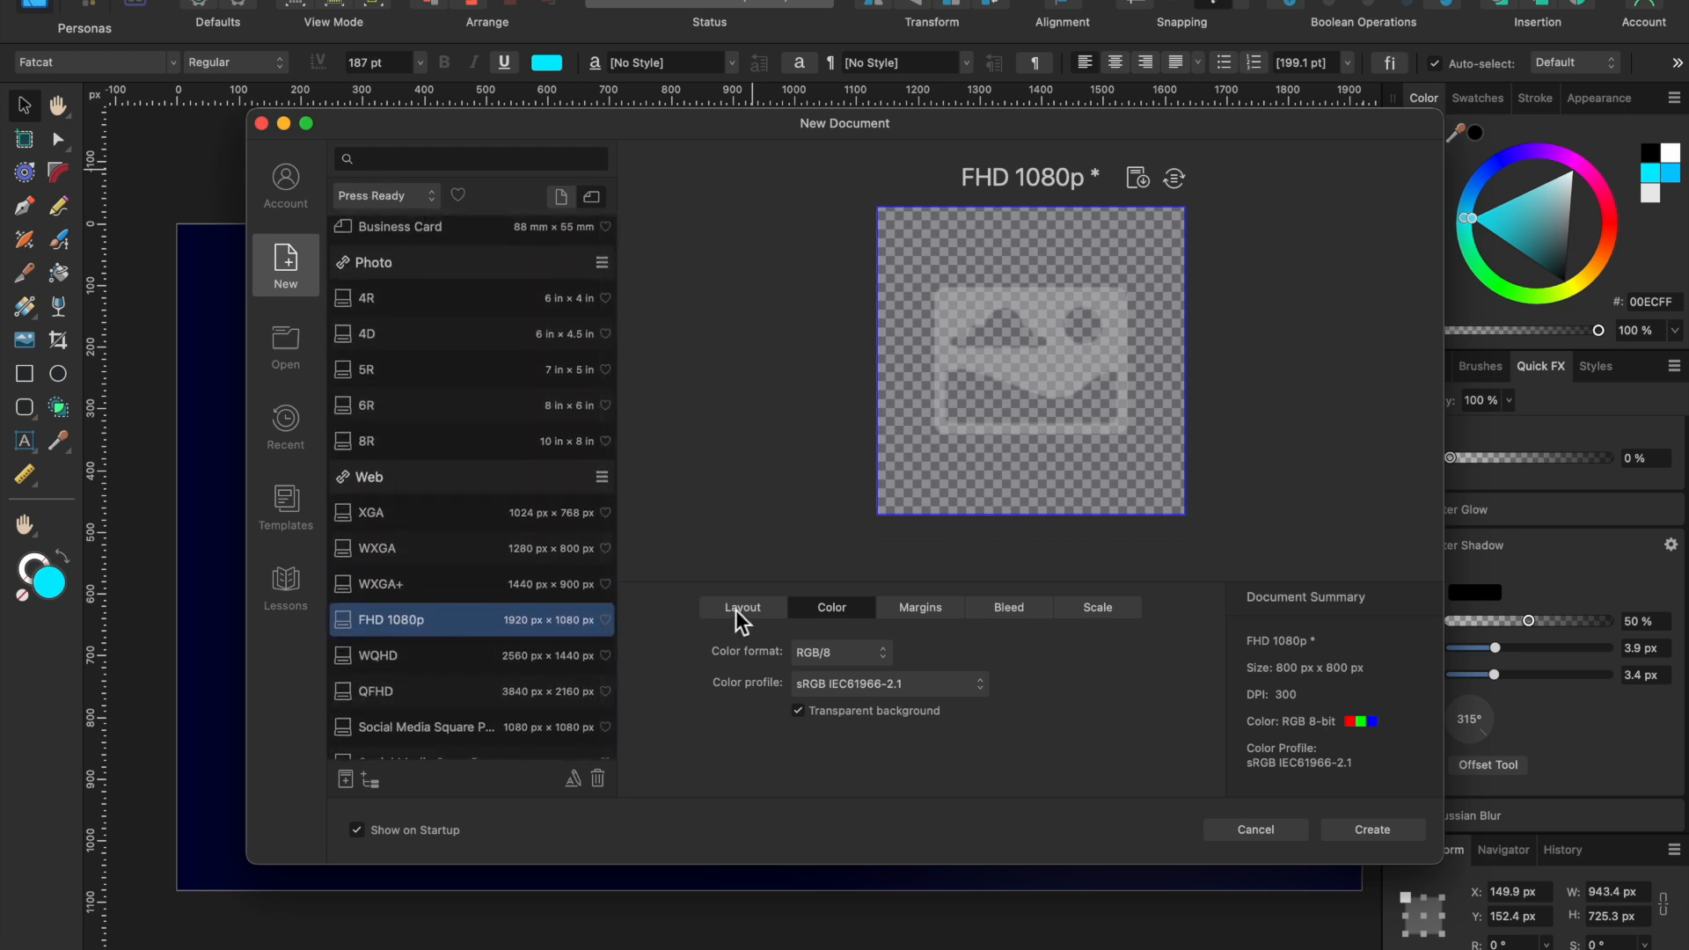
Set the page size to 2560 px wide by 1440 px high in Layout.
{"action": "left_click", "coordinate": [741, 606]}
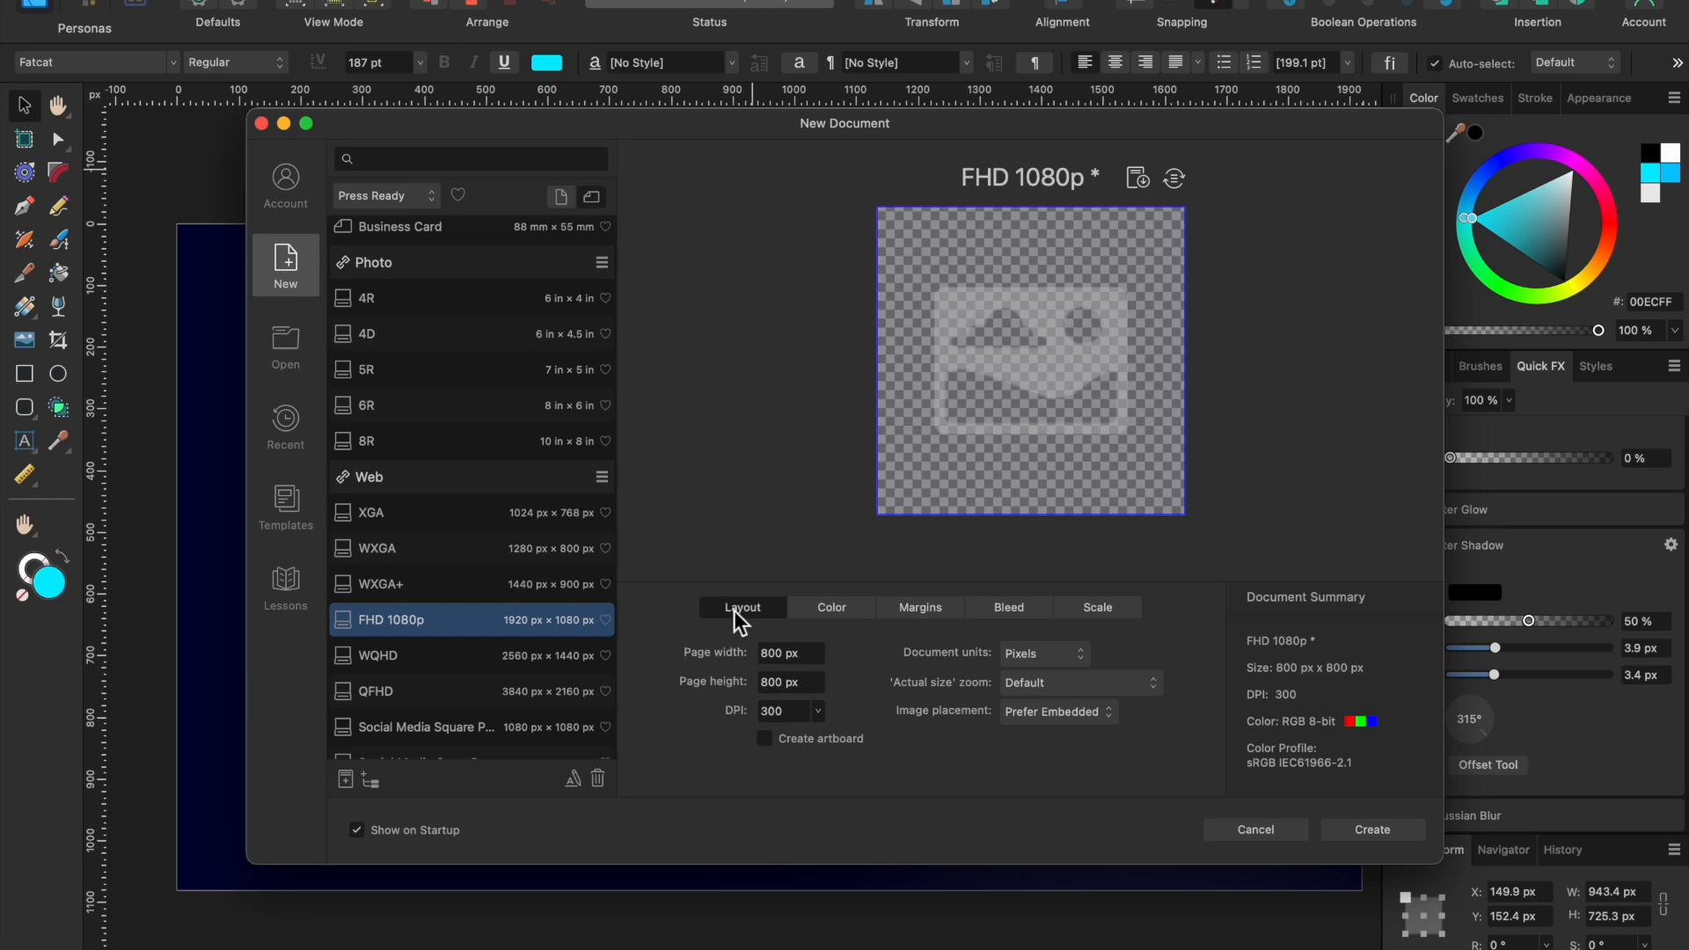
{"action": "mouse_move", "coordinate": [802, 638]}
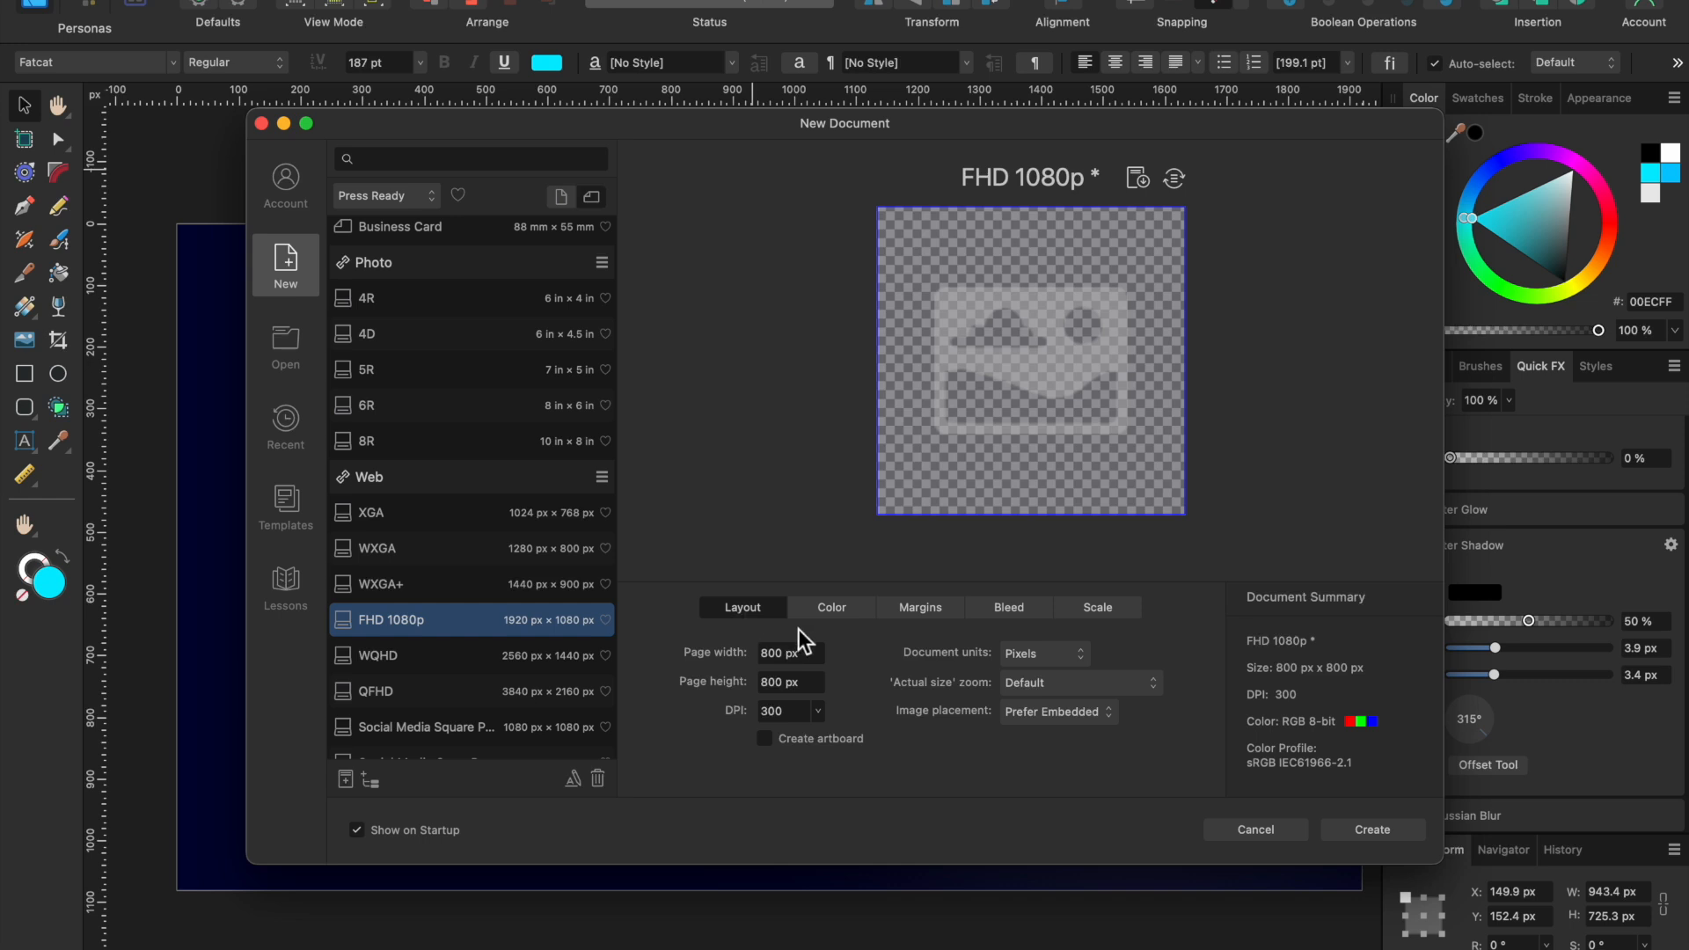
{"action": "mouse_move", "coordinate": [791, 680]}
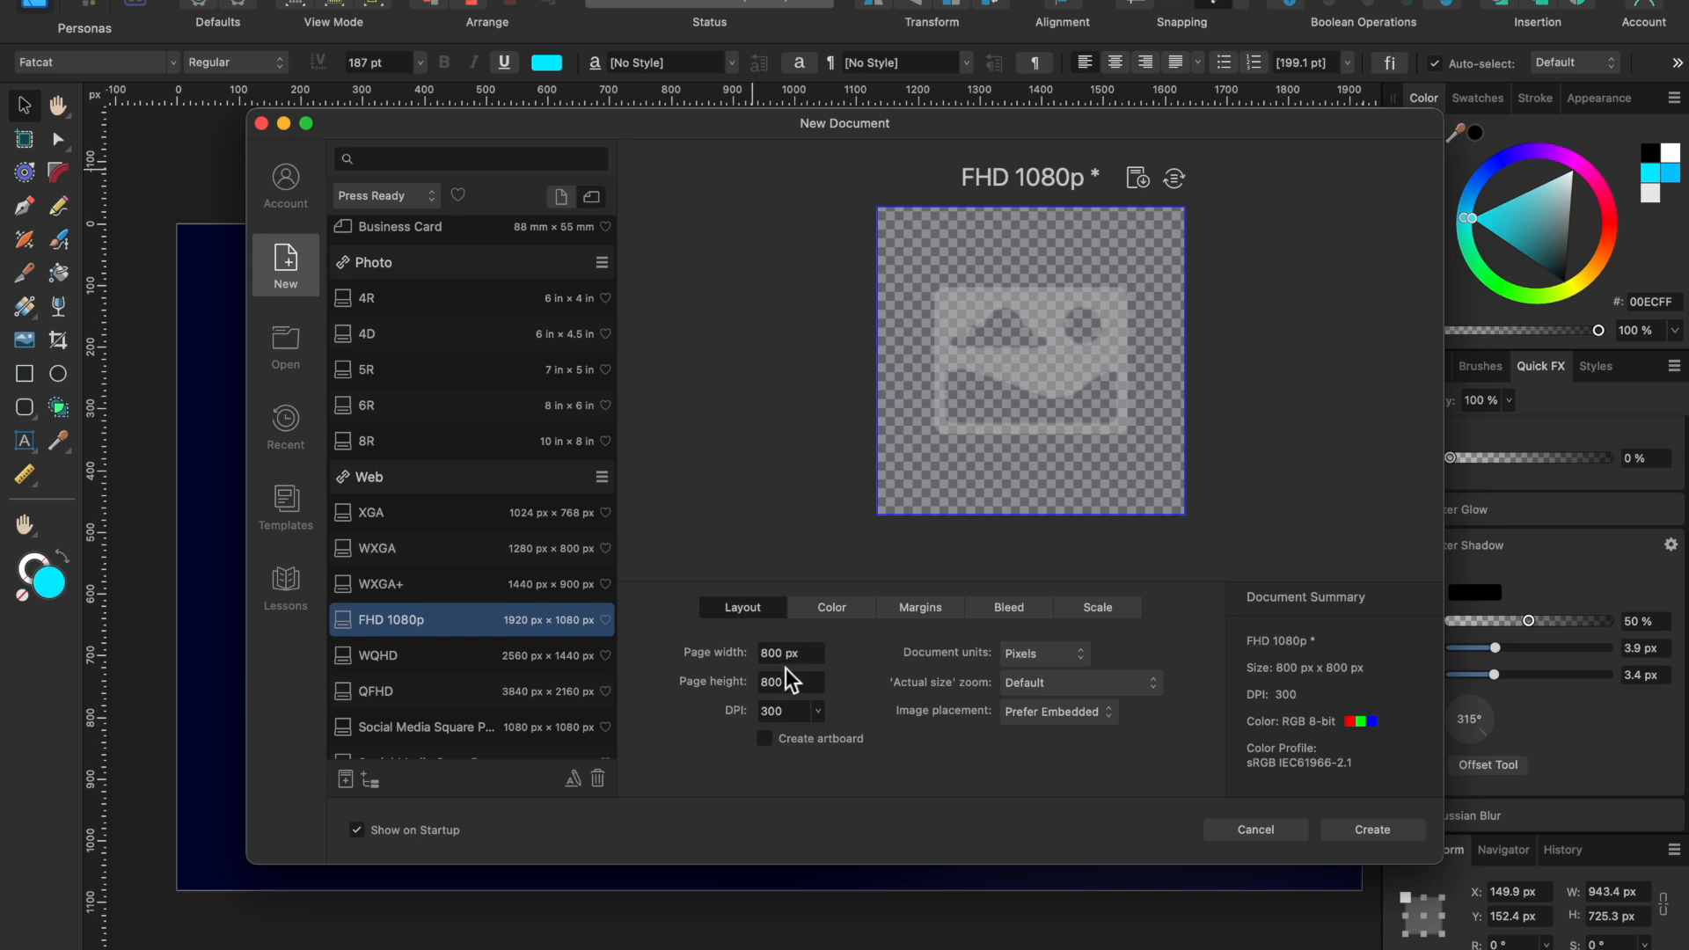
{"action": "type", "text": "256"}
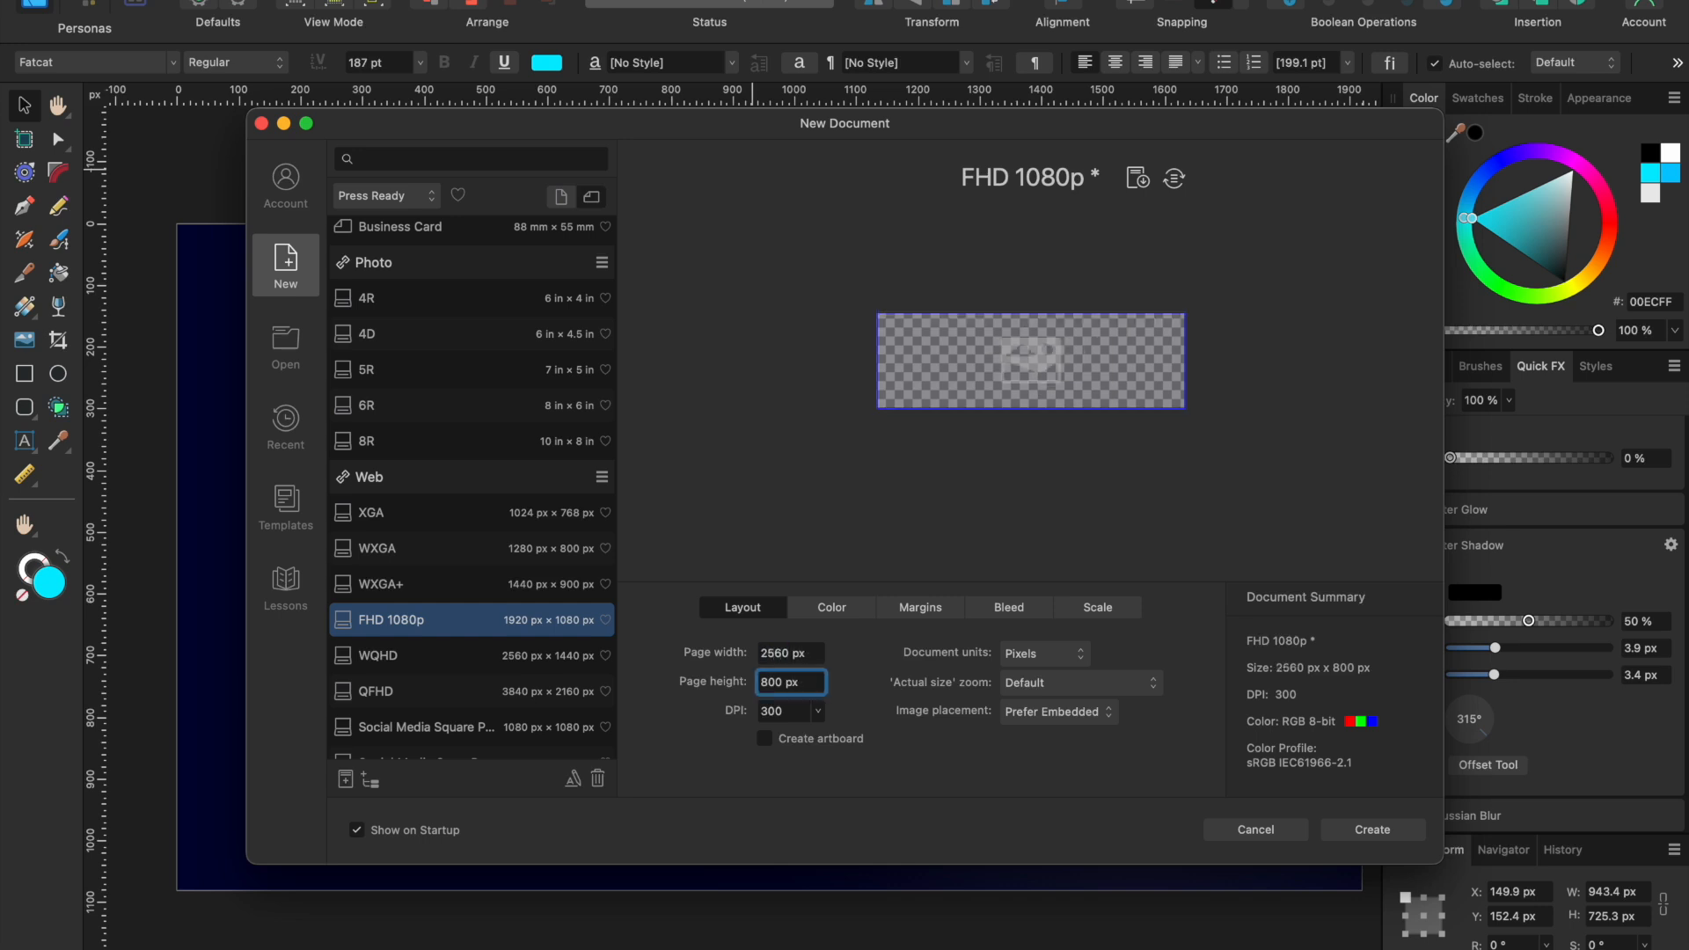
{"action": "type", "text": "1440"}
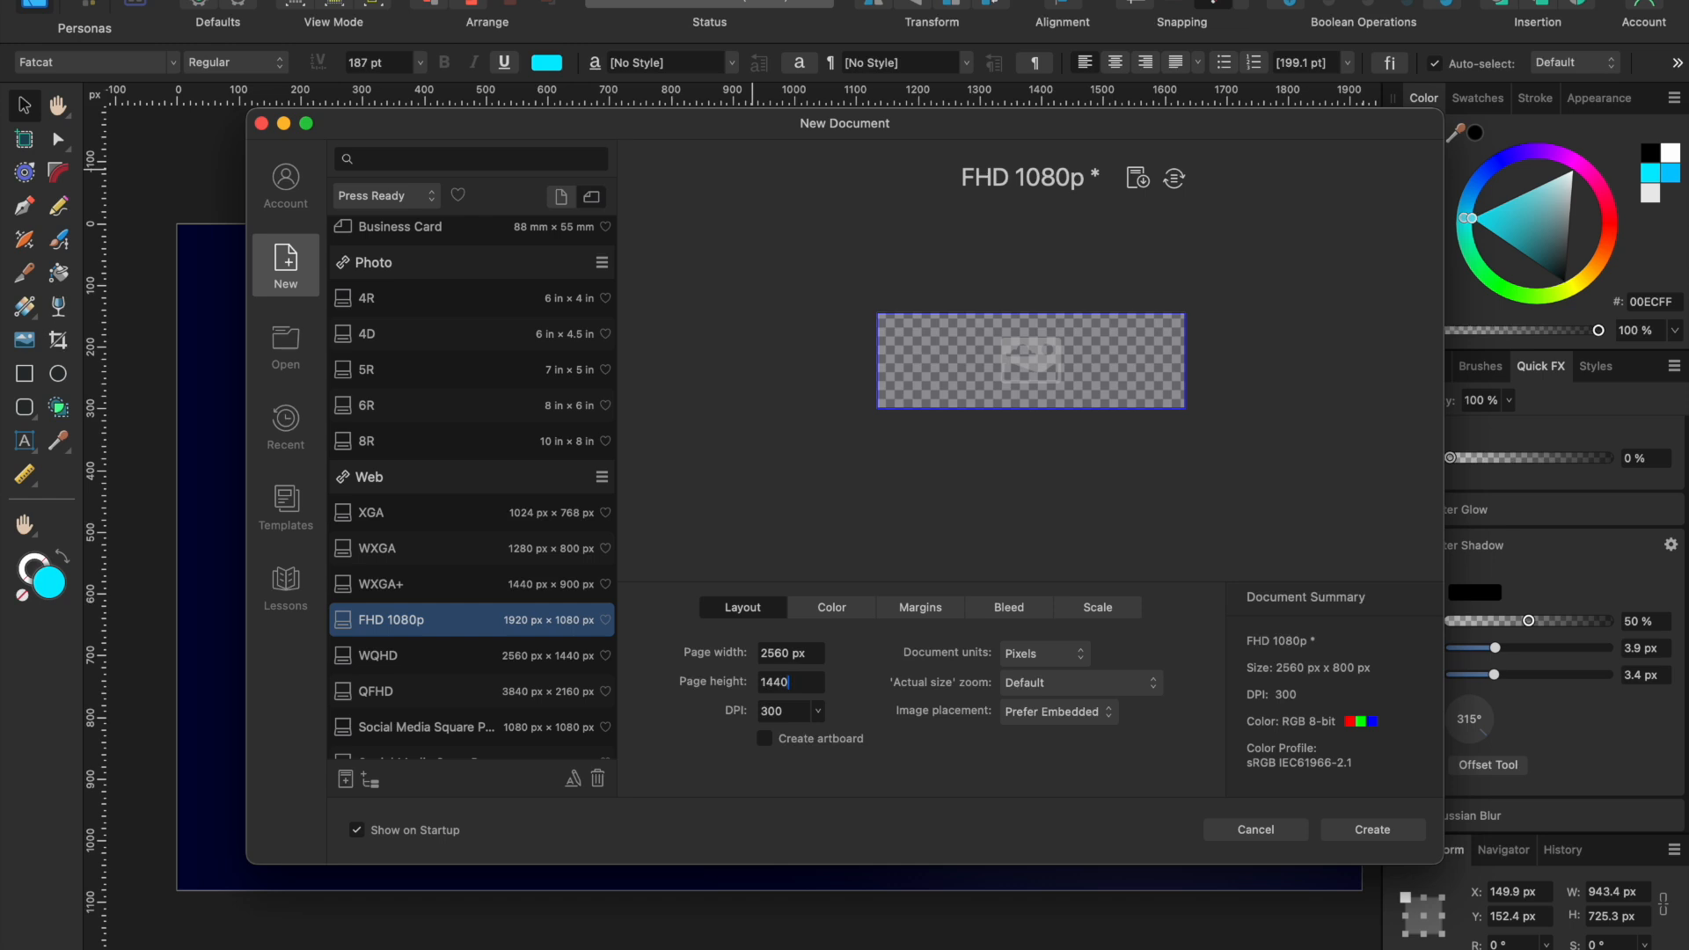
{"action": "mouse_move", "coordinate": [802, 673]}
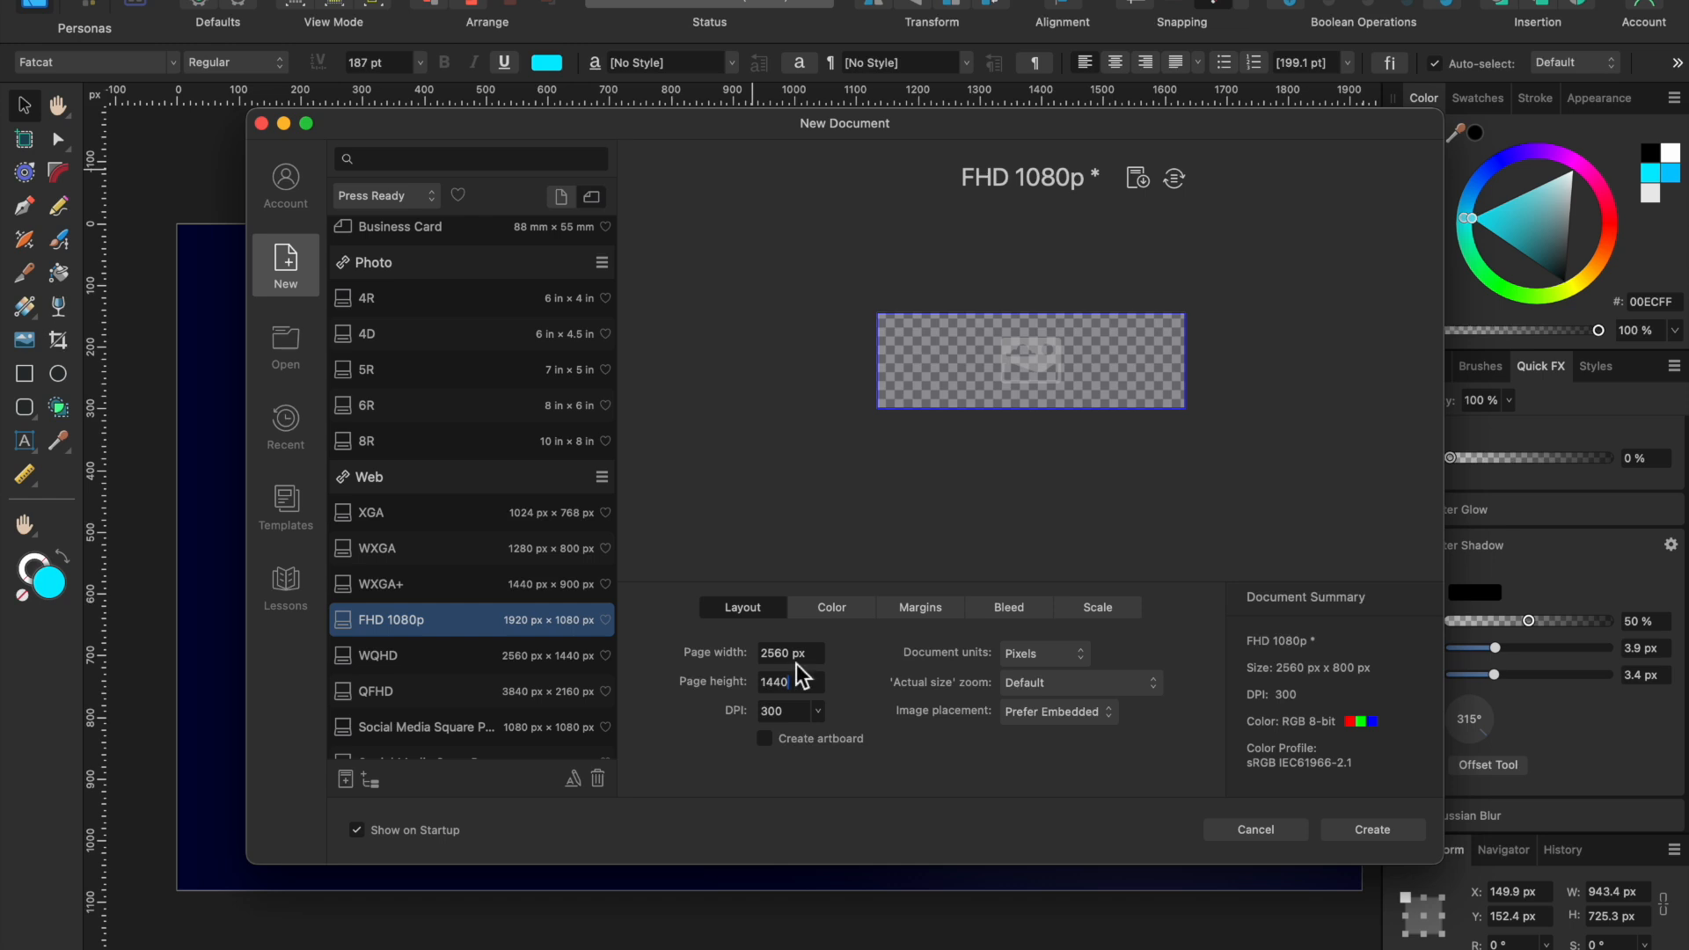
{"action": "mouse_move", "coordinate": [843, 768]}
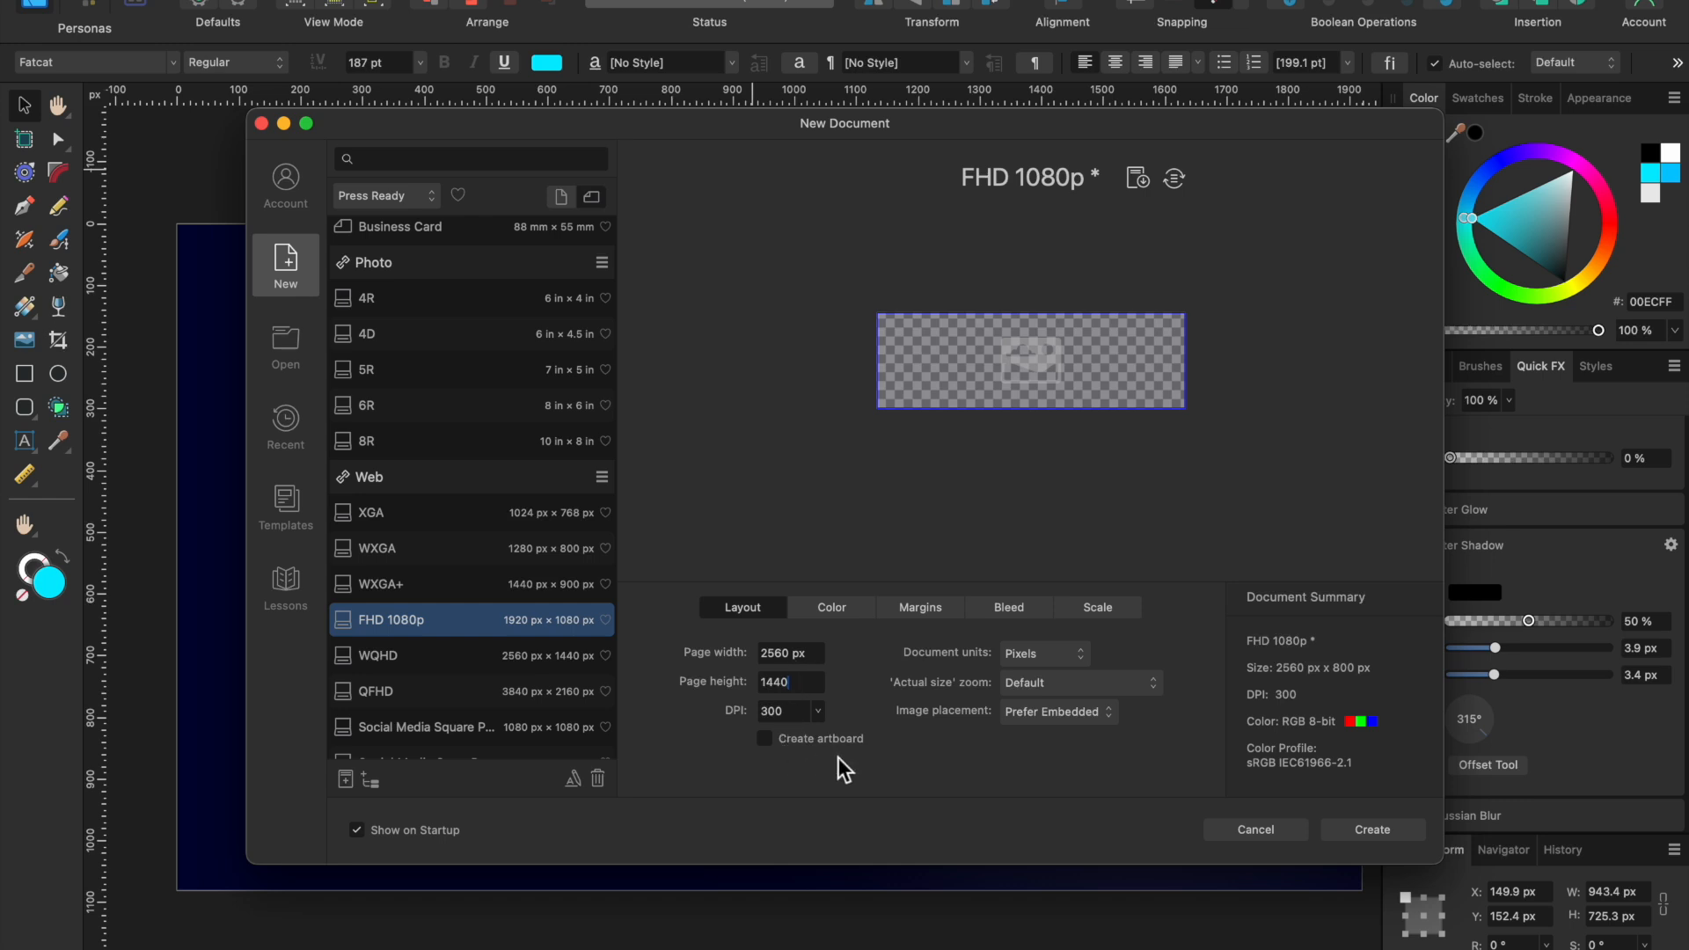
{"action": "mouse_move", "coordinate": [821, 757]}
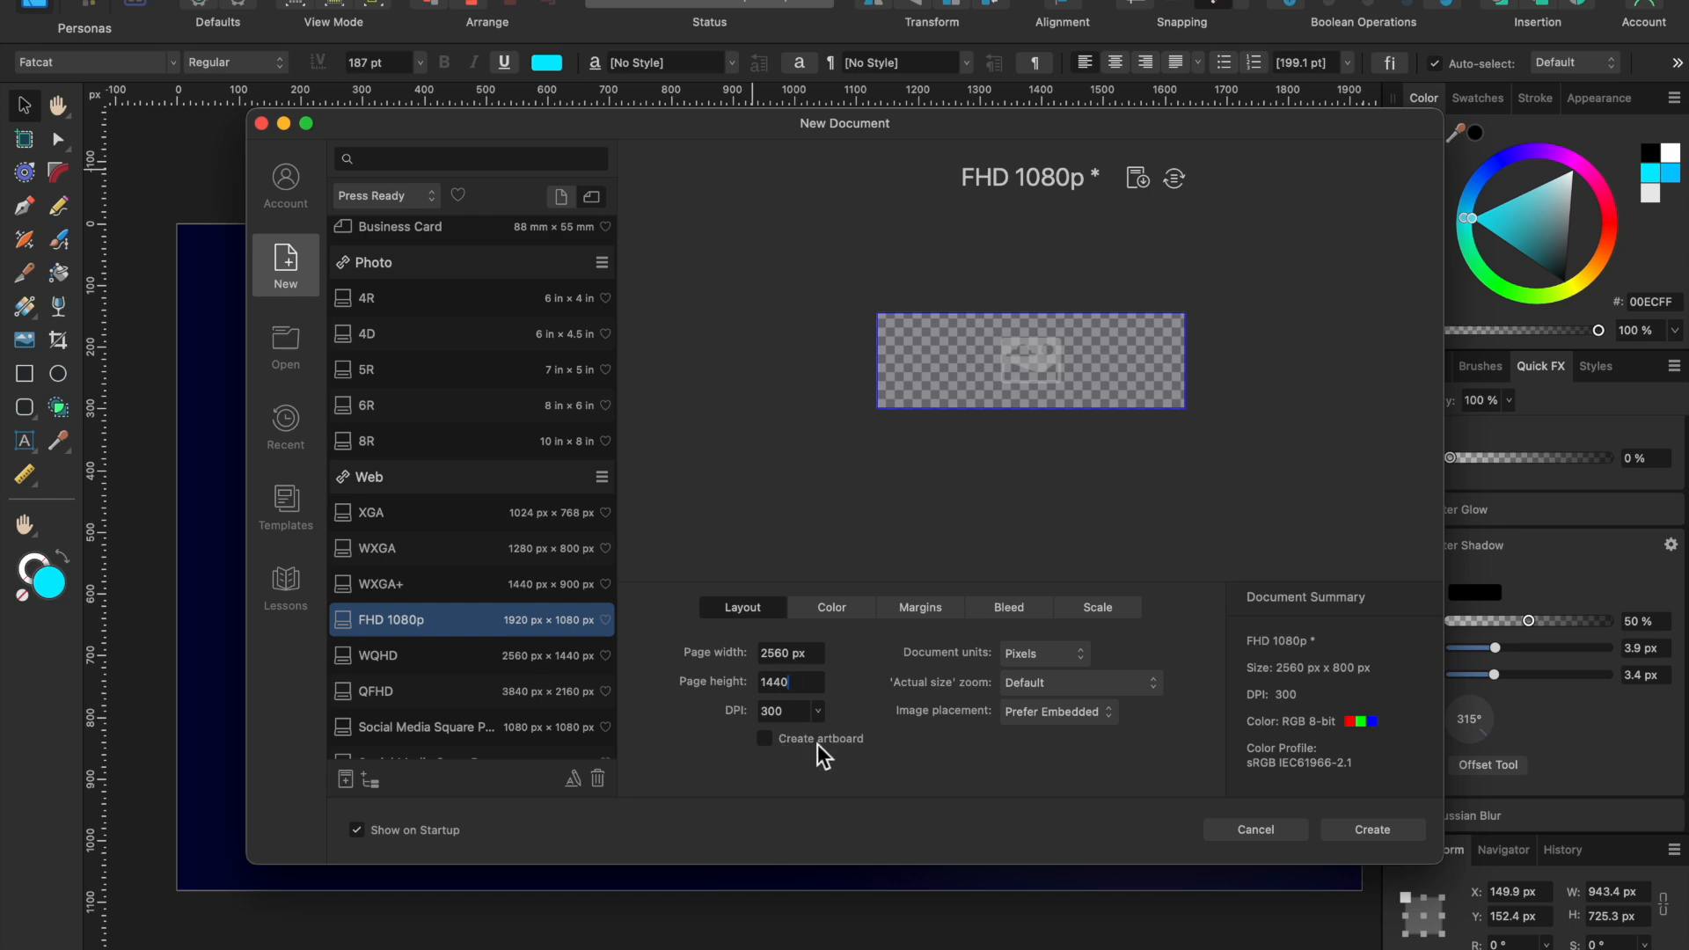
{"action": "mouse_move", "coordinate": [770, 741]}
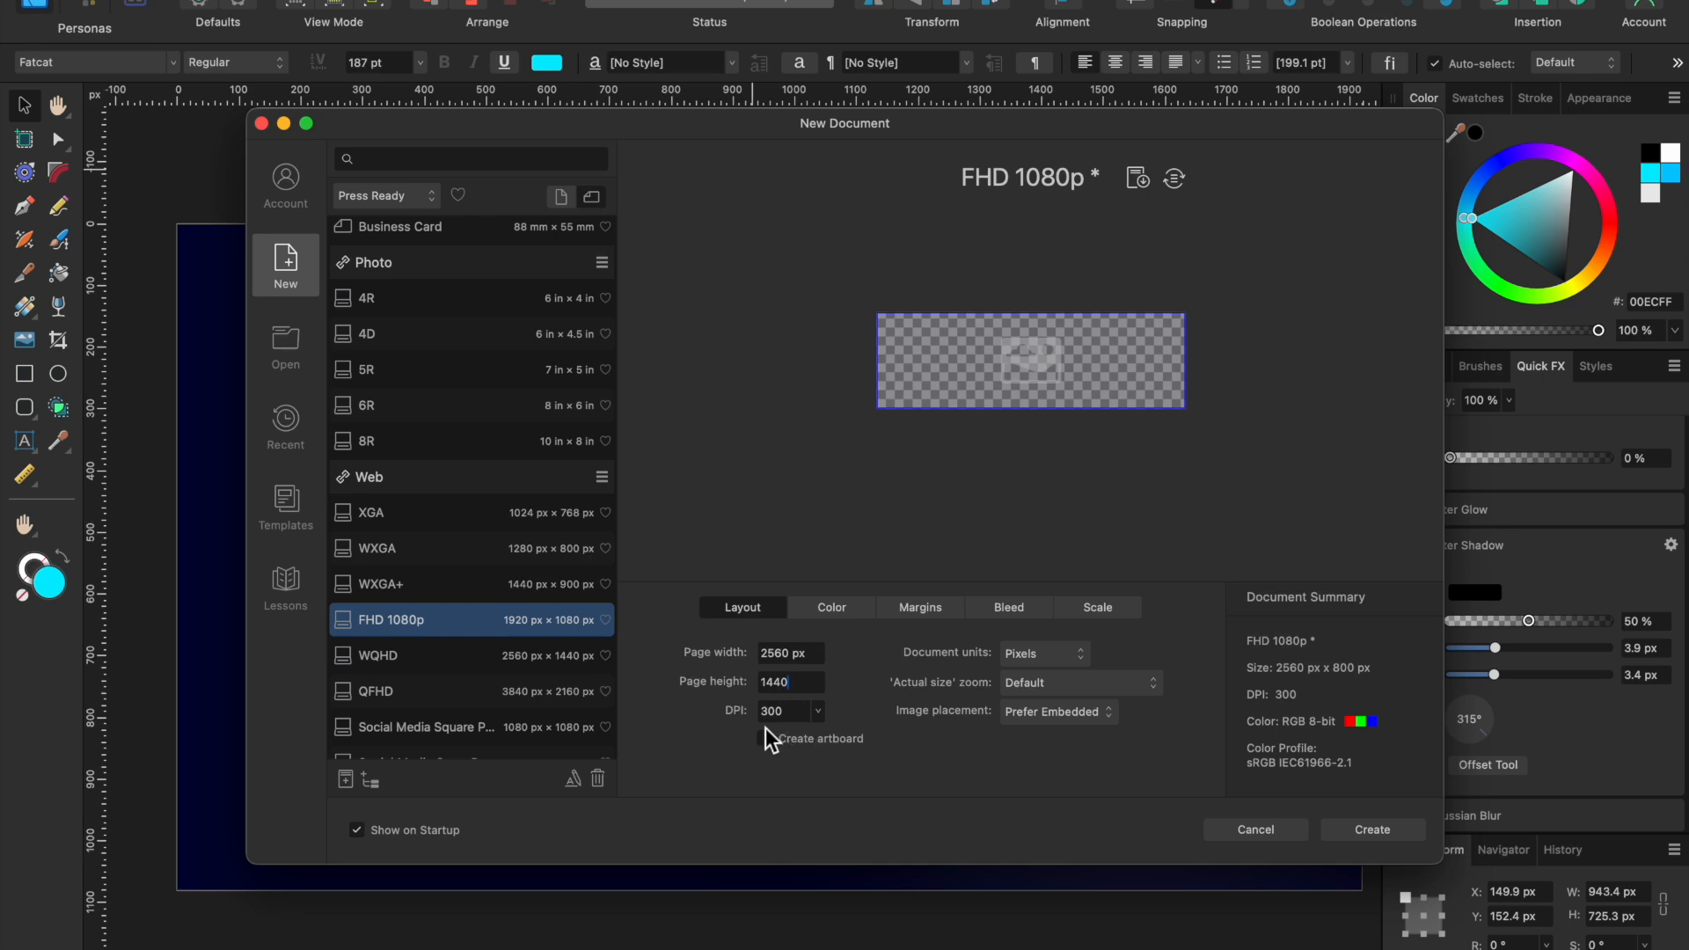
{"action": "mouse_move", "coordinate": [810, 743]}
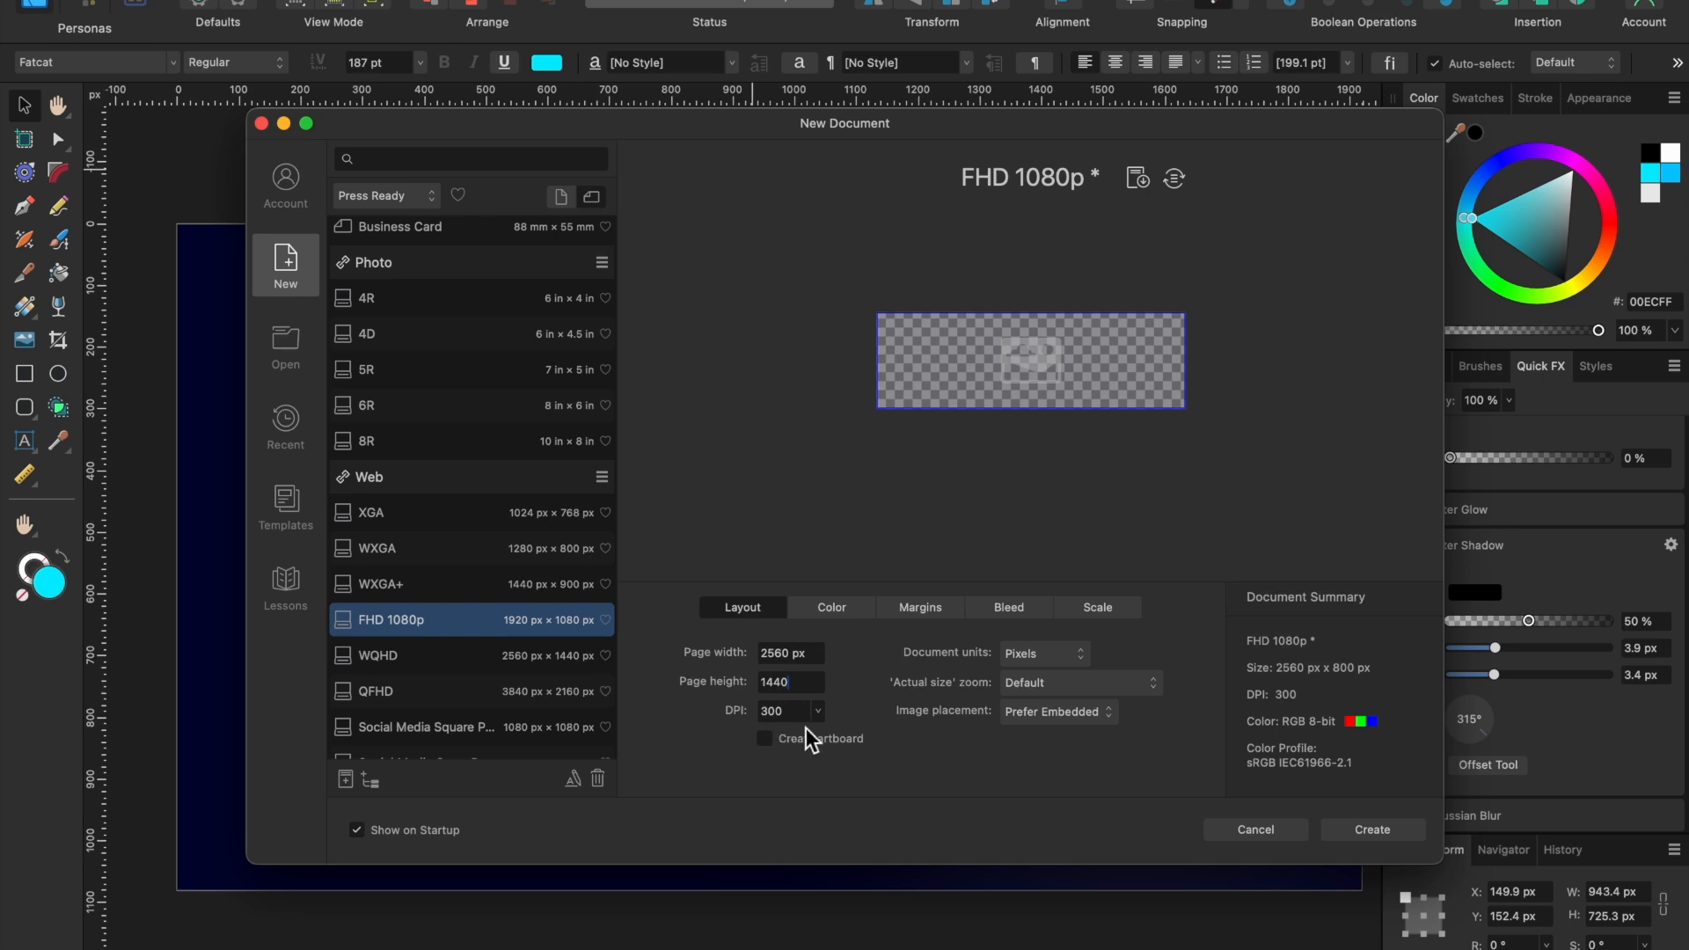
Commit the 1440 px height and confirm RGB/8, sRGB and transparent background.
{"action": "left_click", "coordinate": [830, 606]}
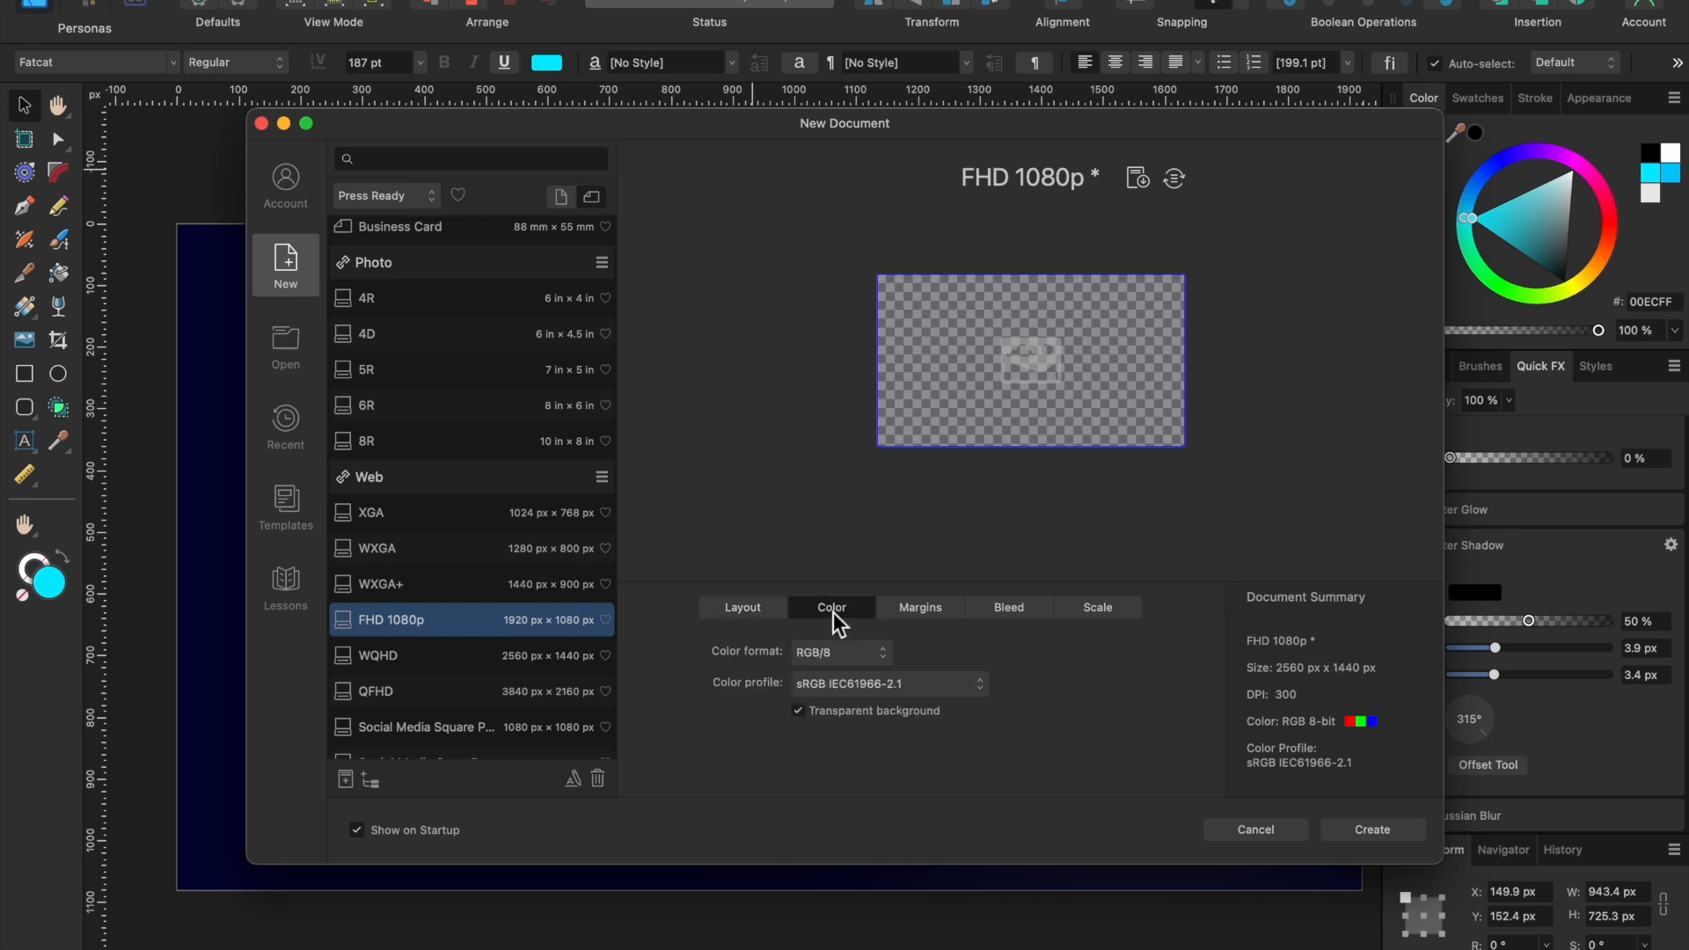
{"action": "mouse_move", "coordinate": [811, 686]}
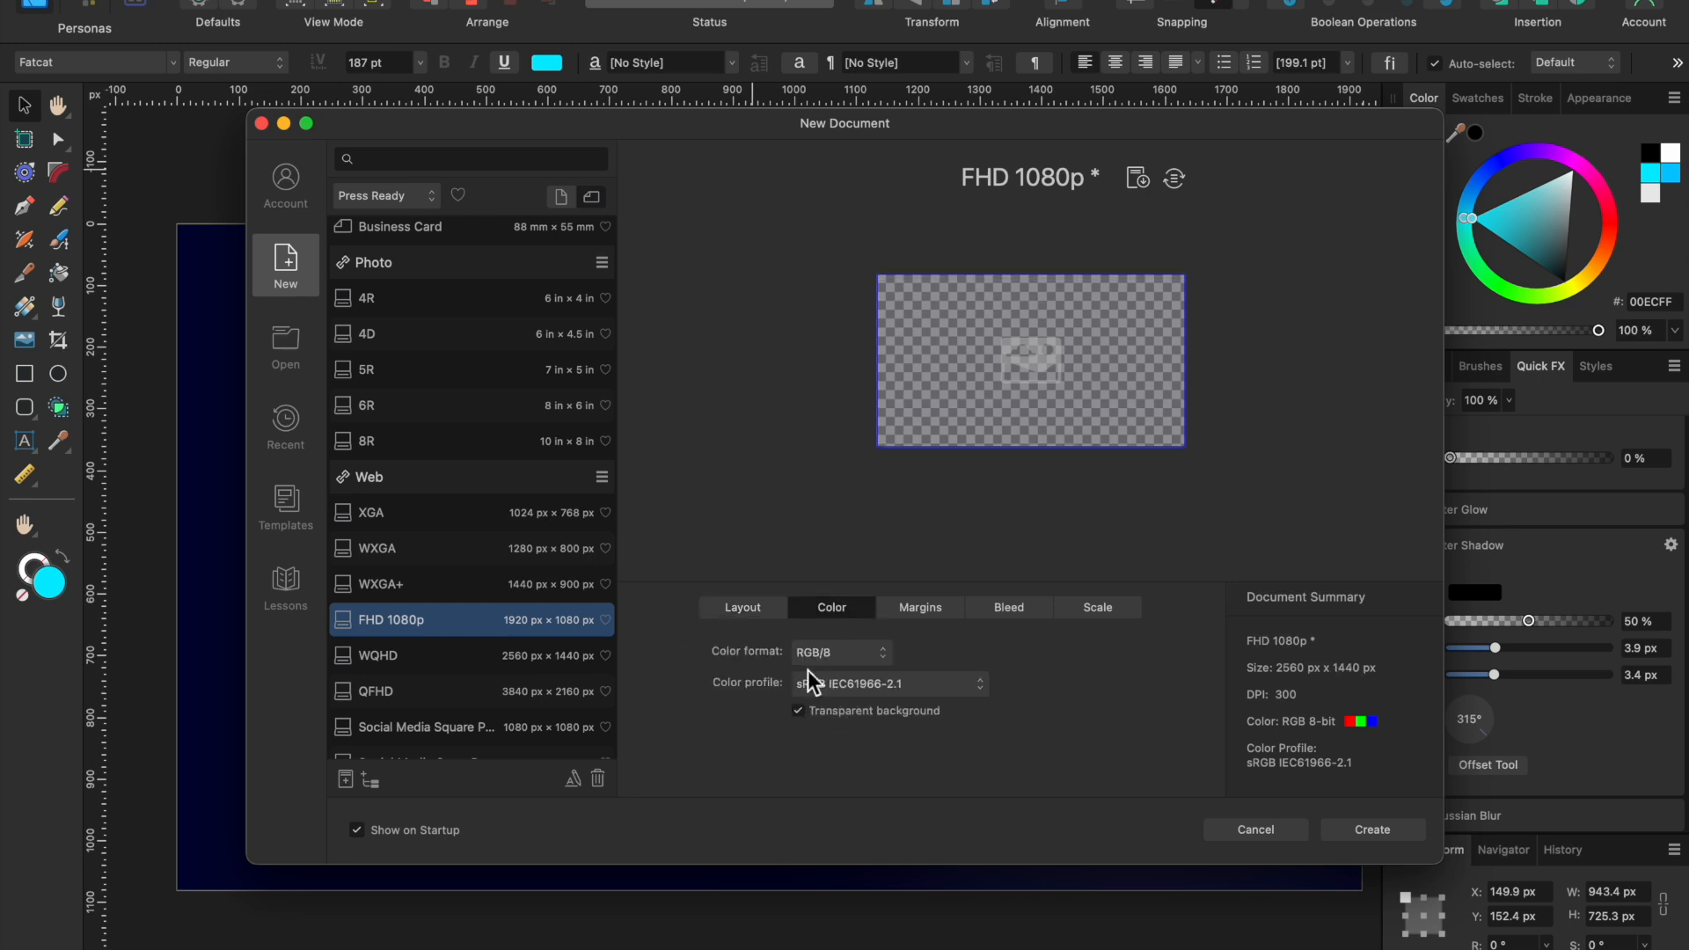
{"action": "mouse_move", "coordinate": [992, 342]}
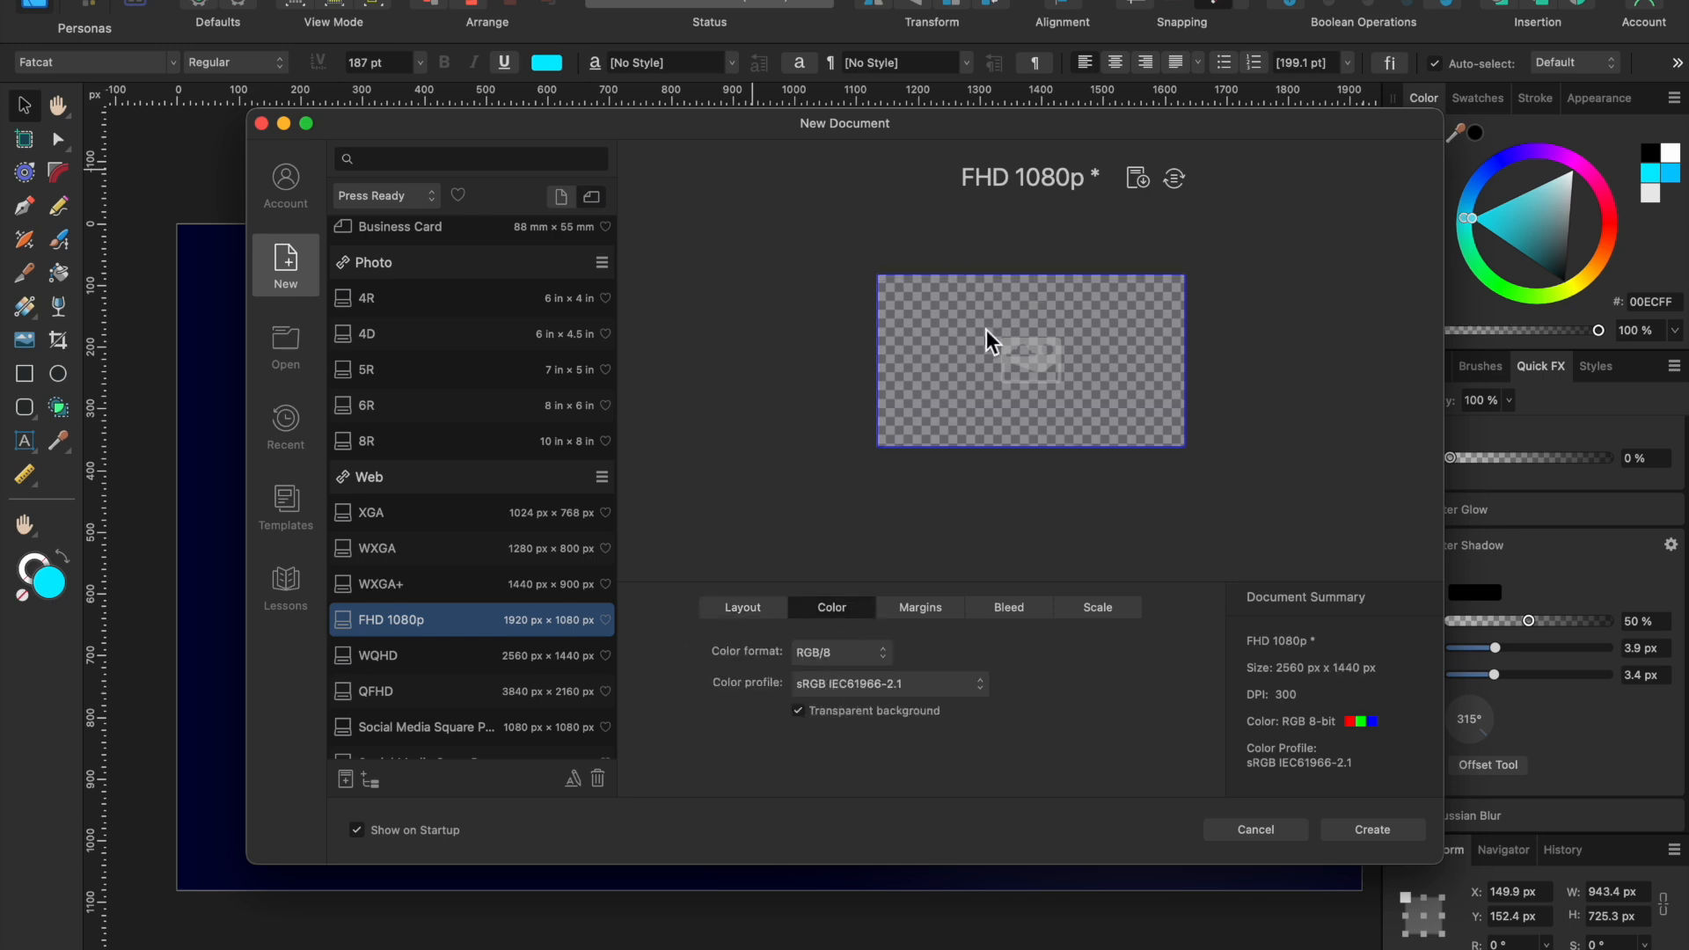
{"action": "mouse_move", "coordinate": [1440, 845]}
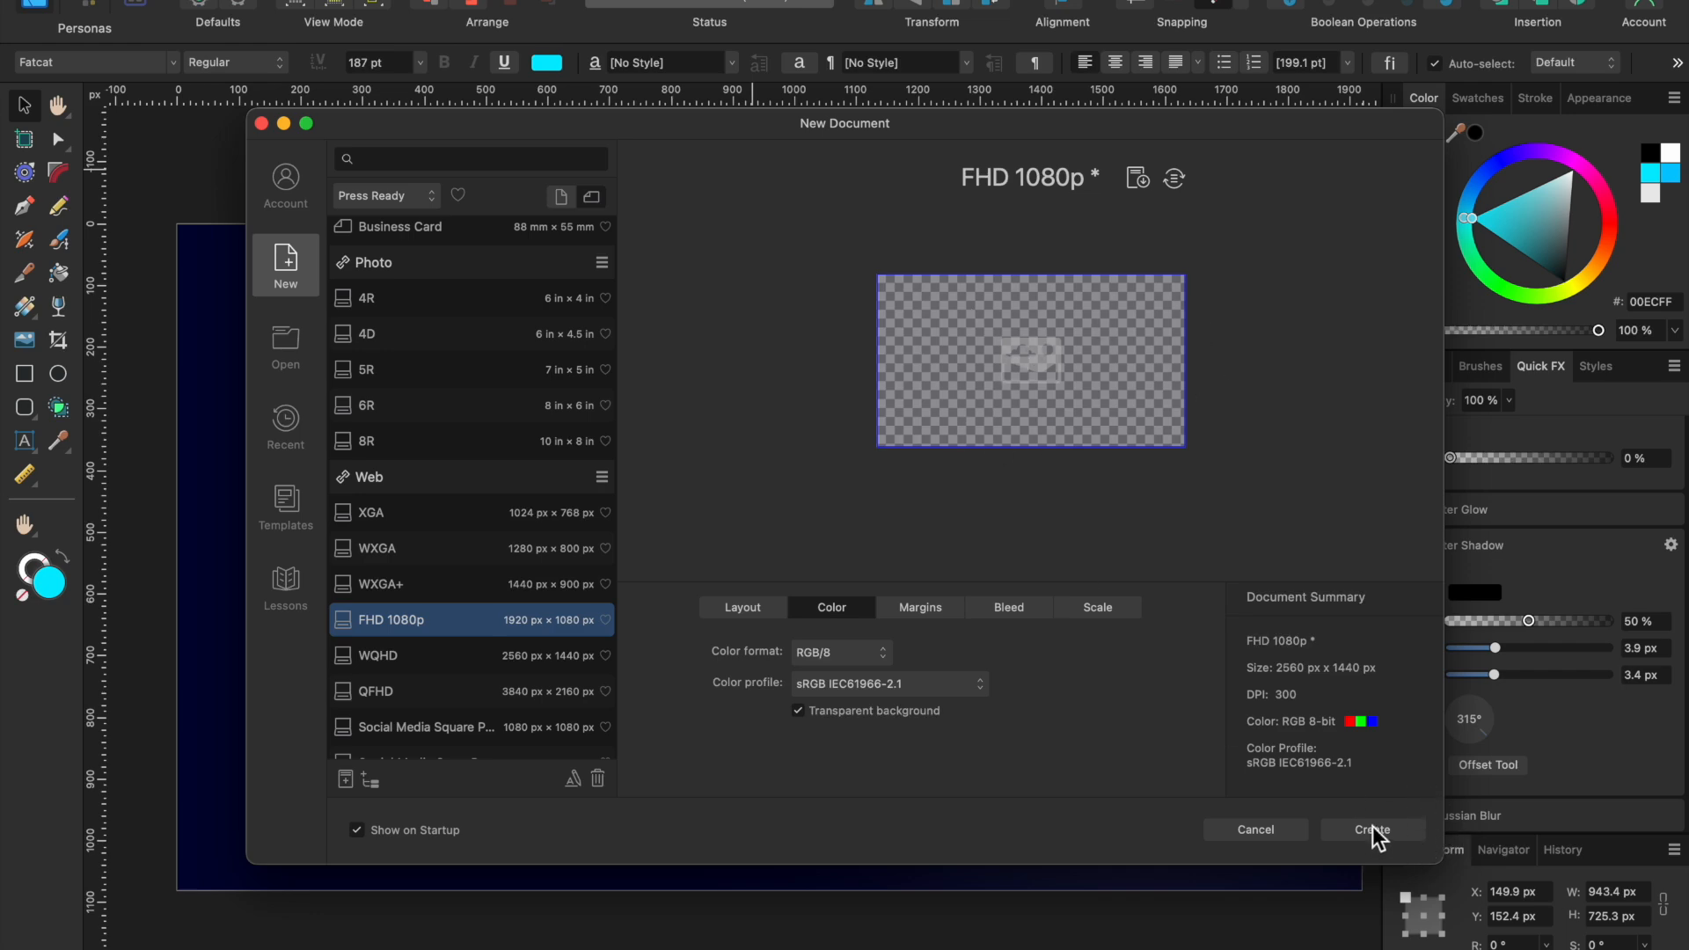
Create the blank transparent 2560 × 1440 px document.
{"action": "left_click", "coordinate": [1371, 830]}
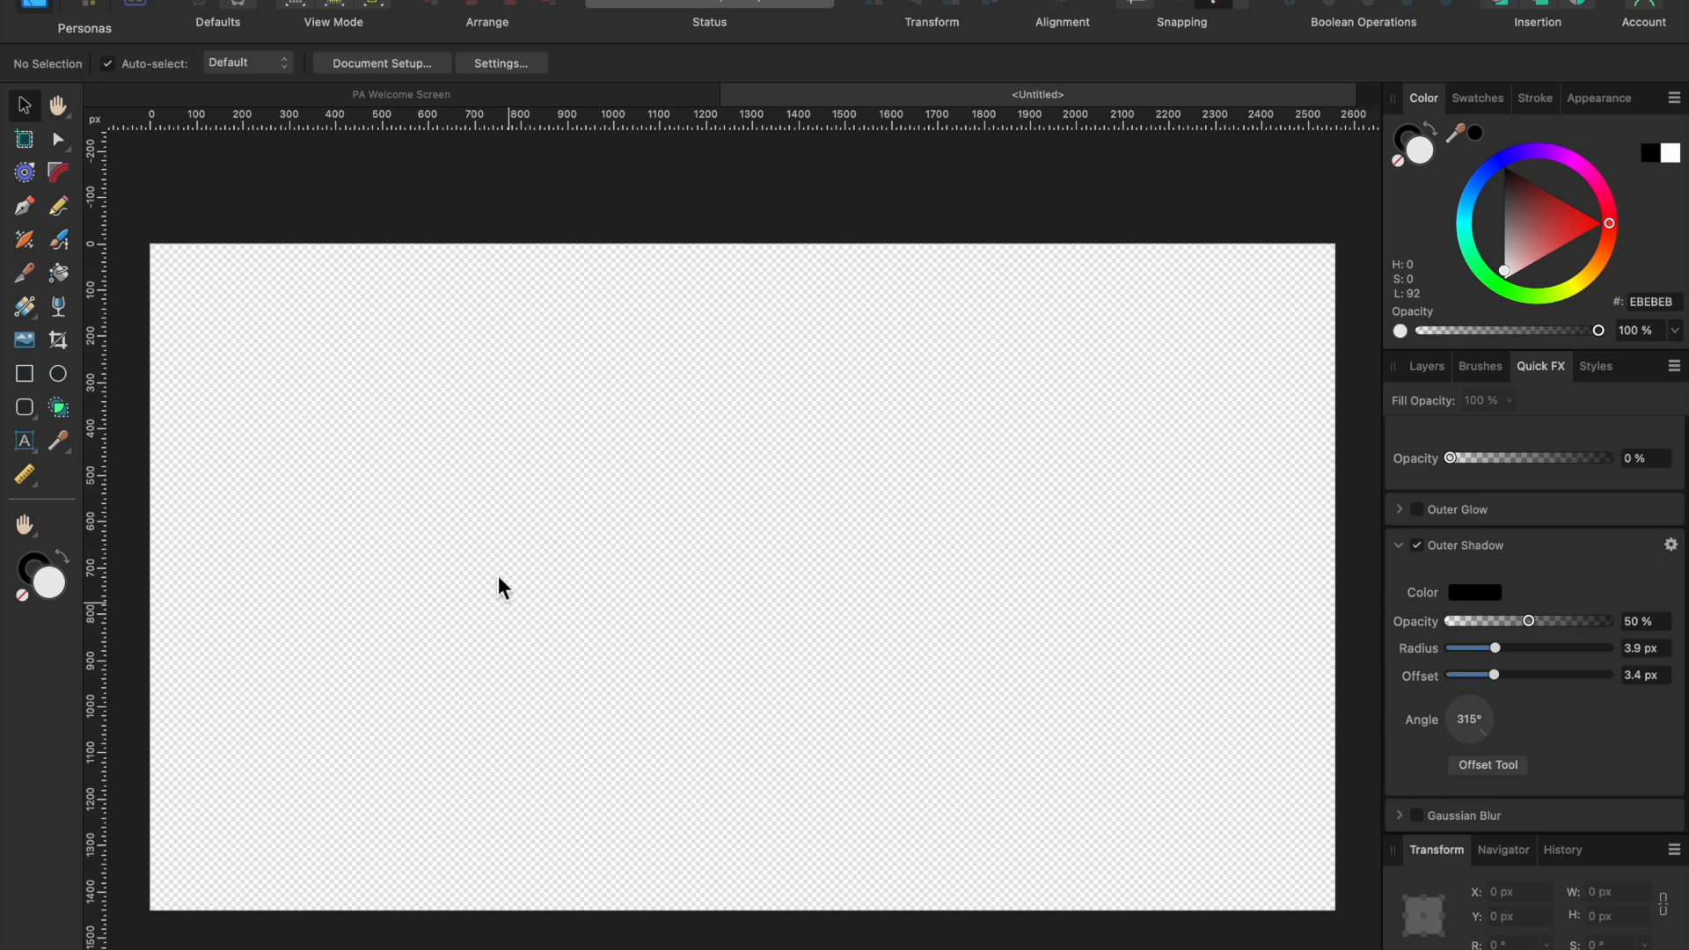
{"action": "mouse_move", "coordinate": [1181, 374]}
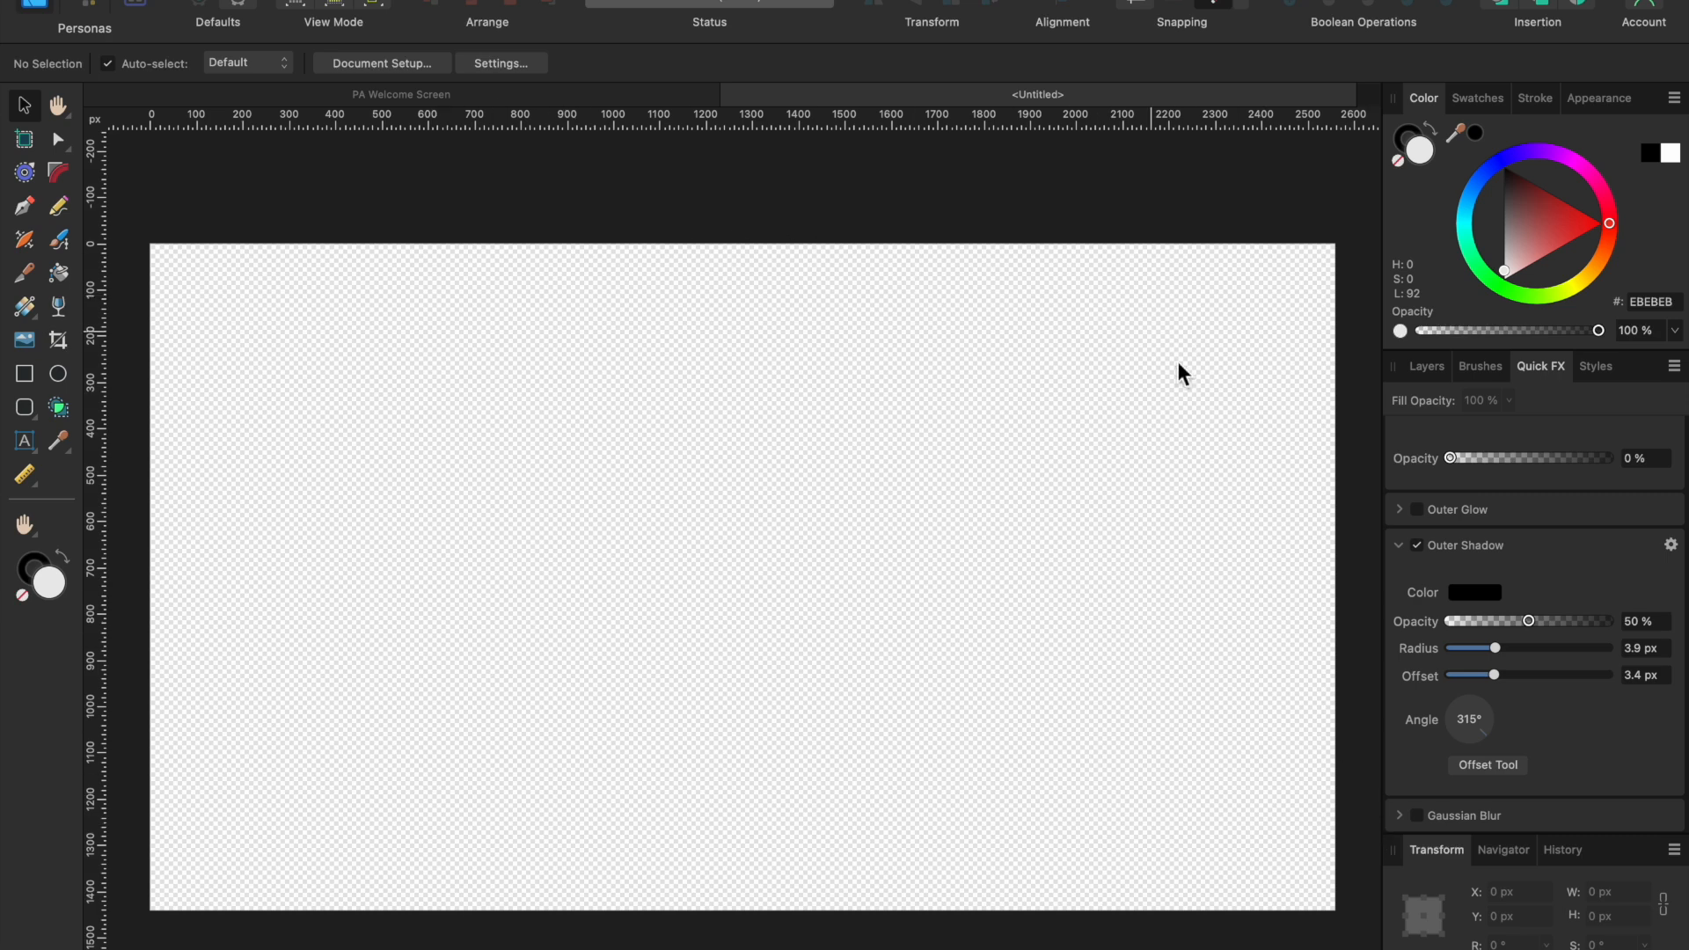
{"action": "mouse_move", "coordinate": [1201, 414]}
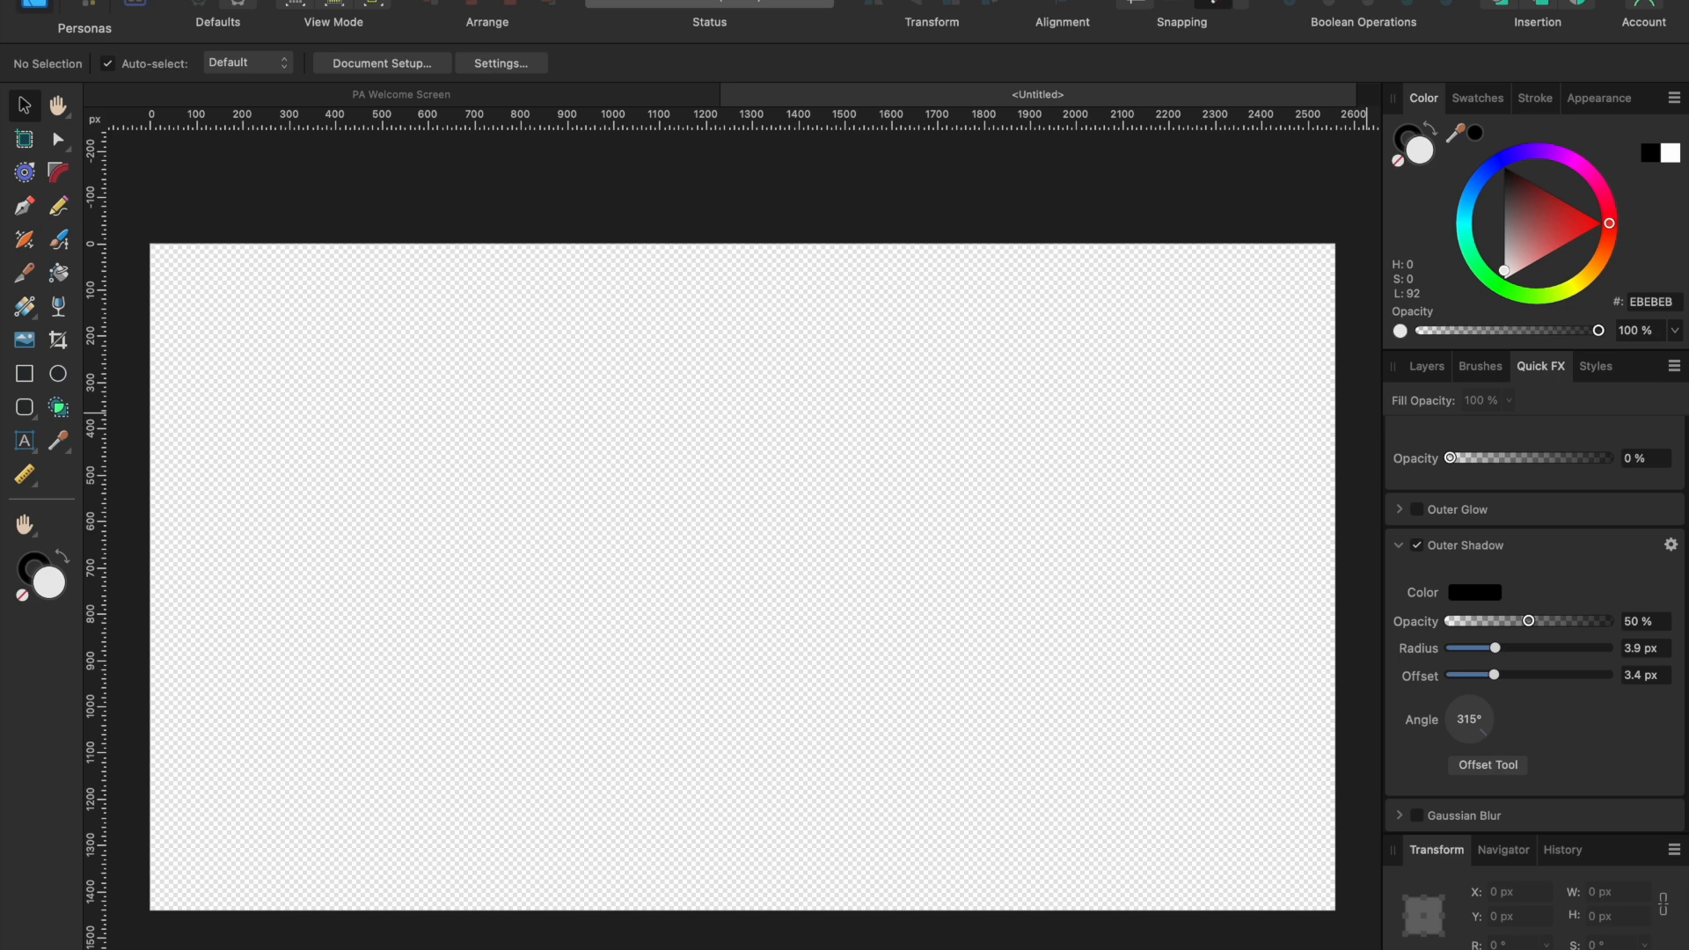
{"action": "mouse_move", "coordinate": [1517, 161]}
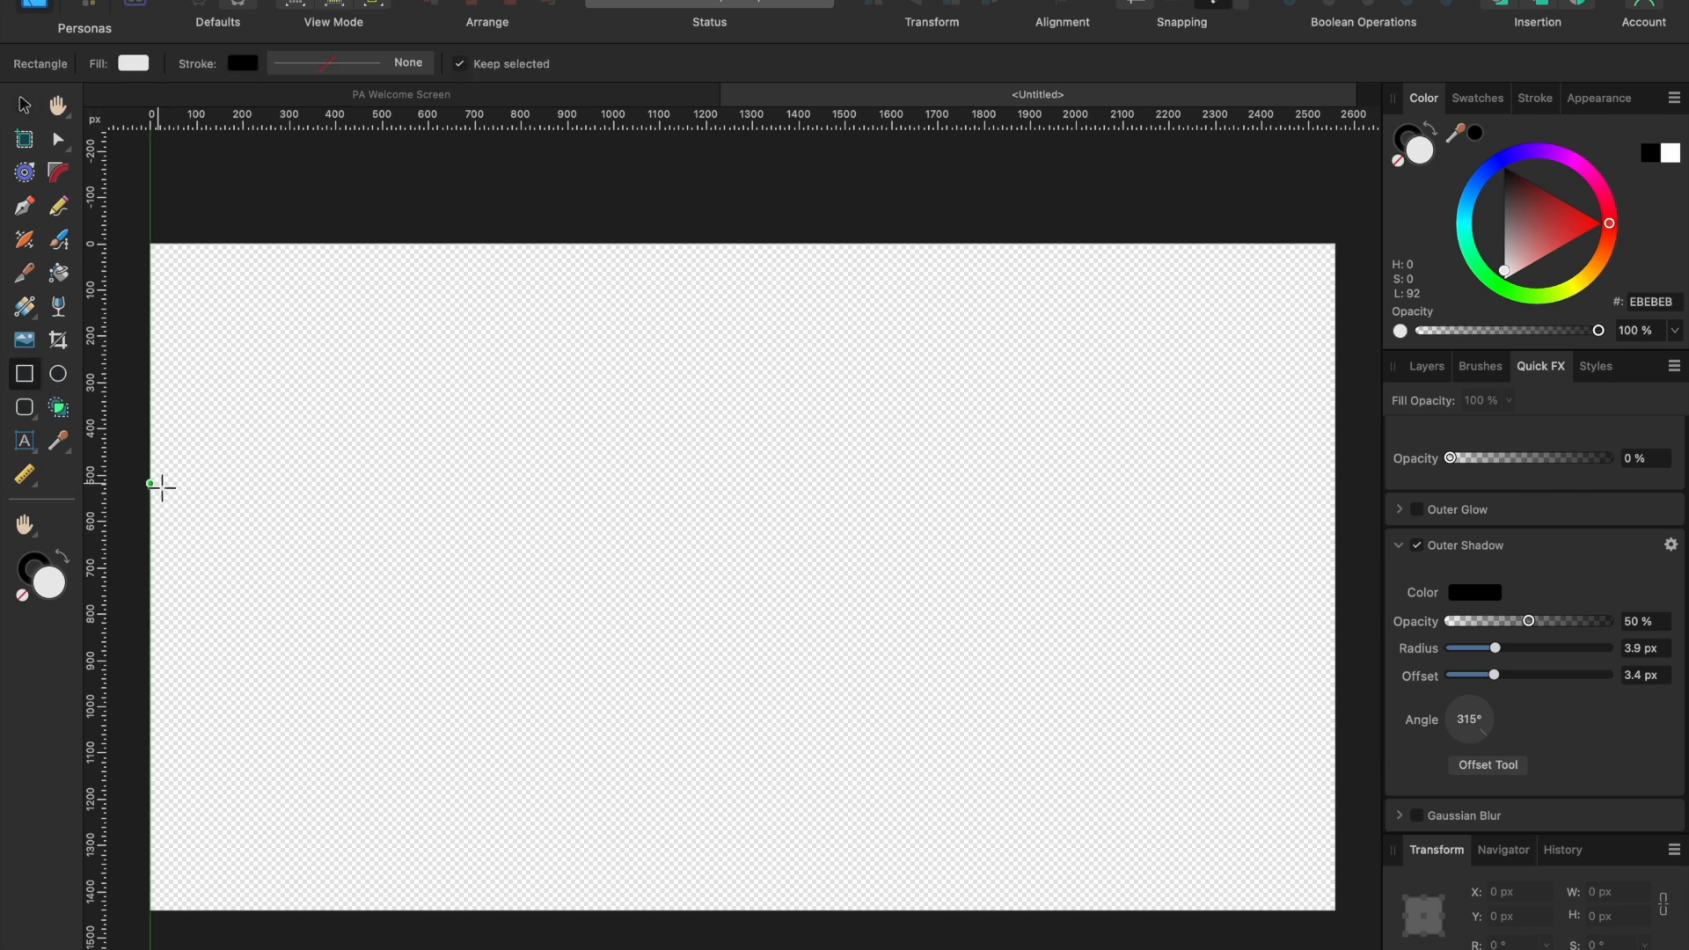
Draw a rectangle across the page middle and size it 2560 × 423 px.
{"action": "left_click_drag", "start_coordinate": [149, 484], "coordinate": [1323, 689]}
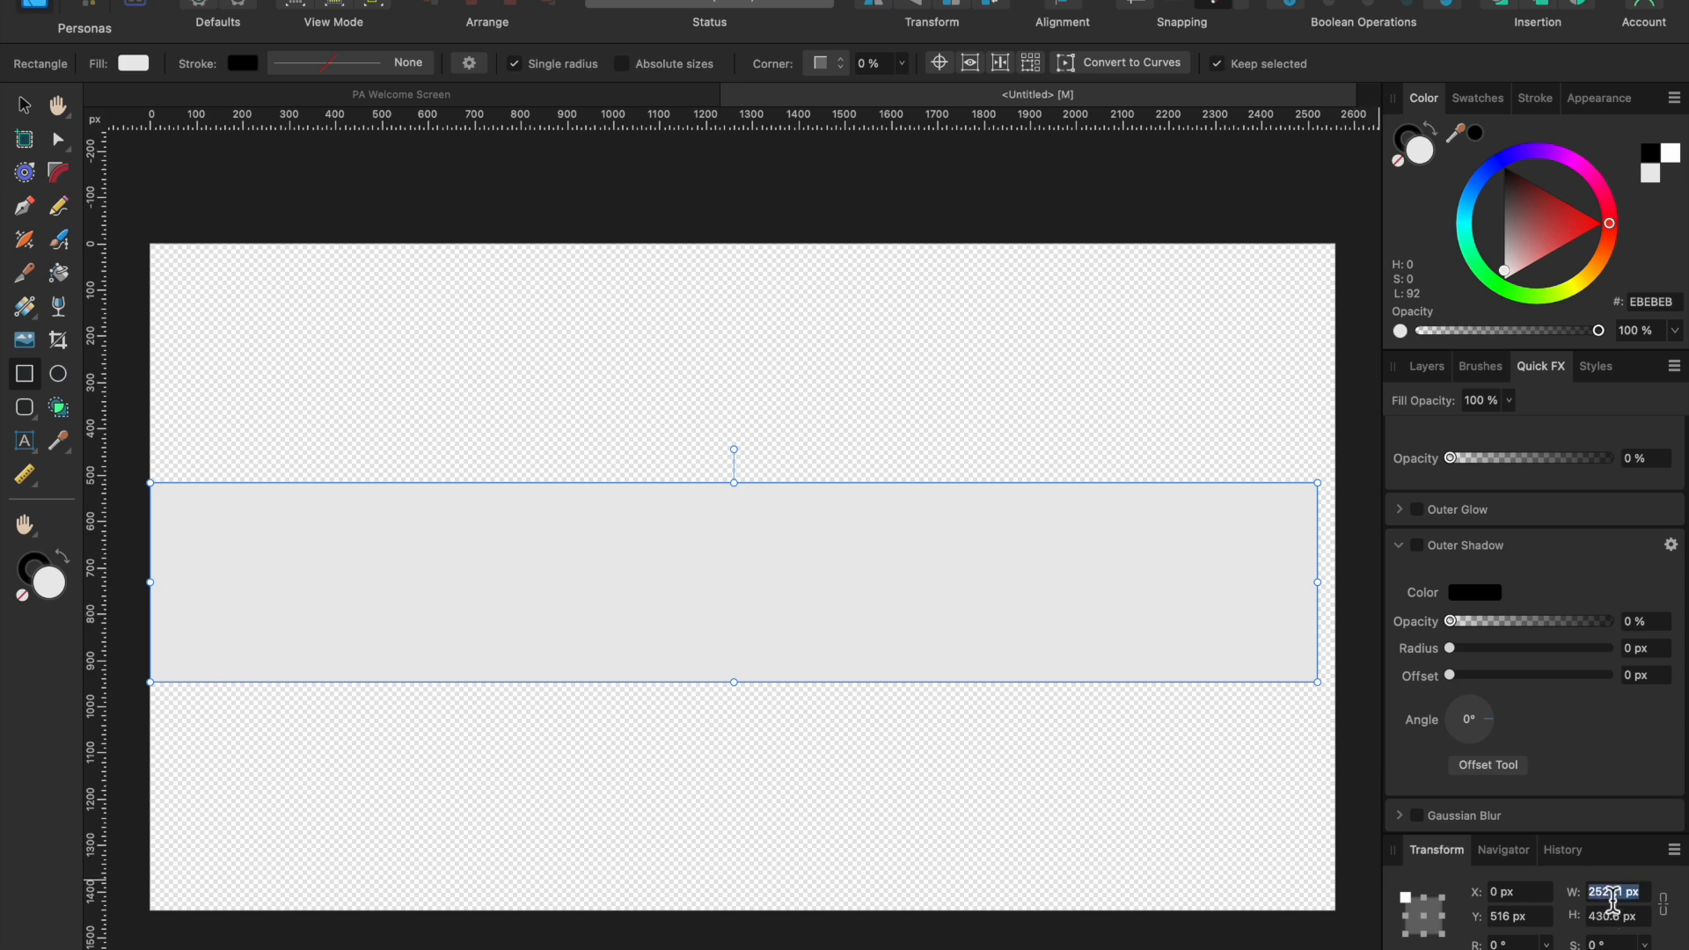
{"action": "type", "text": "2"}
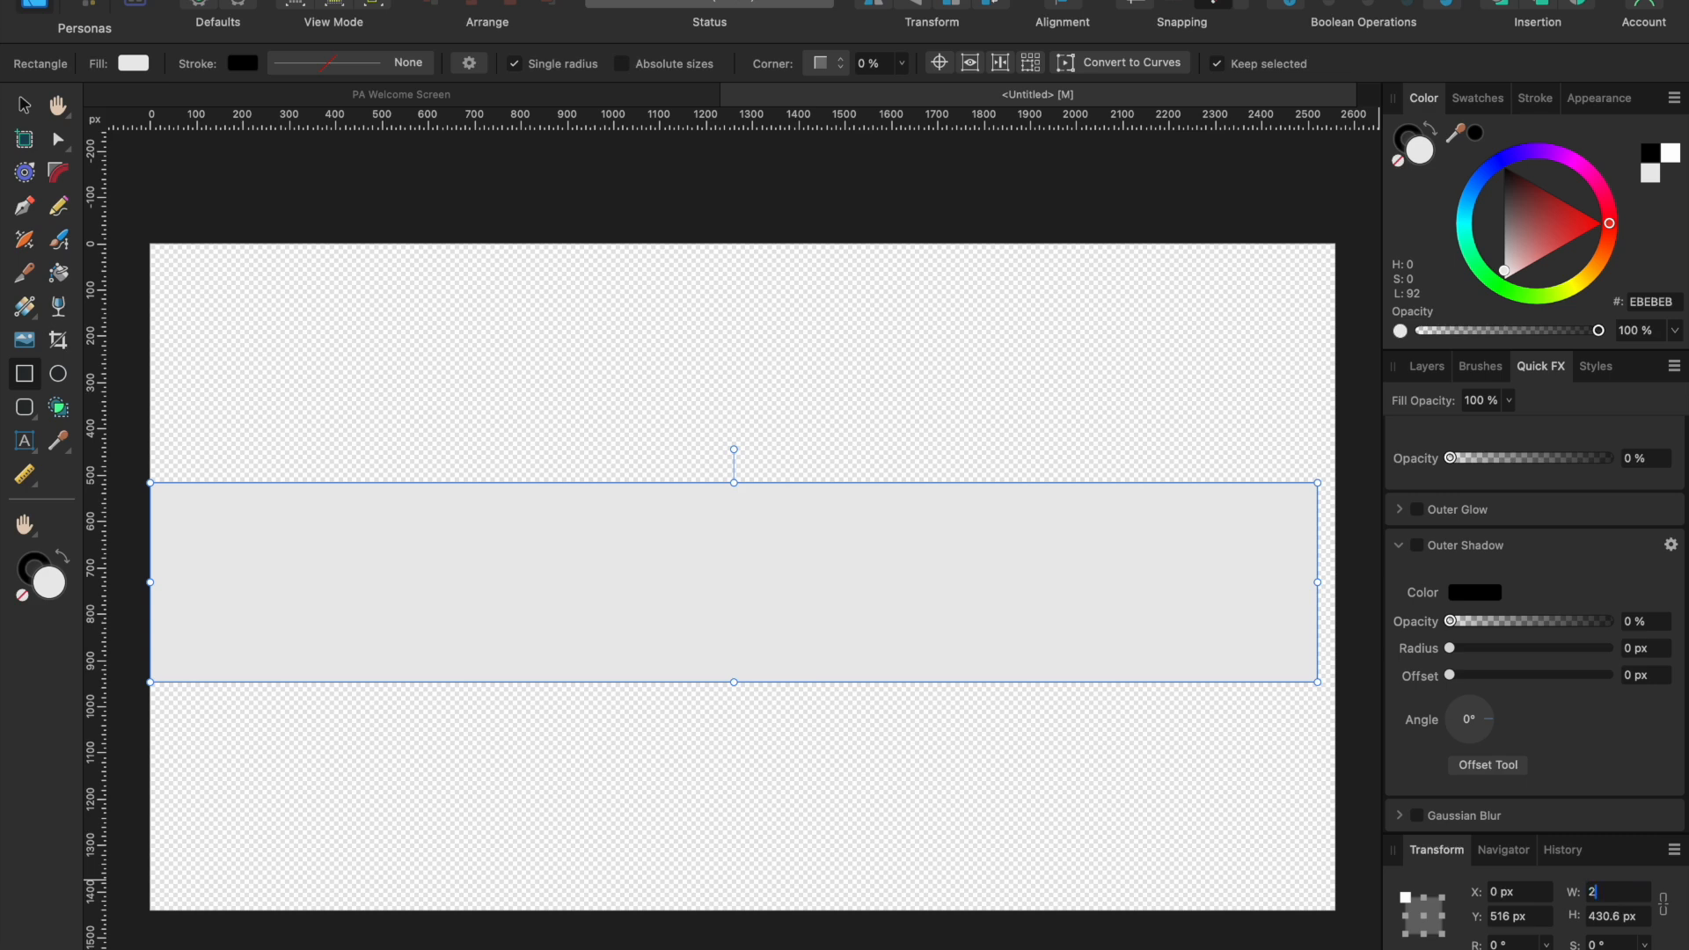
{"action": "type", "text": "2560 px"}
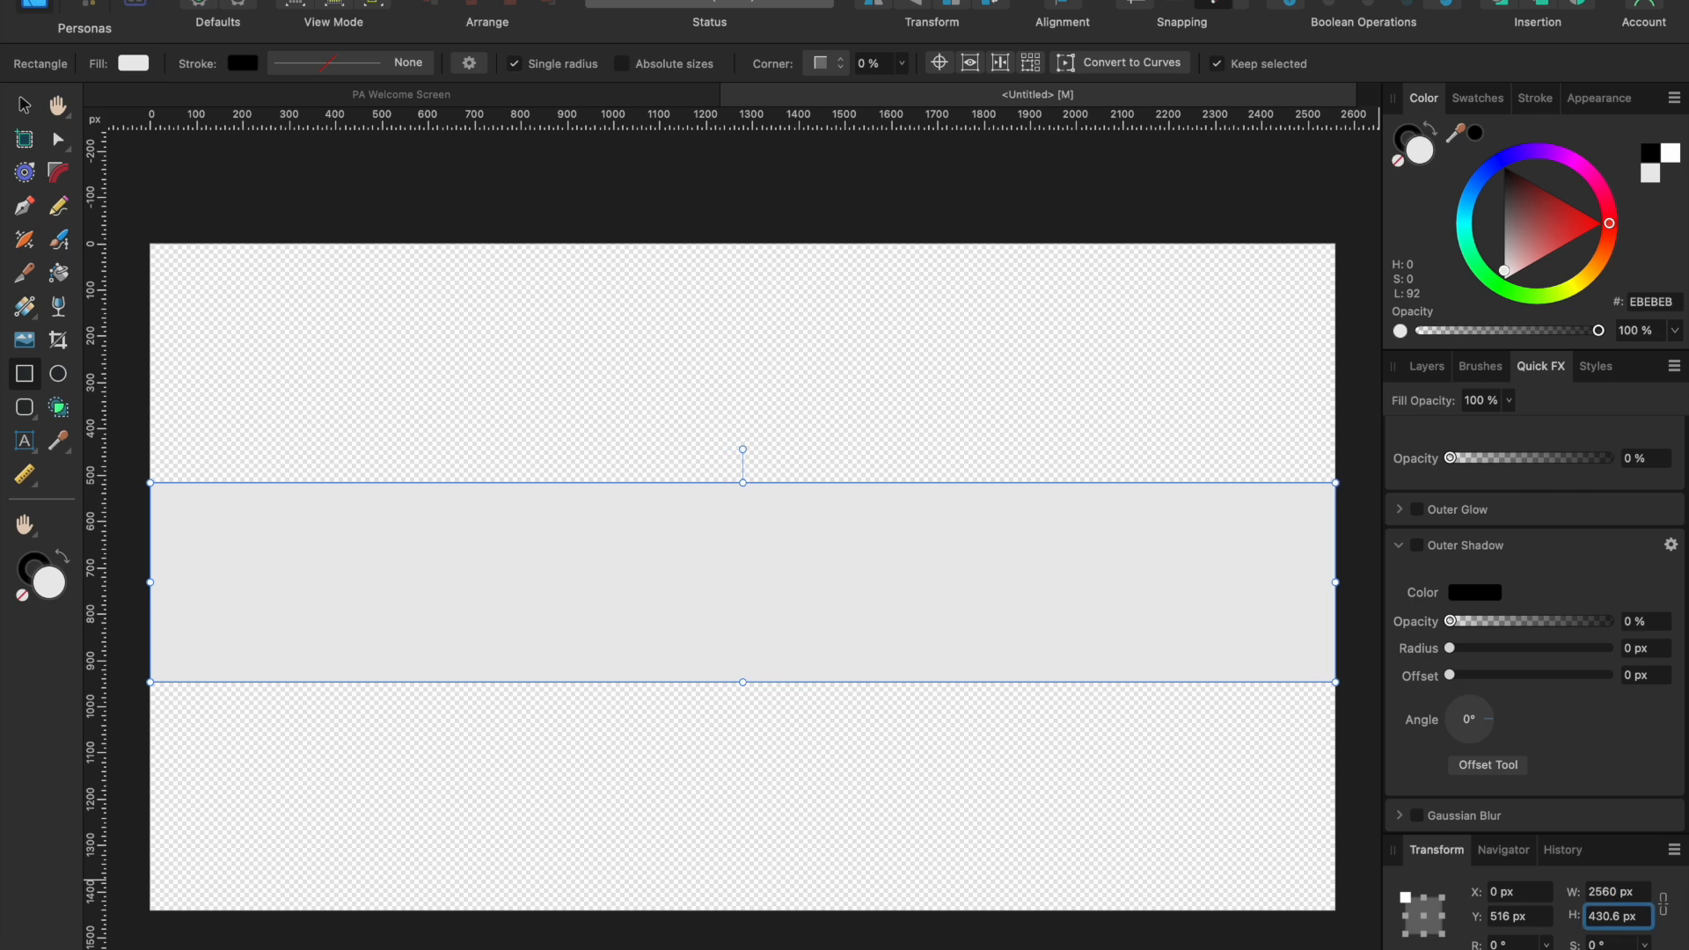
{"action": "type", "text": "423"}
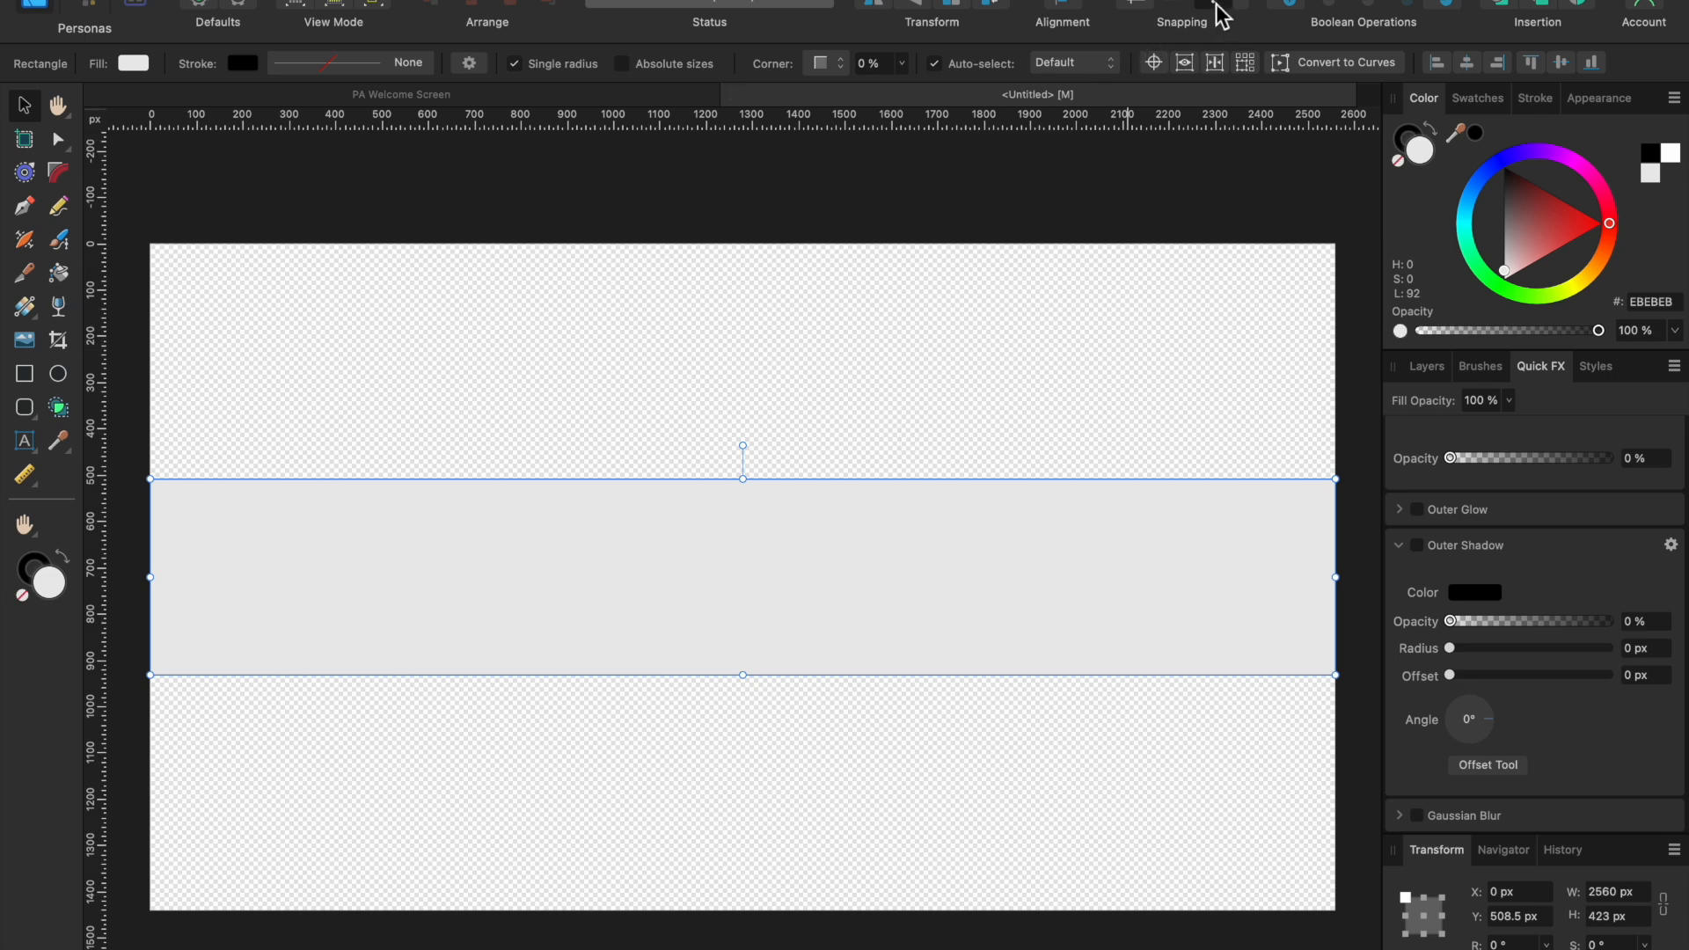
{"action": "mouse_move", "coordinate": [1218, 21]}
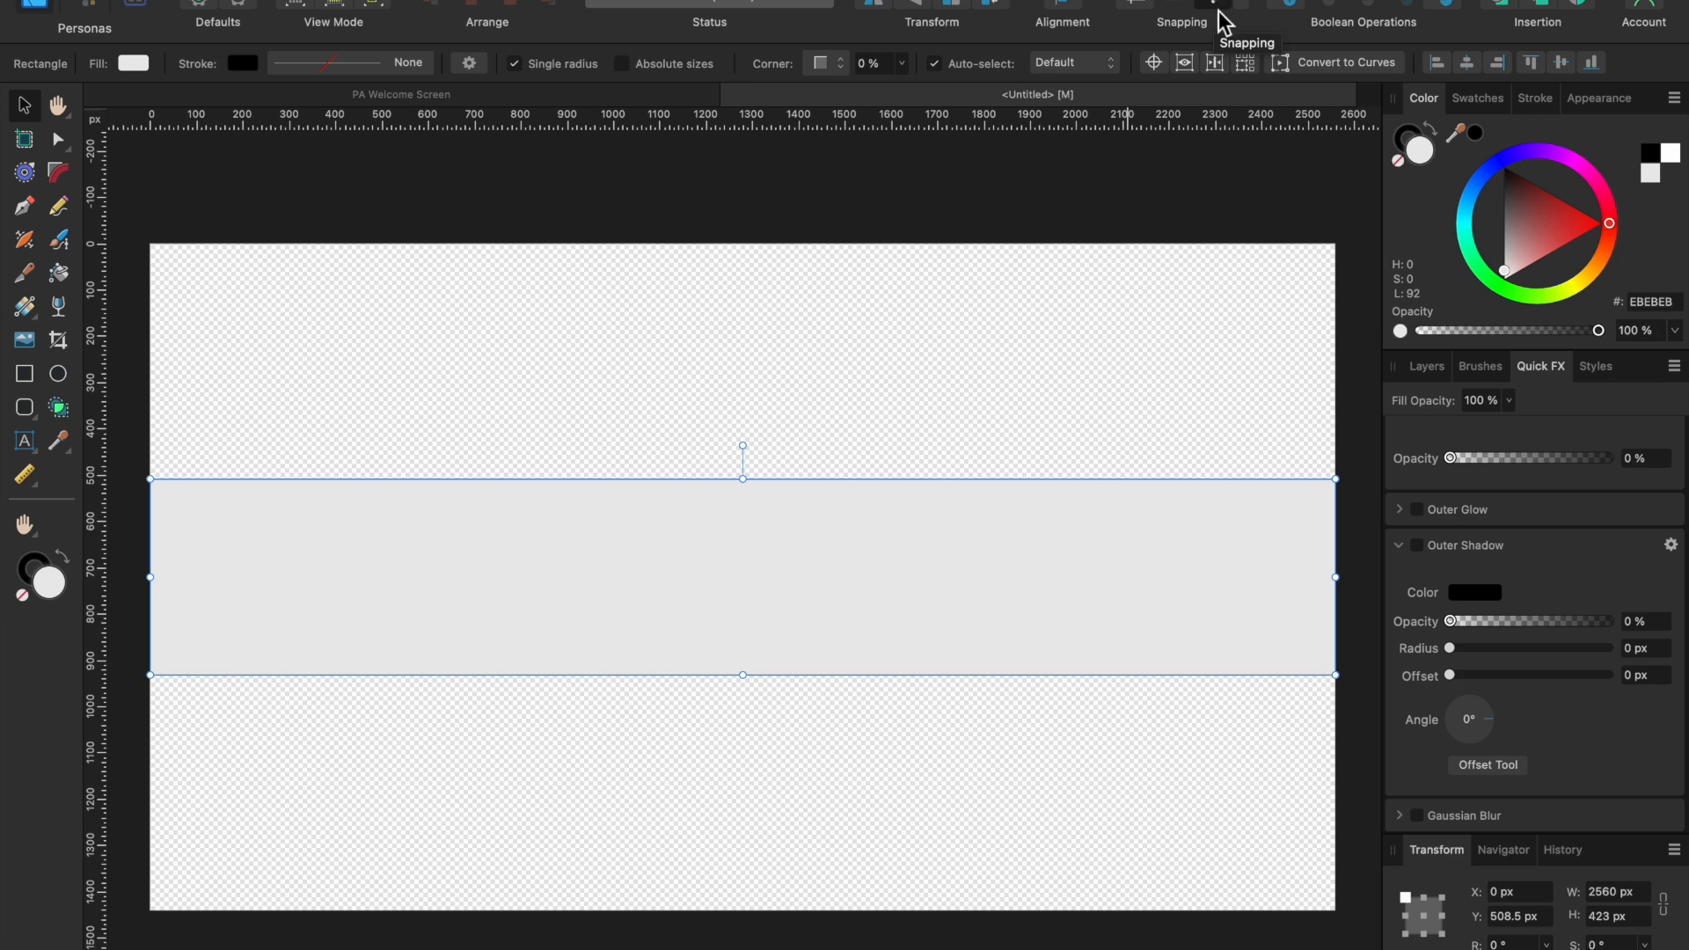
{"action": "mouse_move", "coordinate": [891, 406]}
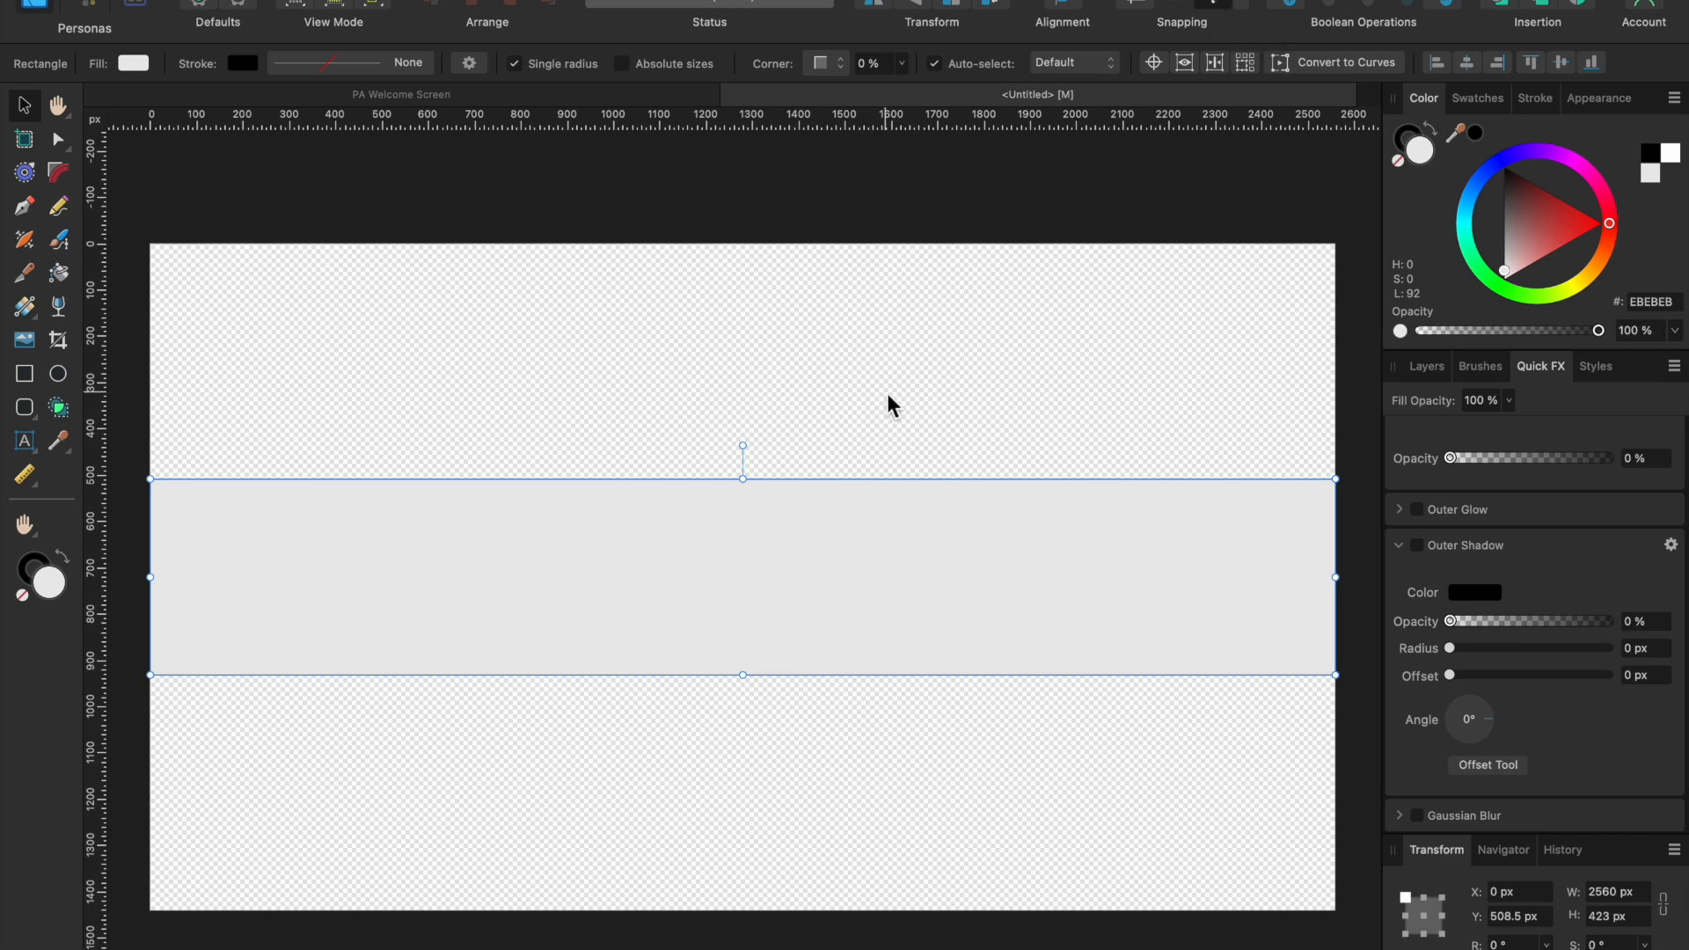
{"action": "mouse_move", "coordinate": [445, 936]}
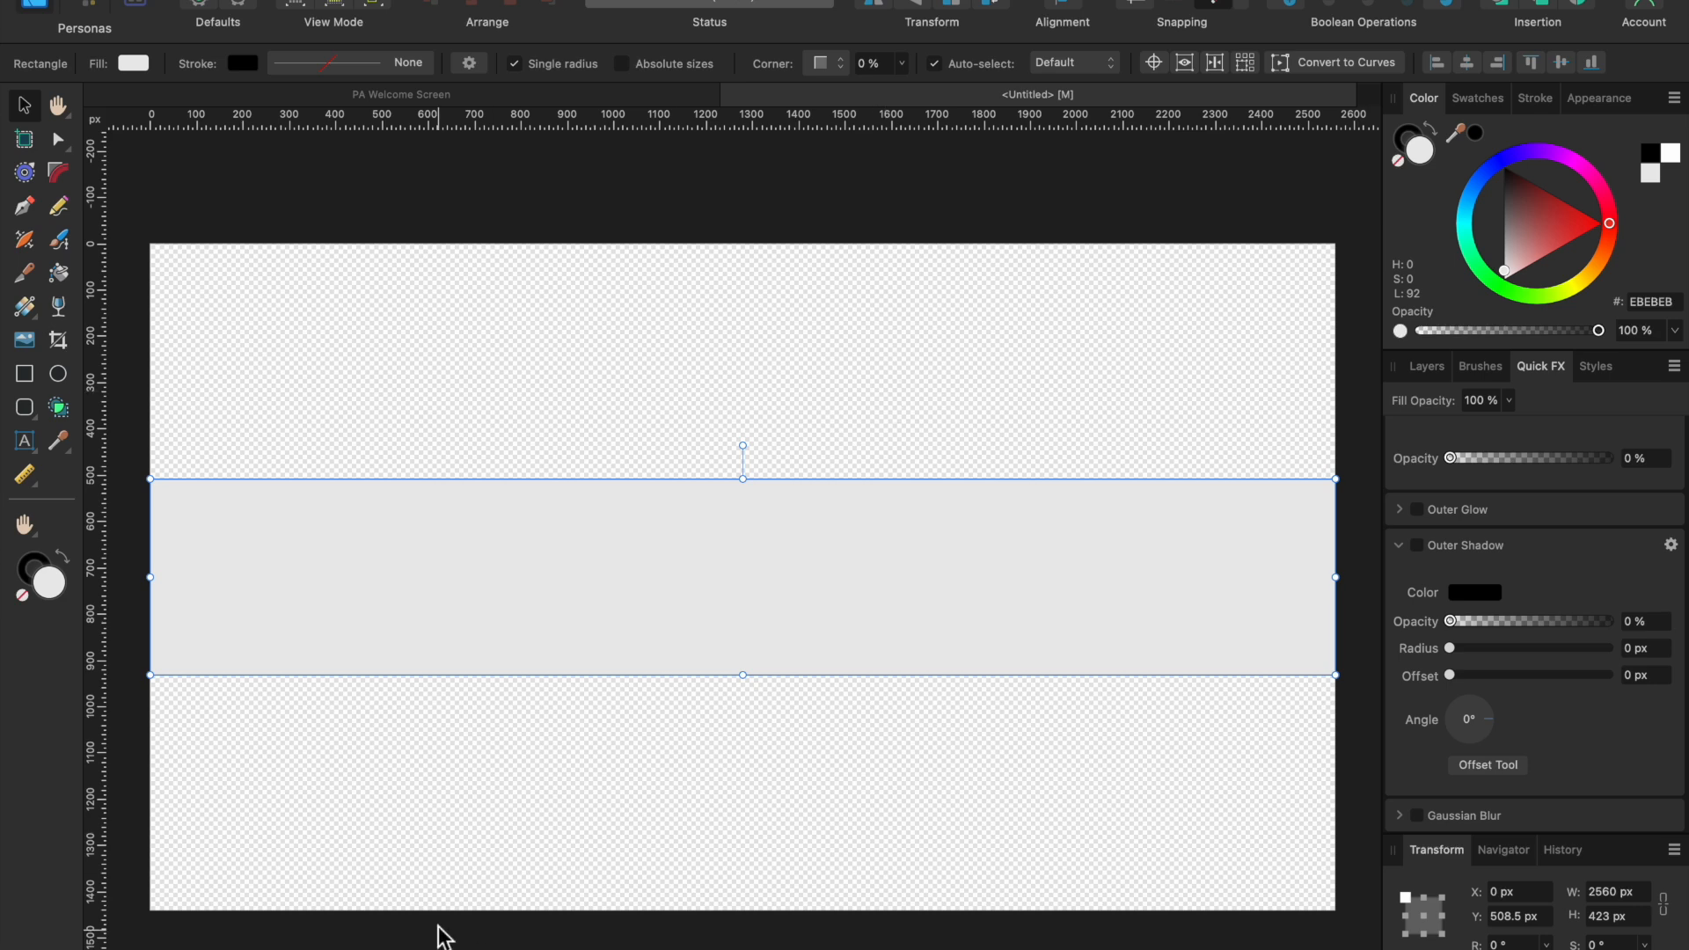
{"action": "mouse_move", "coordinate": [592, 576]}
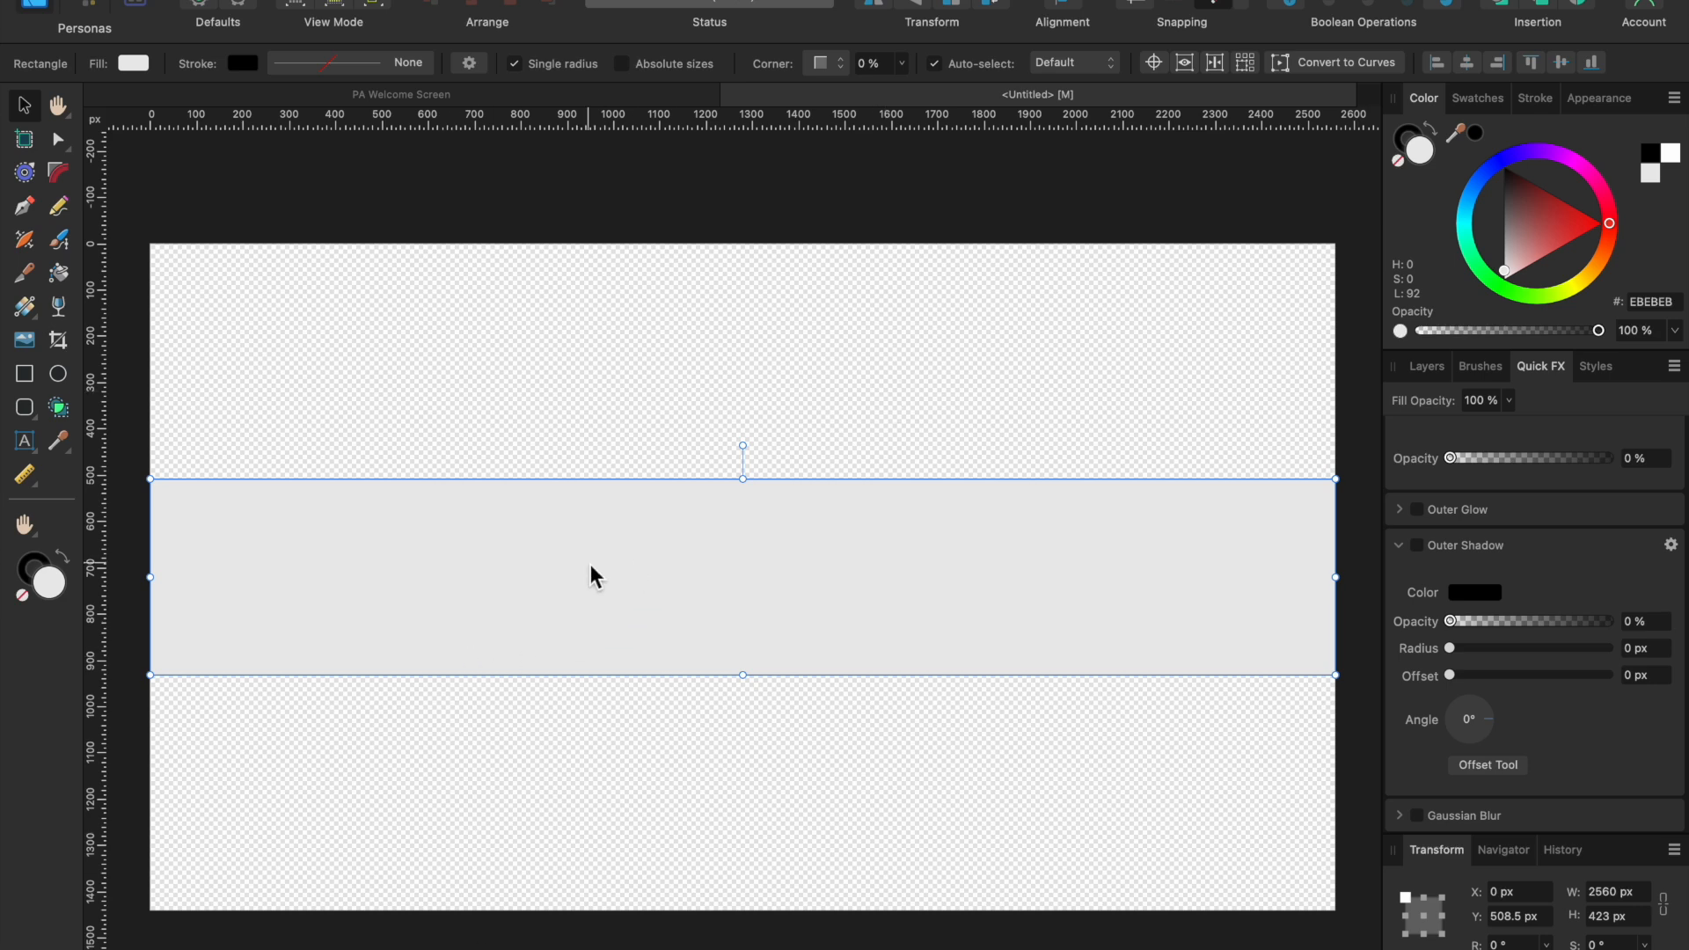
{"action": "mouse_move", "coordinate": [704, 220]}
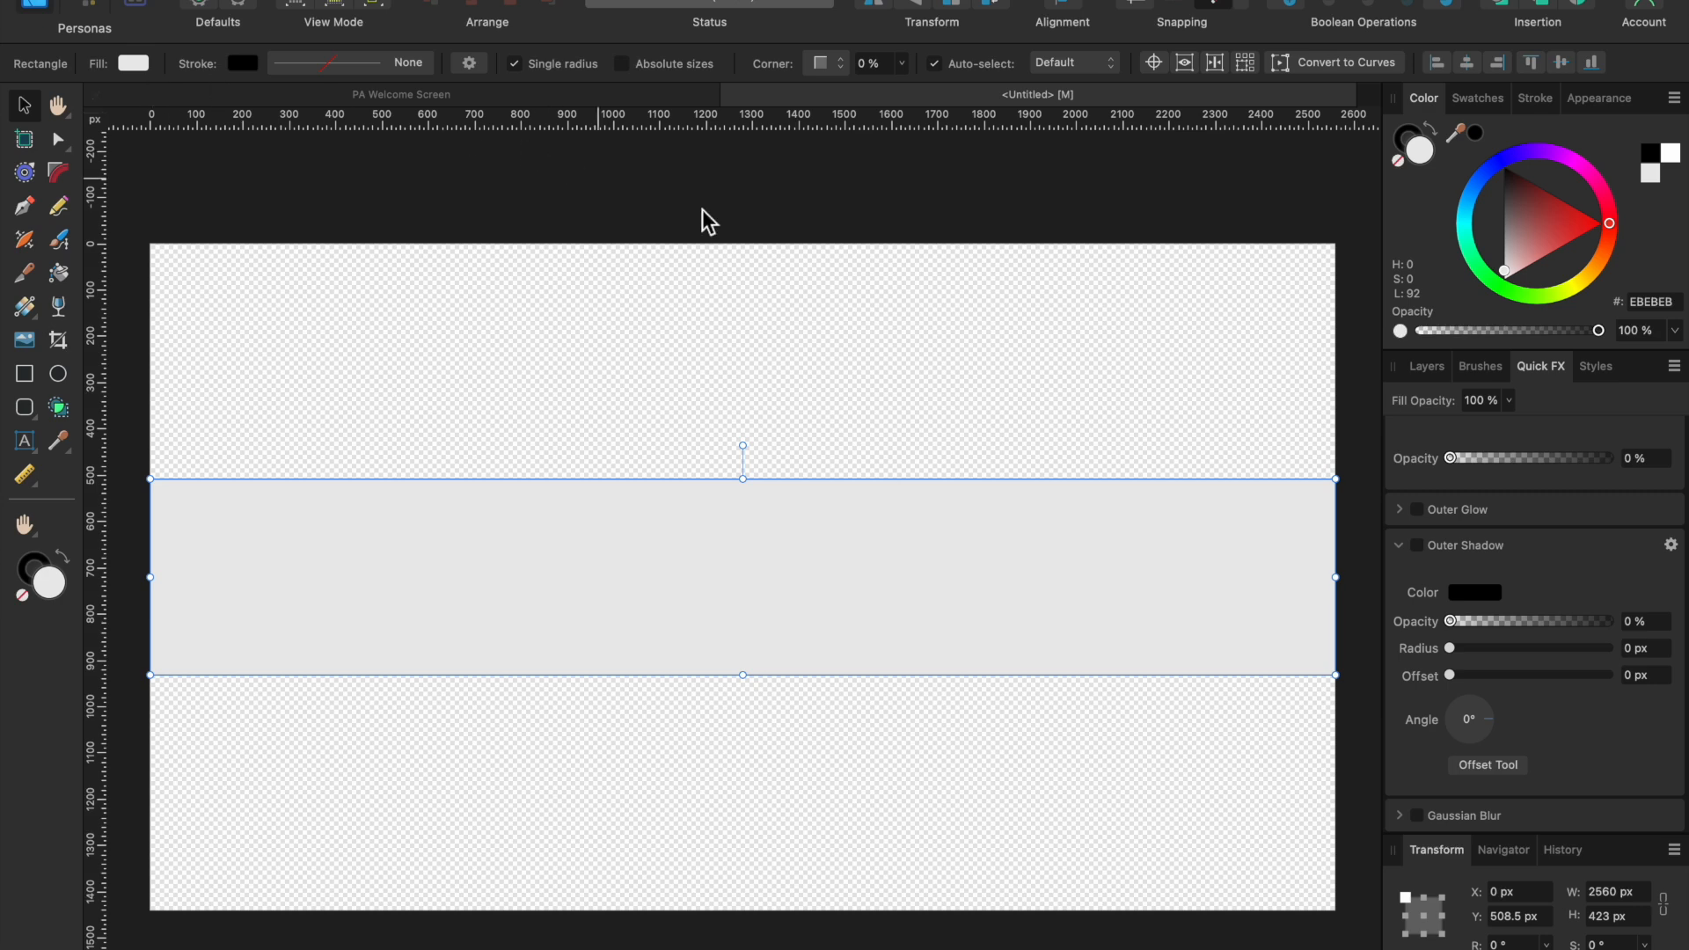
{"action": "mouse_move", "coordinate": [950, 734]}
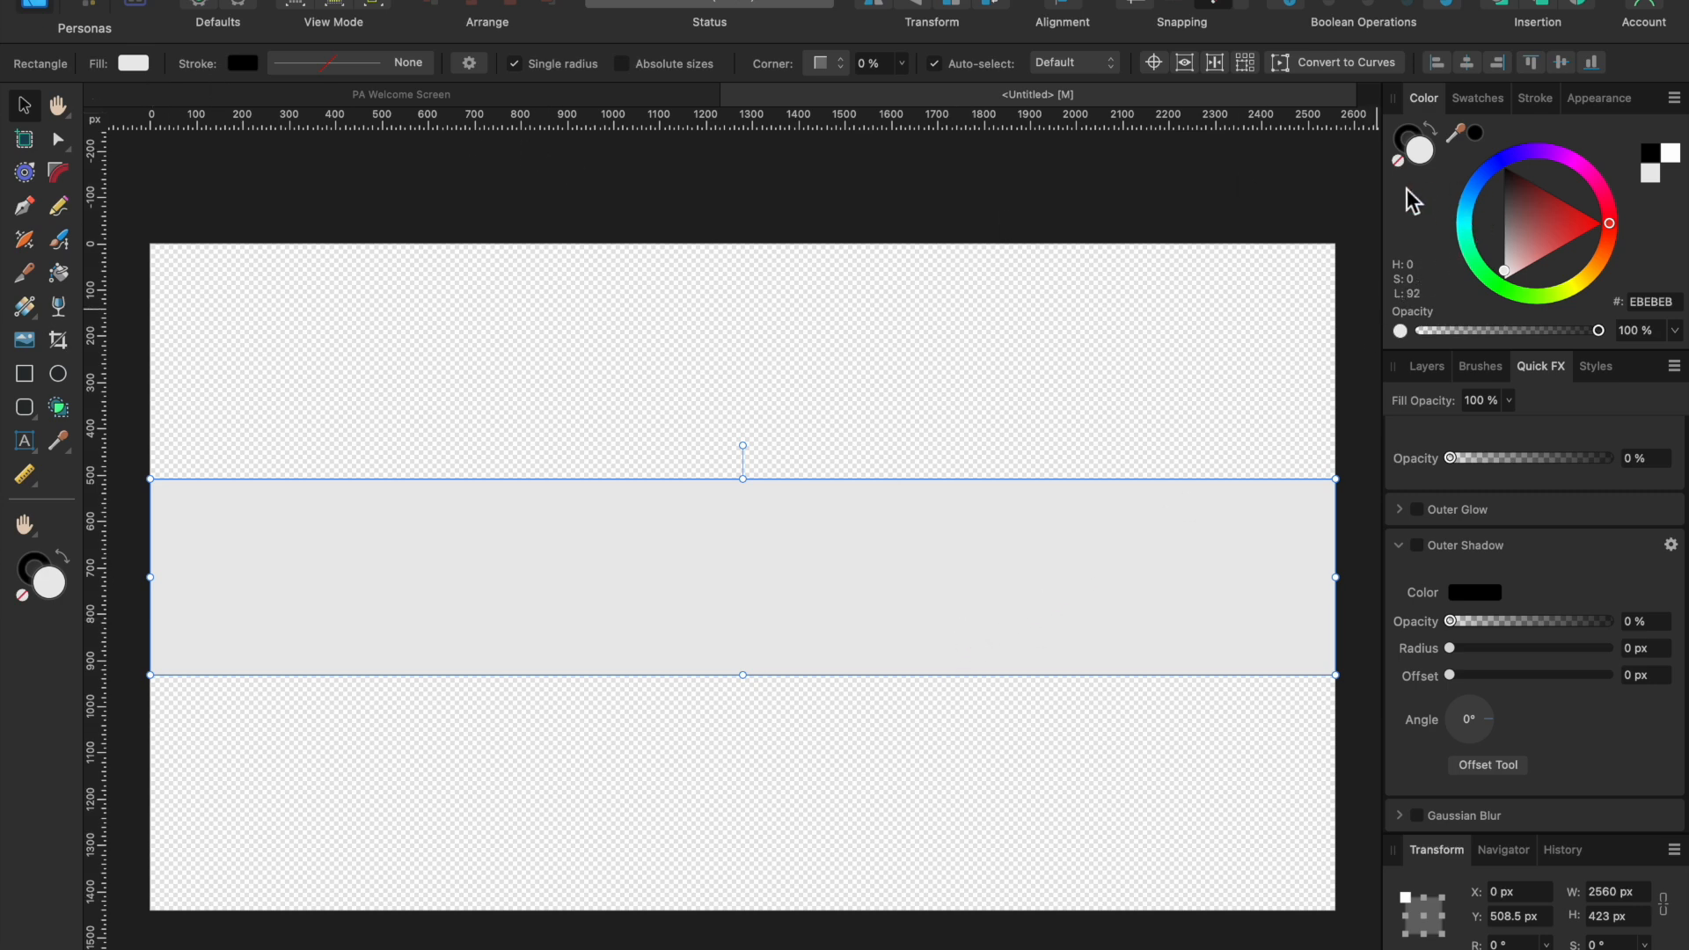
{"action": "mouse_move", "coordinate": [1610, 348]}
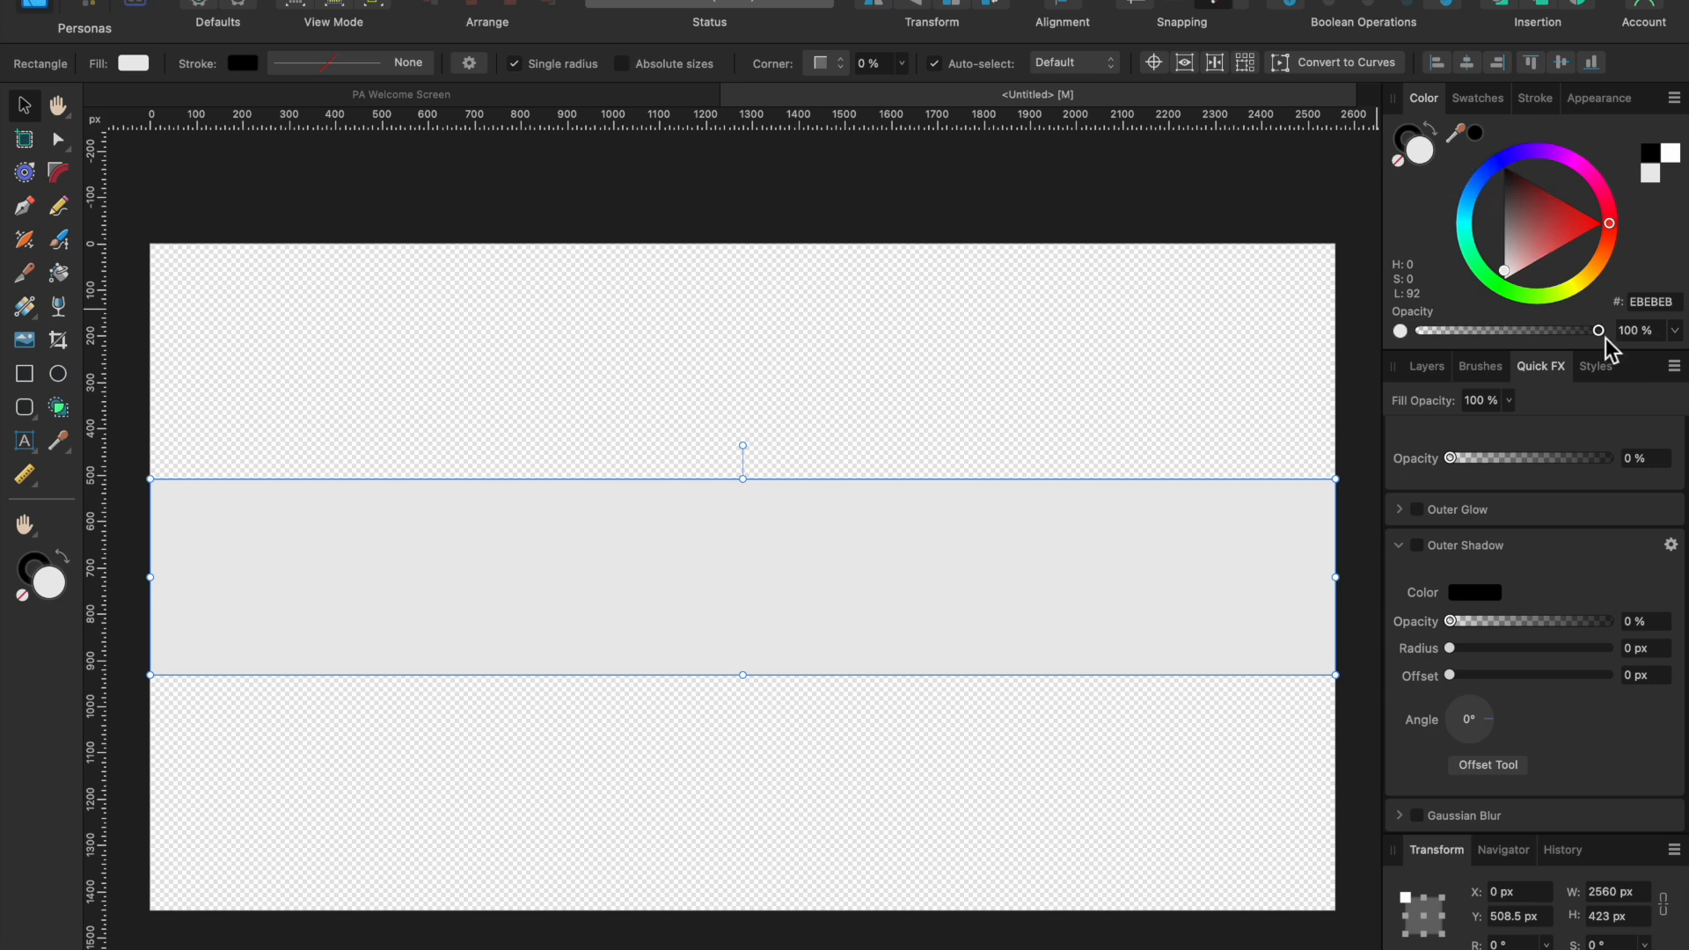
Drop the 2560 × 423 px band's fill opacity to 0%.
{"action": "left_click_drag", "start_coordinate": [1596, 331], "coordinate": [1423, 331]}
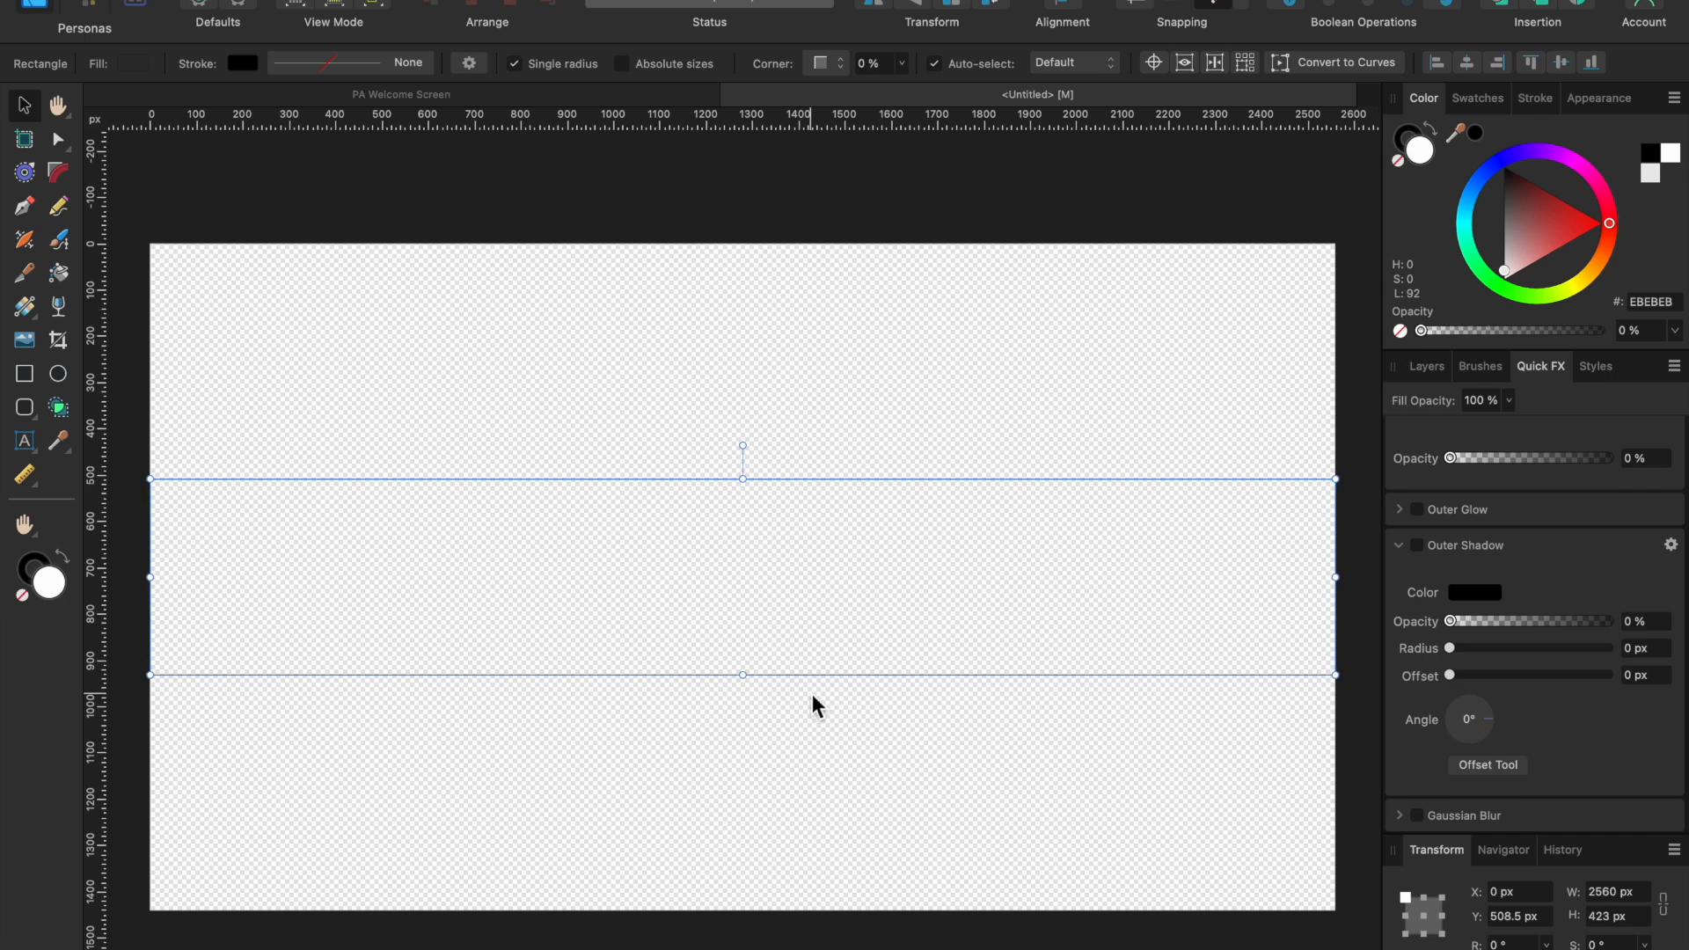
{"action": "mouse_move", "coordinate": [663, 577]}
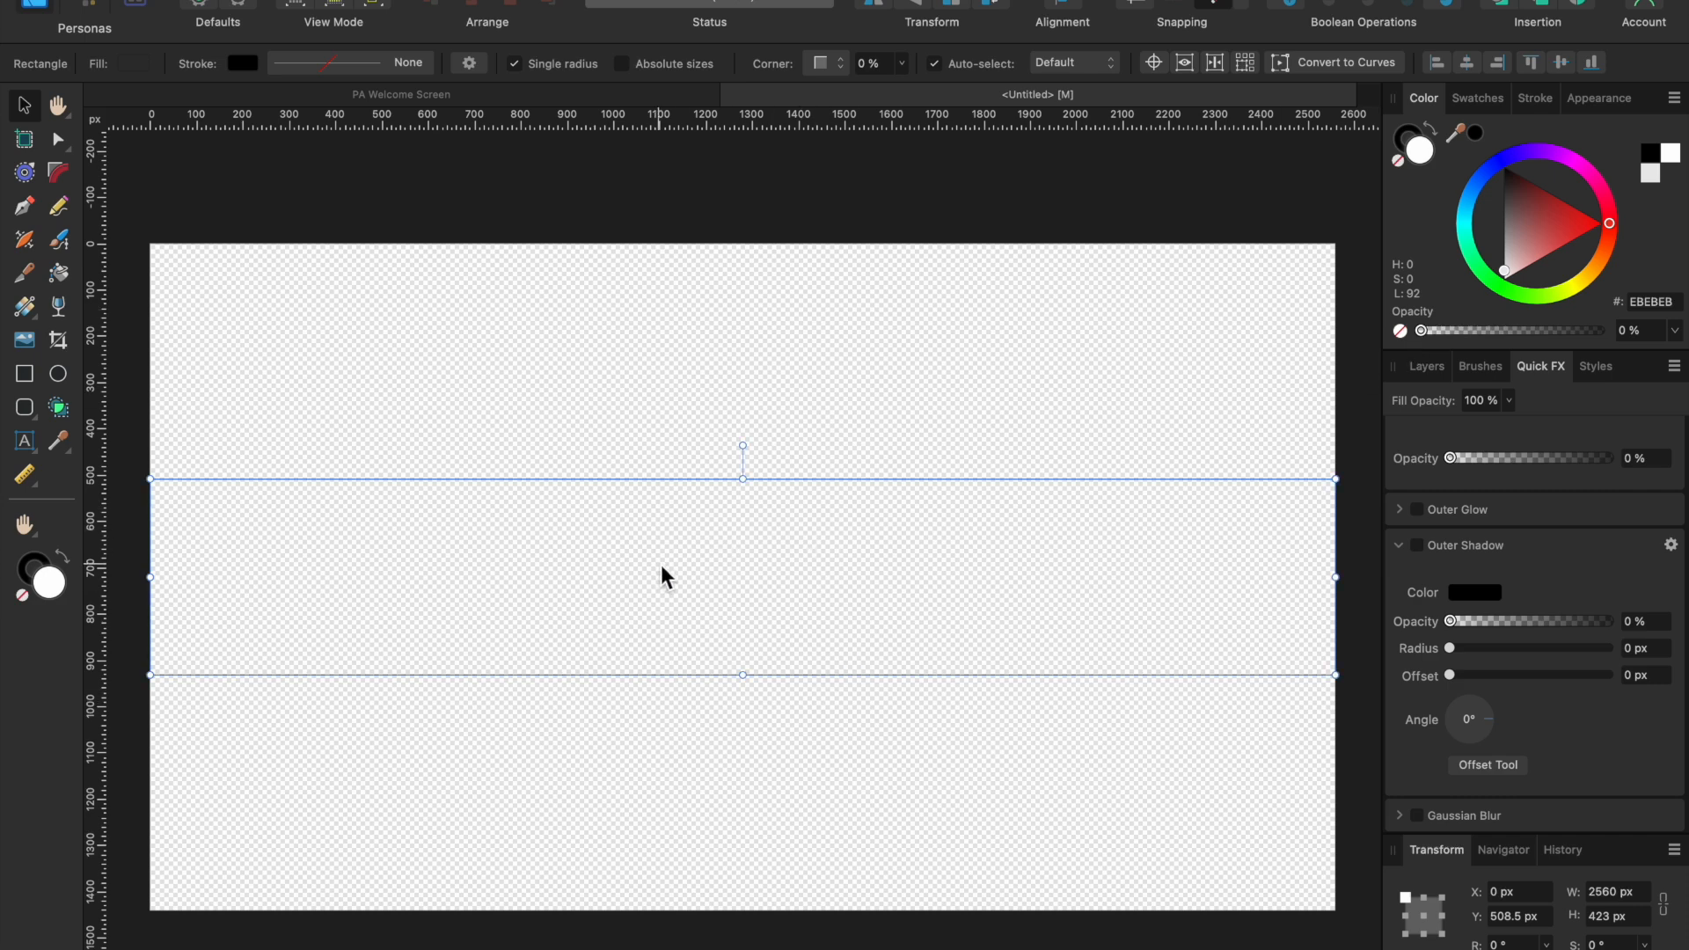
{"action": "mouse_move", "coordinate": [481, 495]}
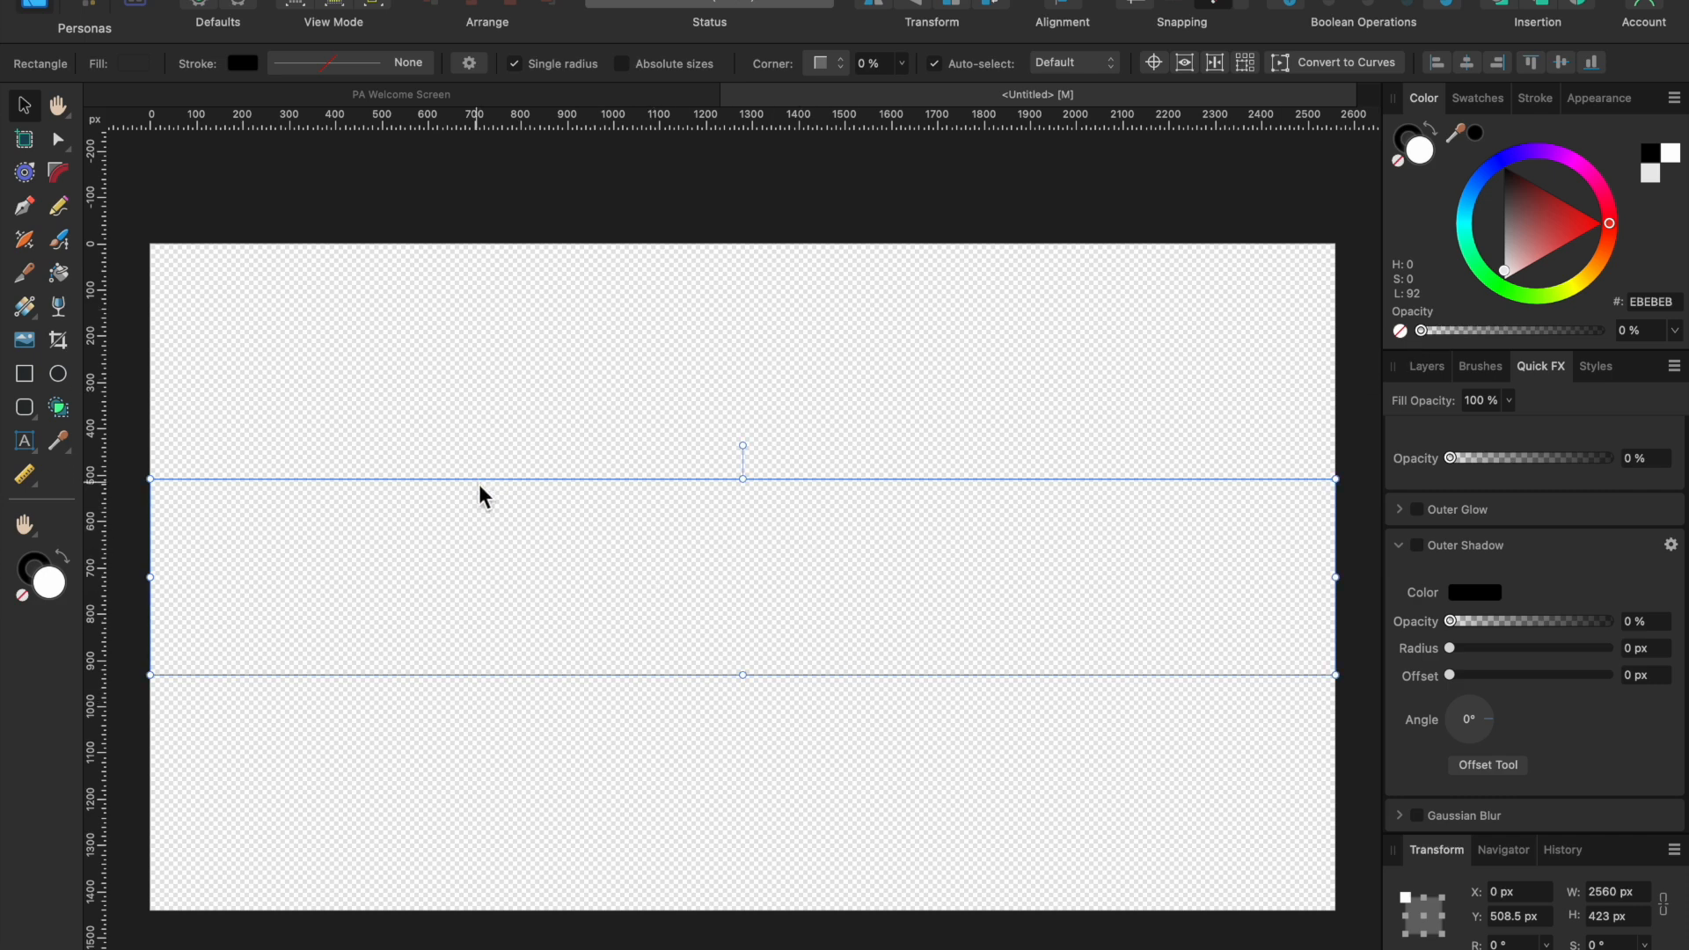
{"action": "mouse_move", "coordinate": [494, 503]}
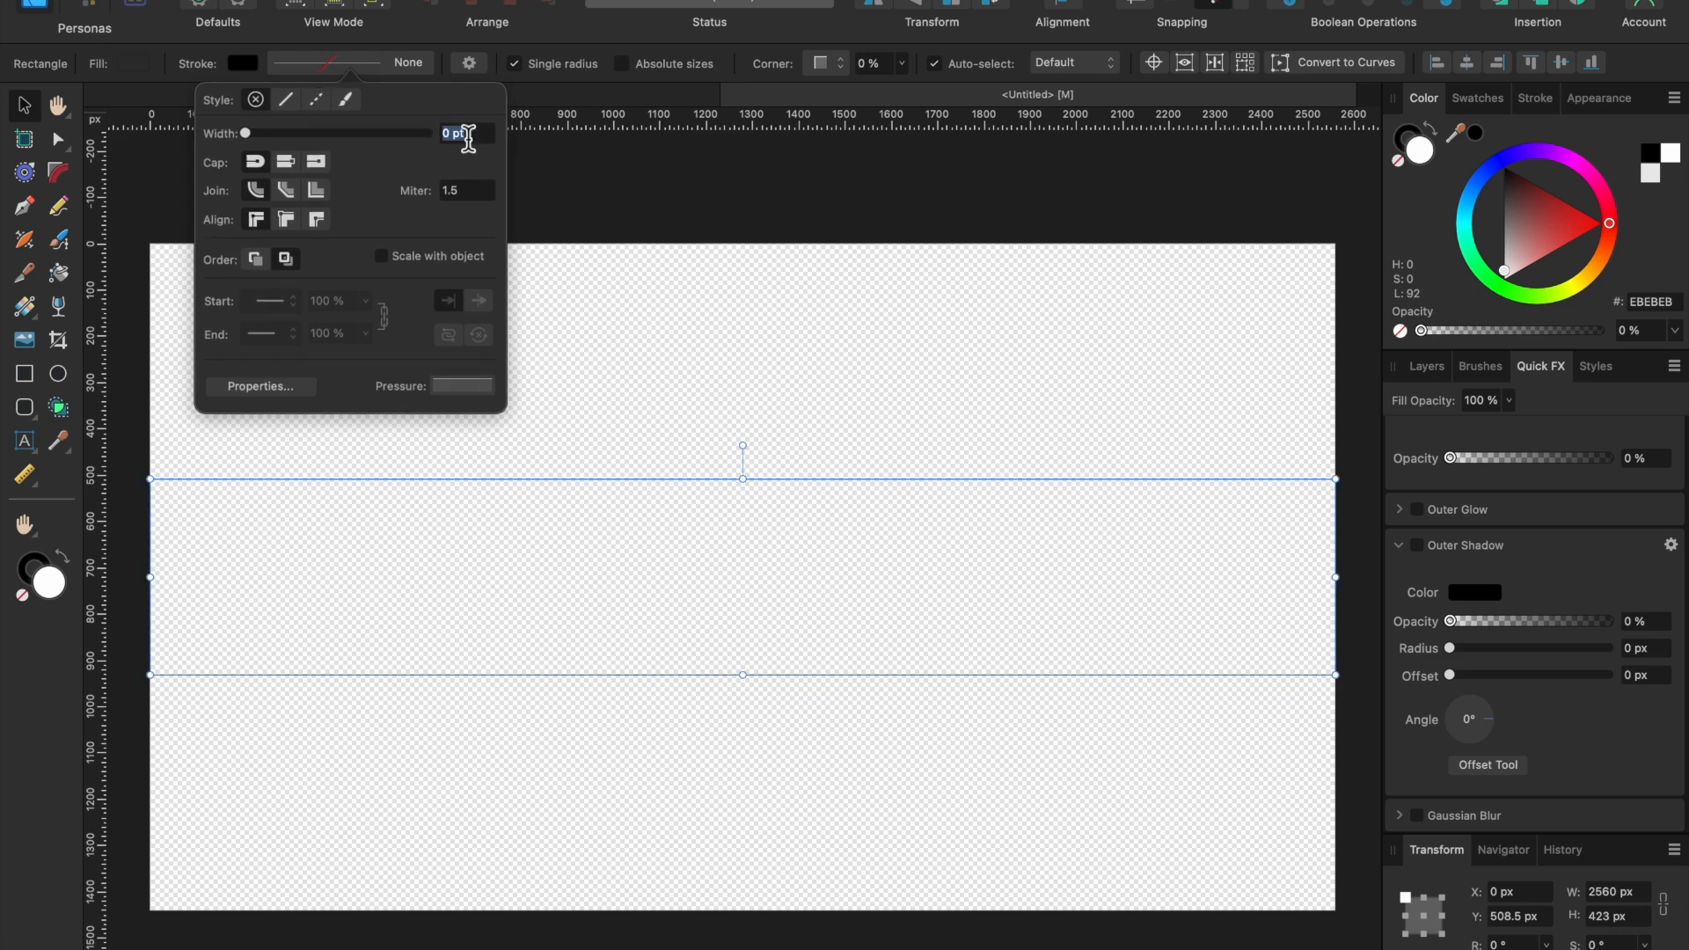
Set the band's stroke width to 1 pt.
{"action": "type", "text": "1"}
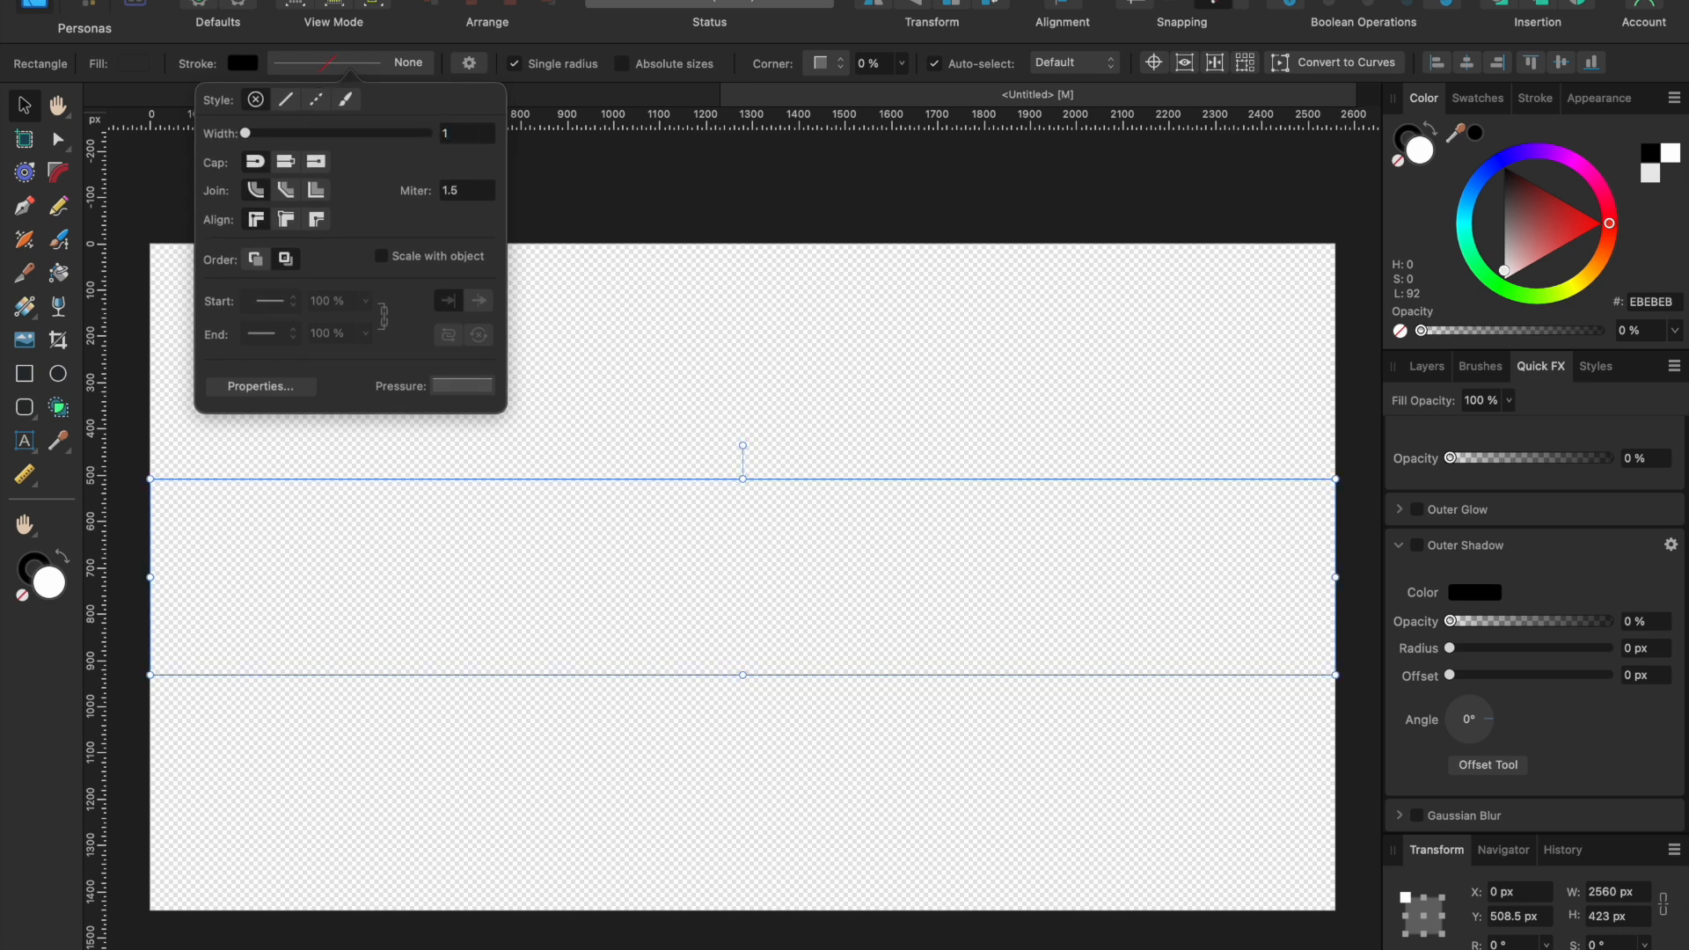
{"action": "mouse_move", "coordinate": [360, 170]}
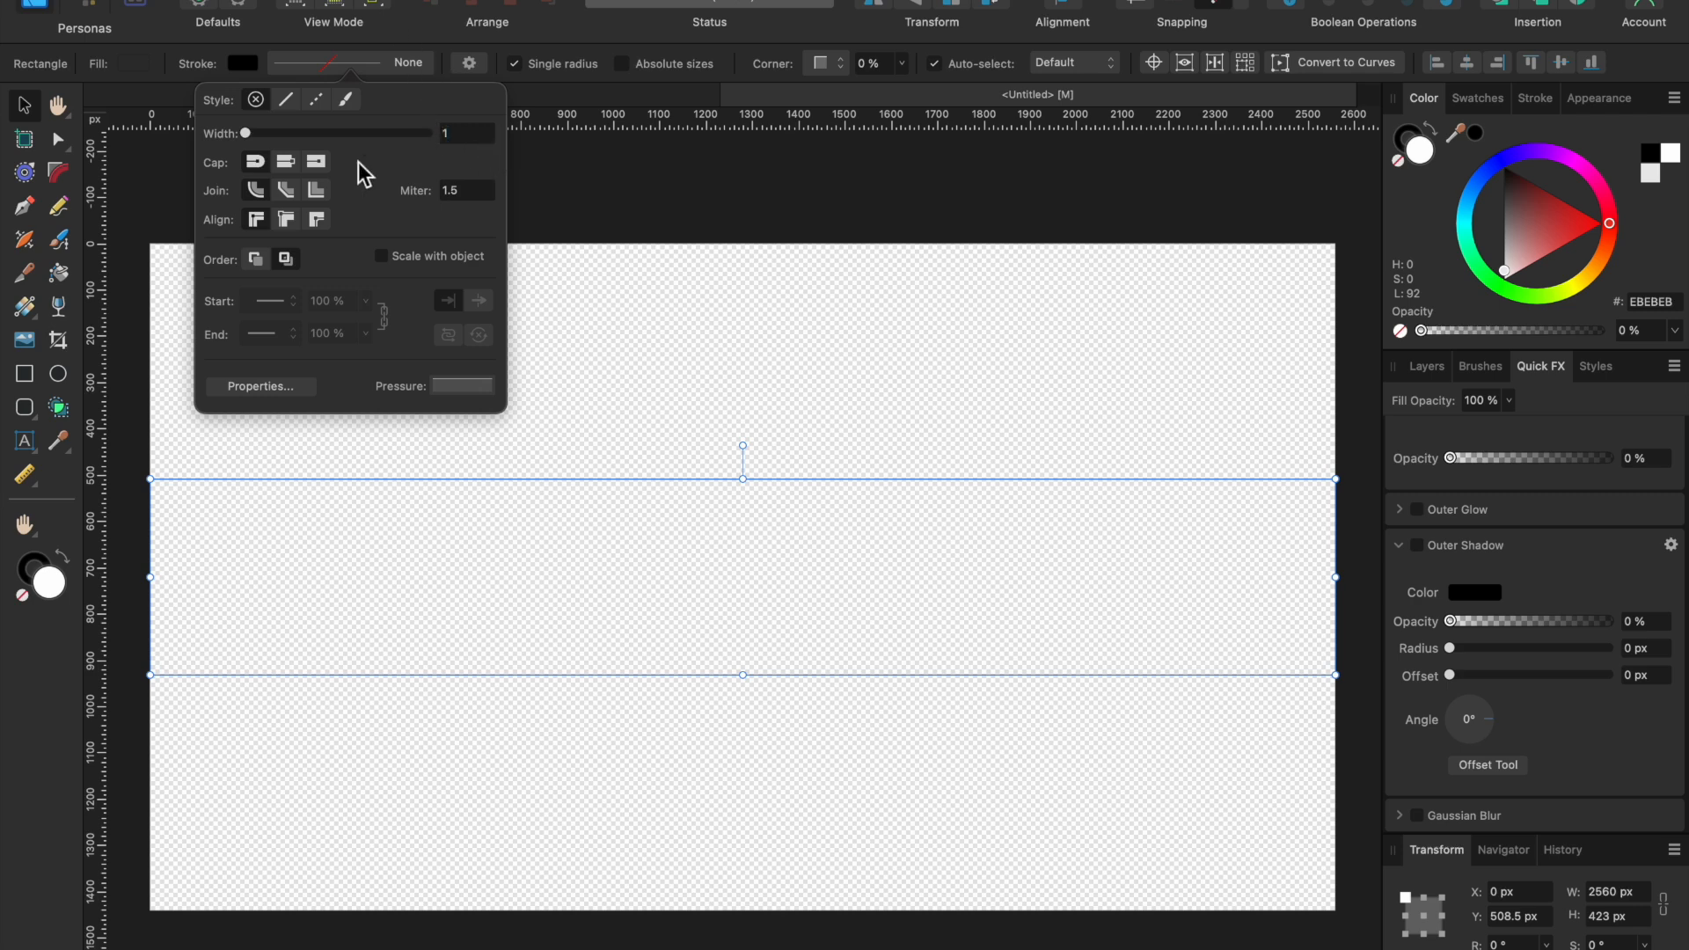
{"action": "mouse_move", "coordinate": [461, 156]}
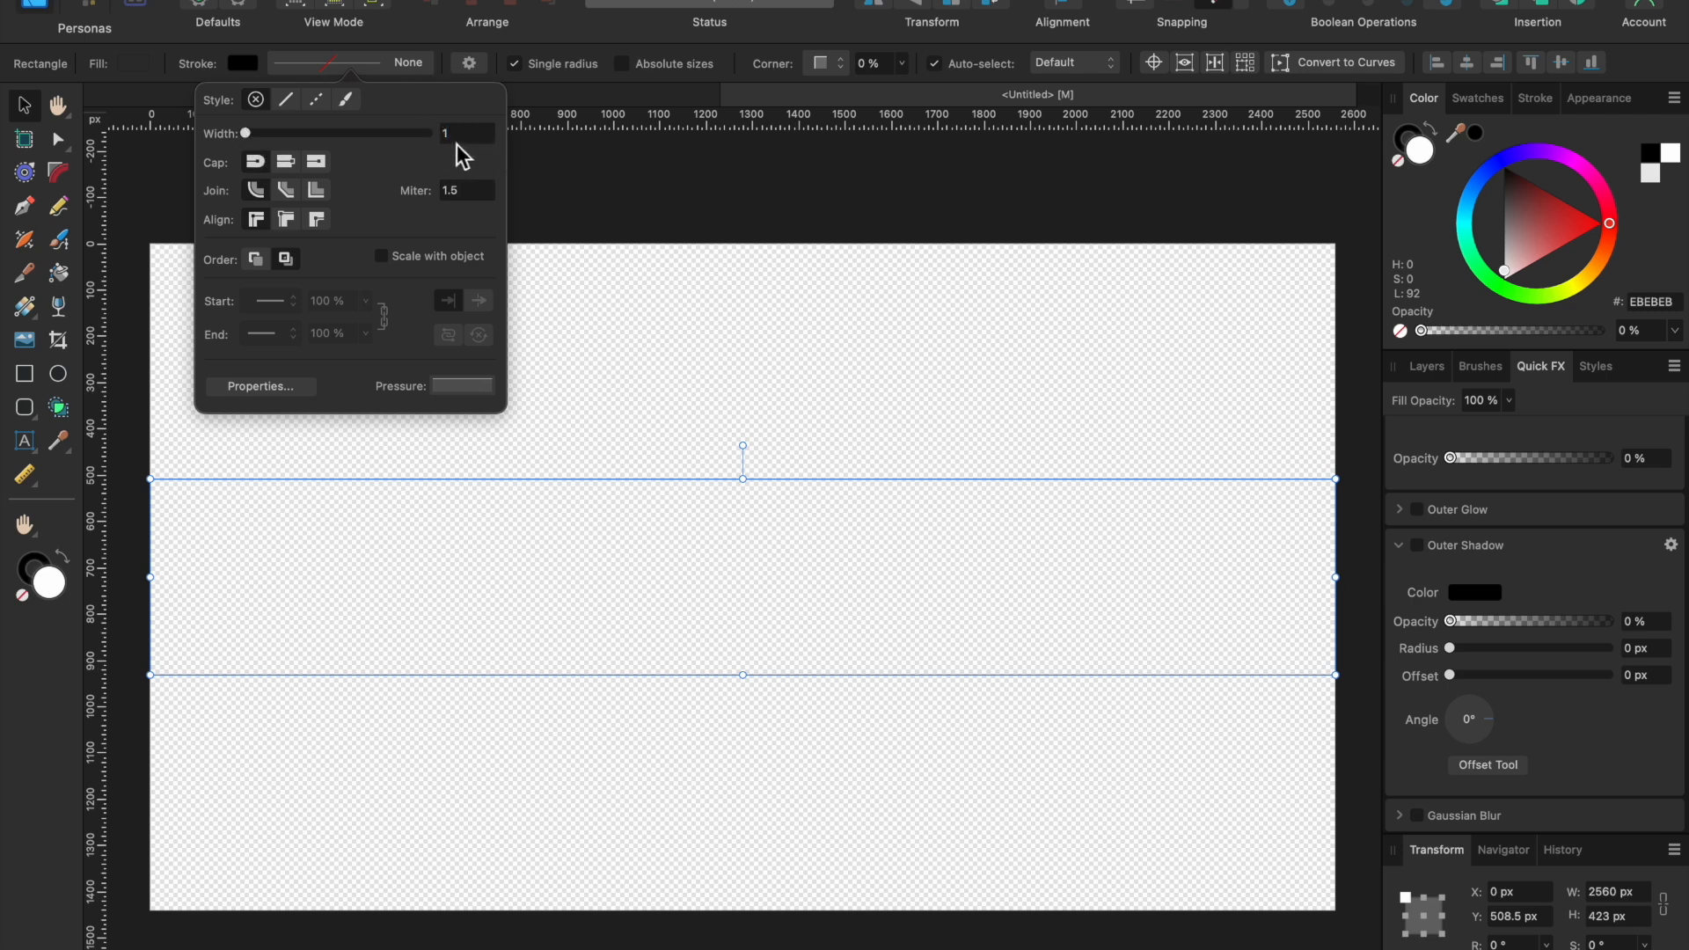
{"action": "mouse_move", "coordinate": [525, 185]}
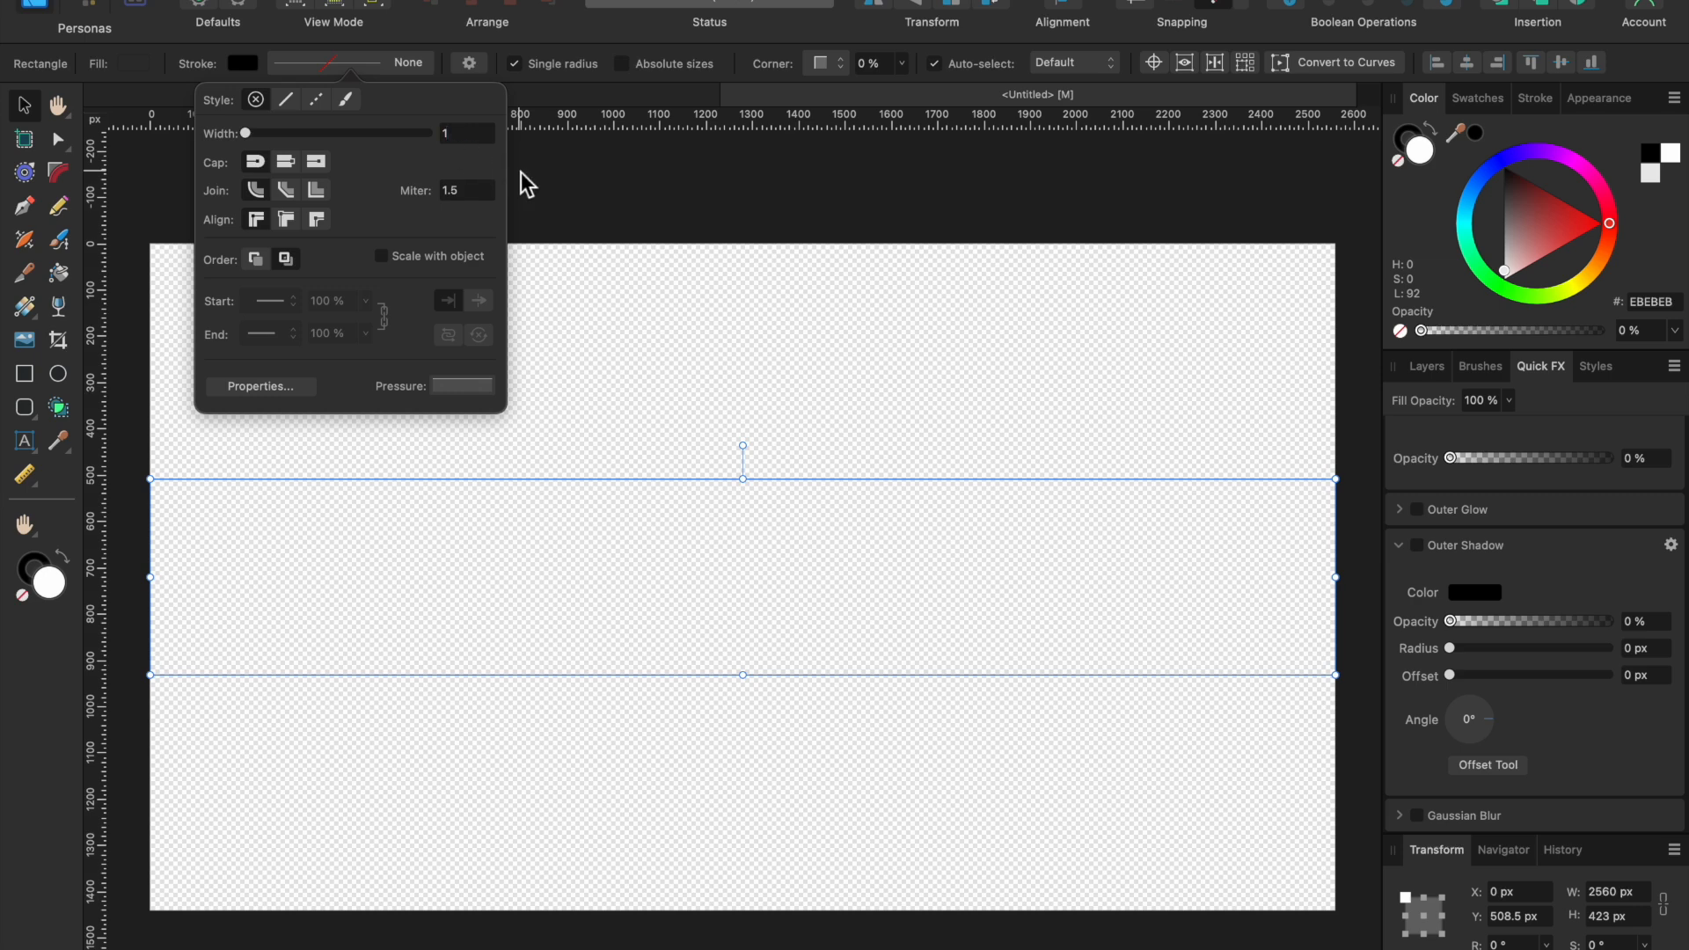
{"action": "mouse_move", "coordinate": [339, 145]}
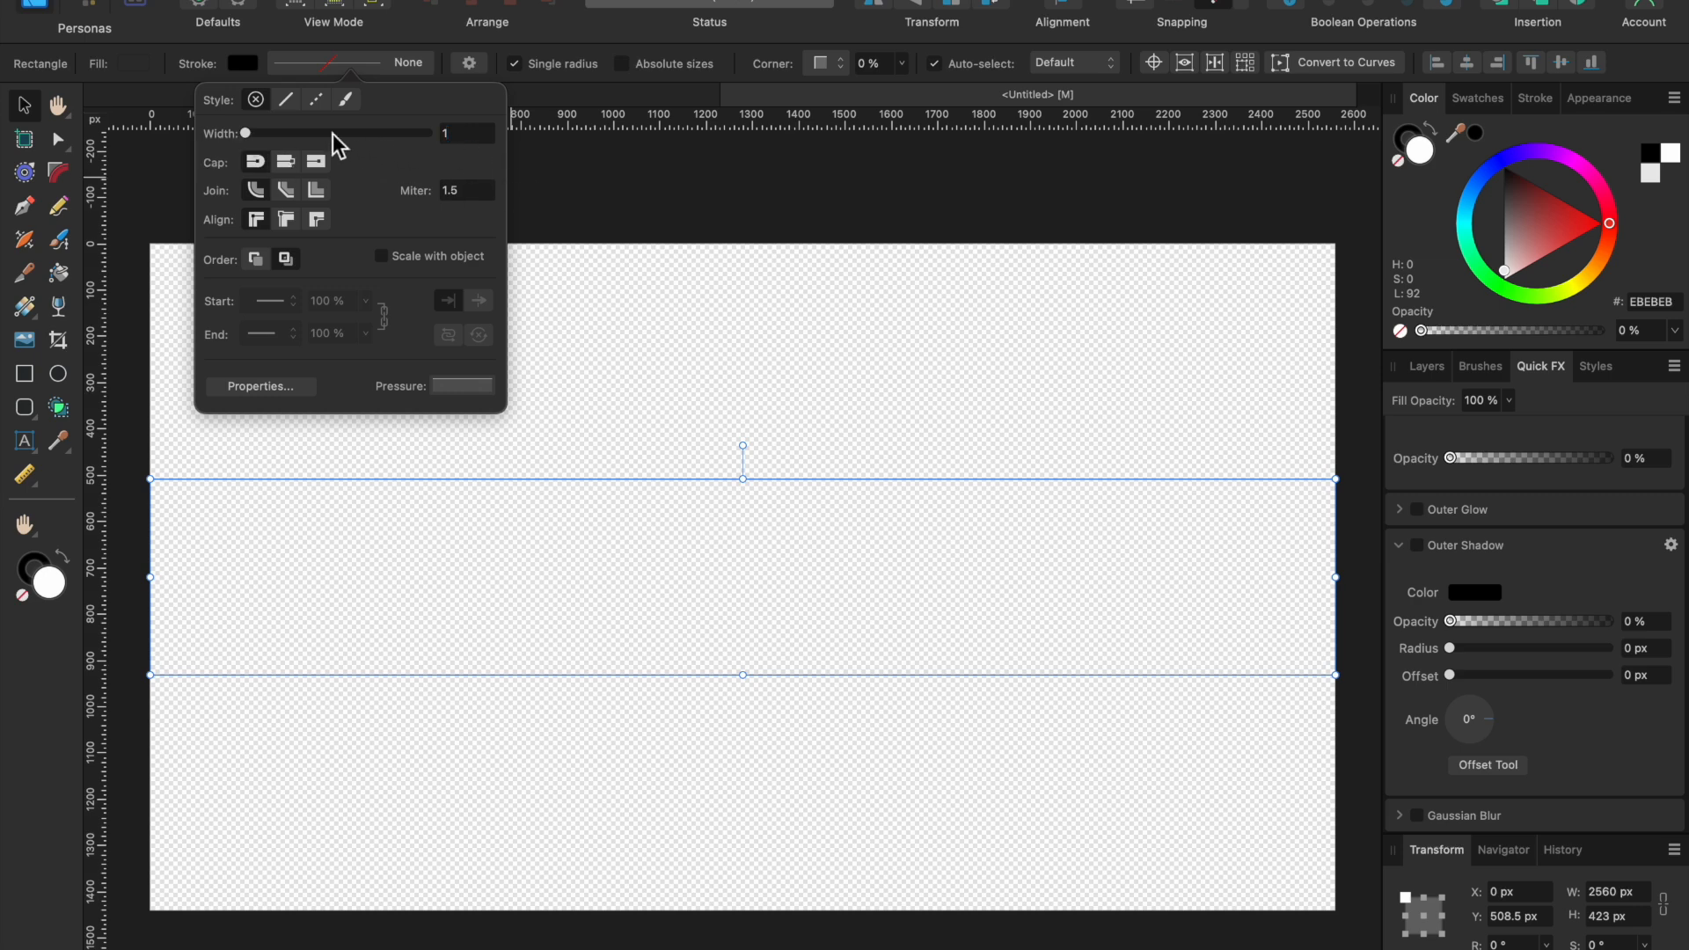
{"action": "mouse_move", "coordinate": [346, 143]}
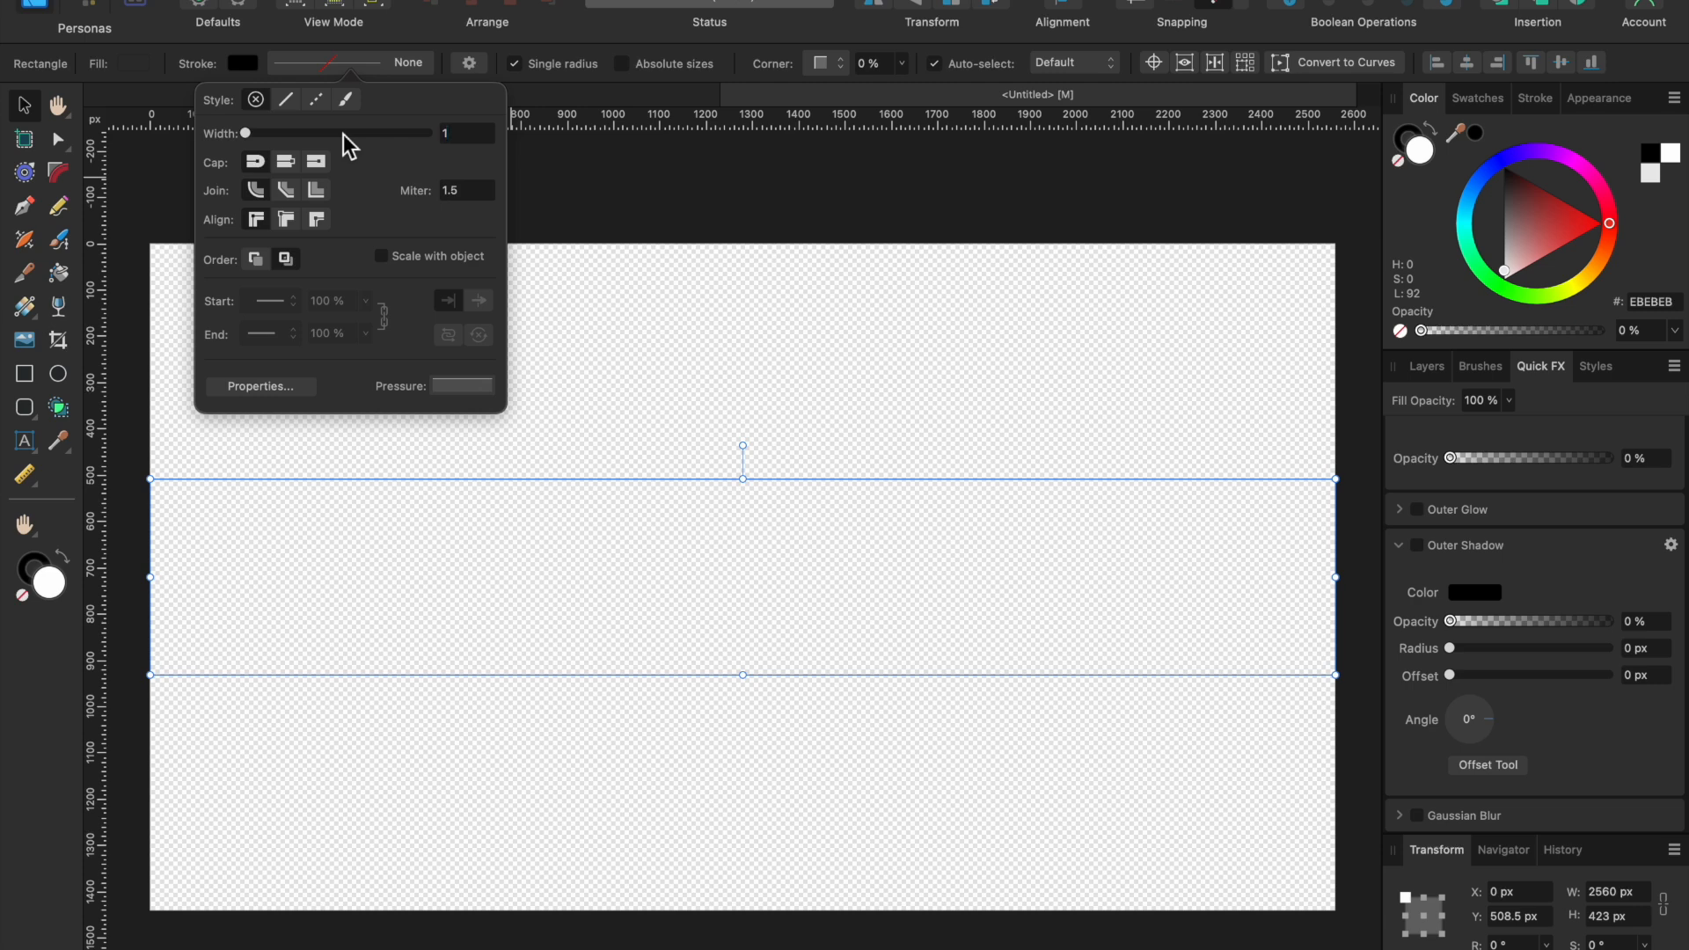
{"action": "mouse_move", "coordinate": [690, 264]}
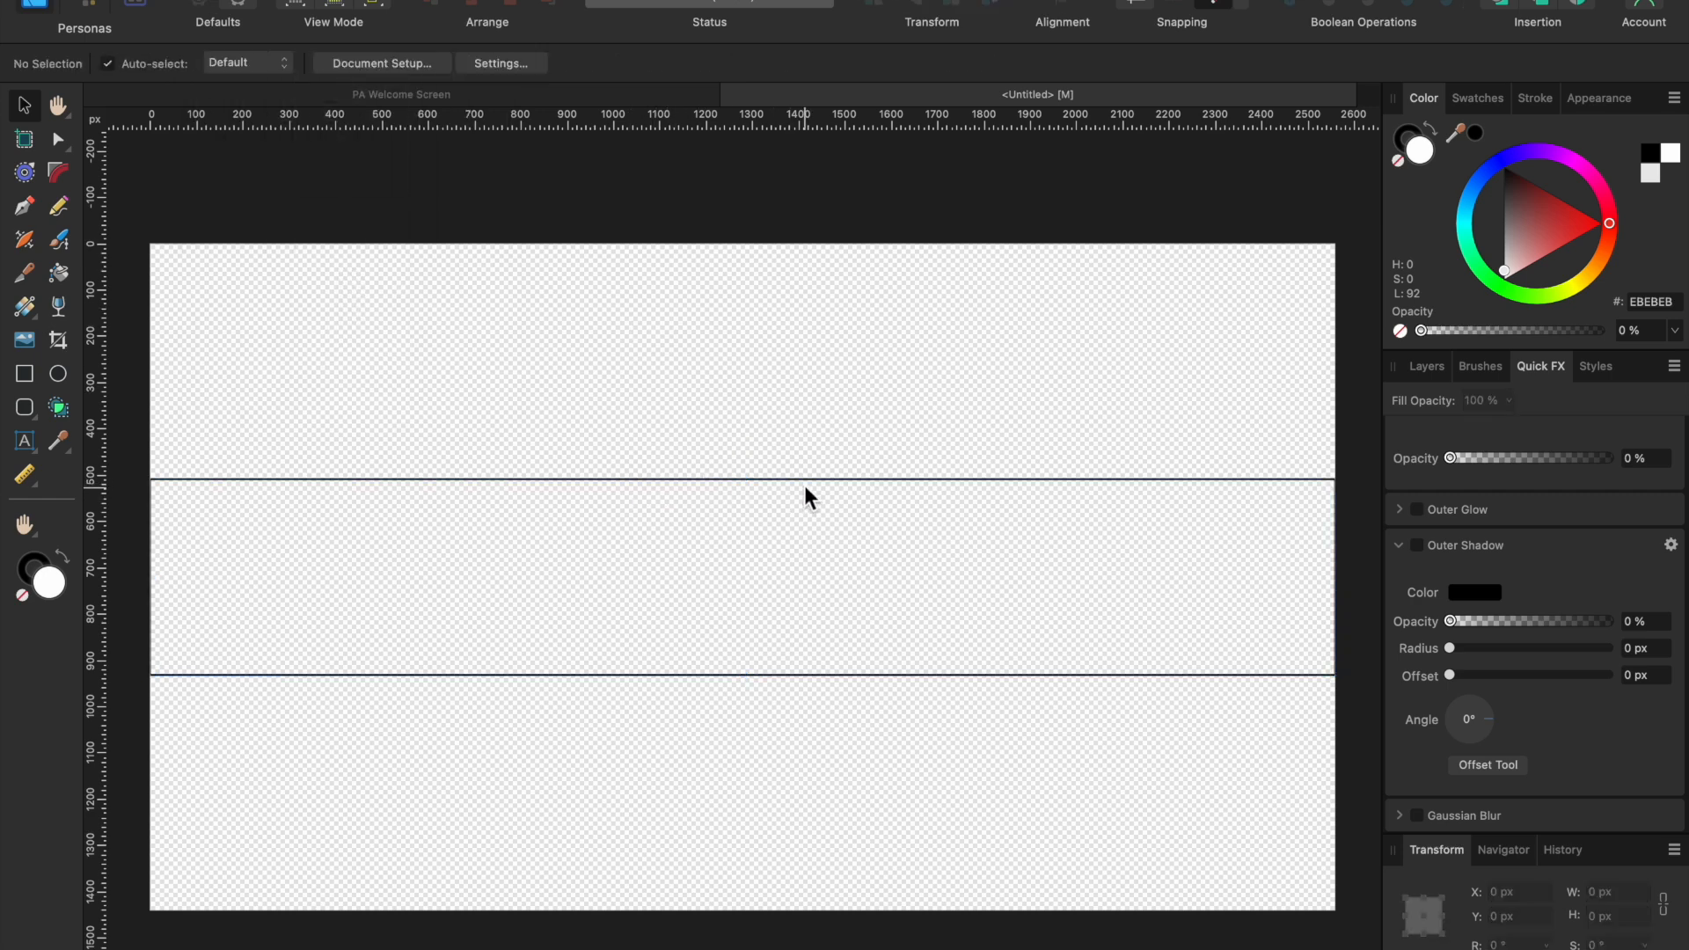
{"action": "mouse_move", "coordinate": [958, 507]}
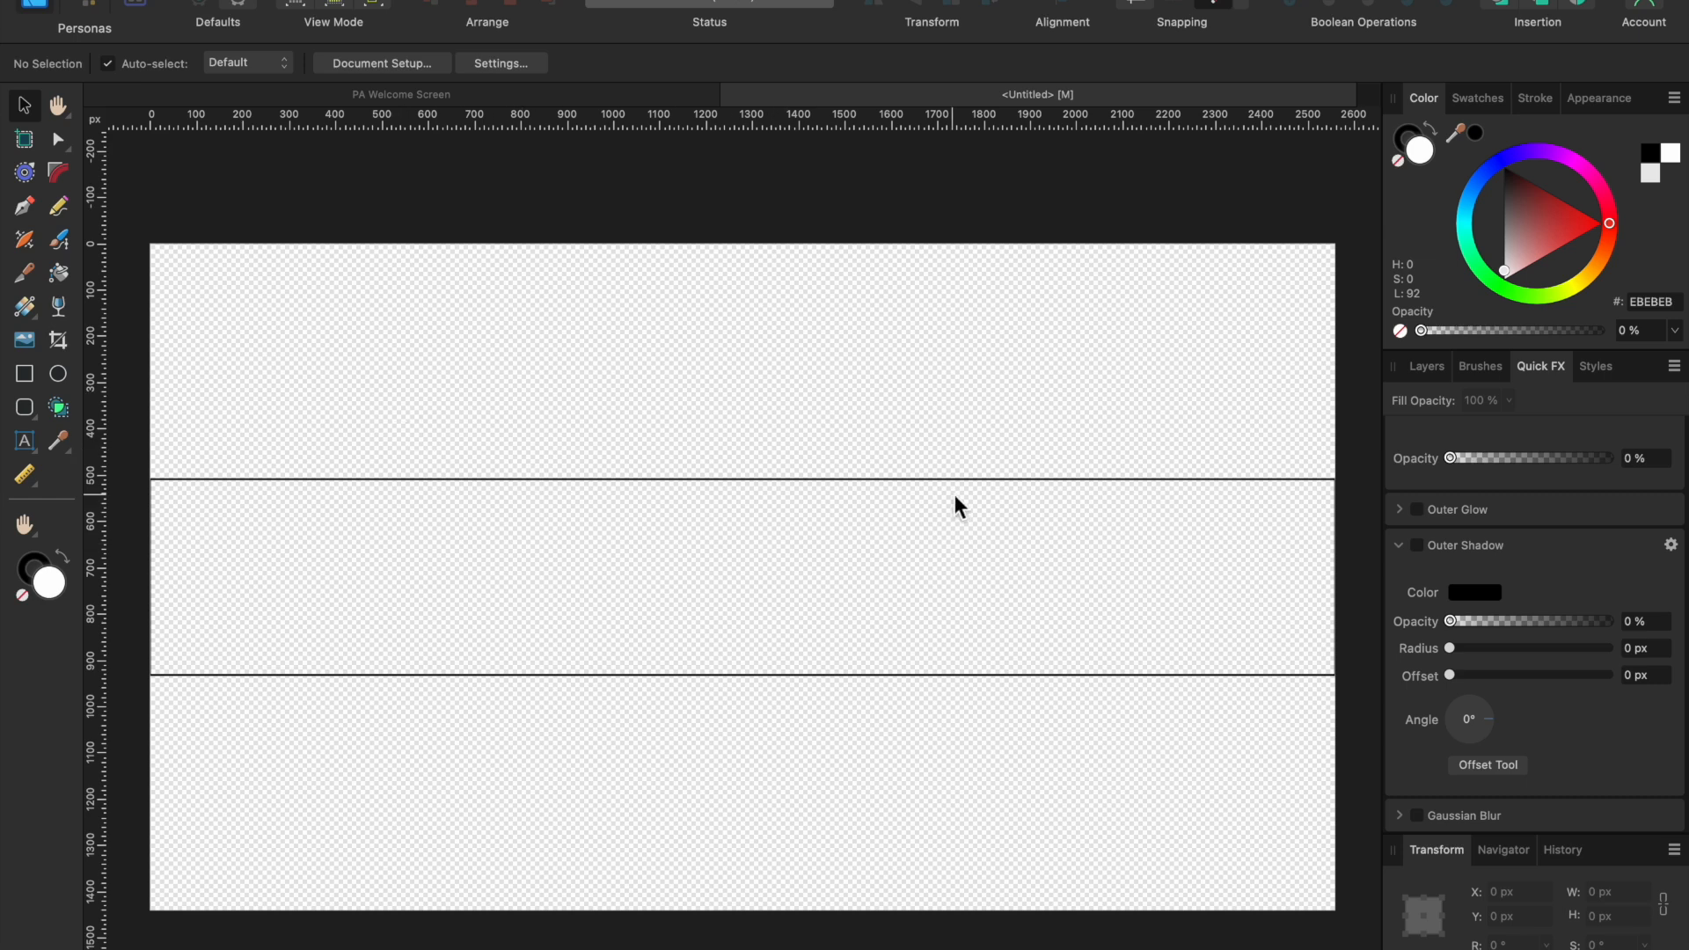
{"action": "mouse_move", "coordinate": [445, 212]}
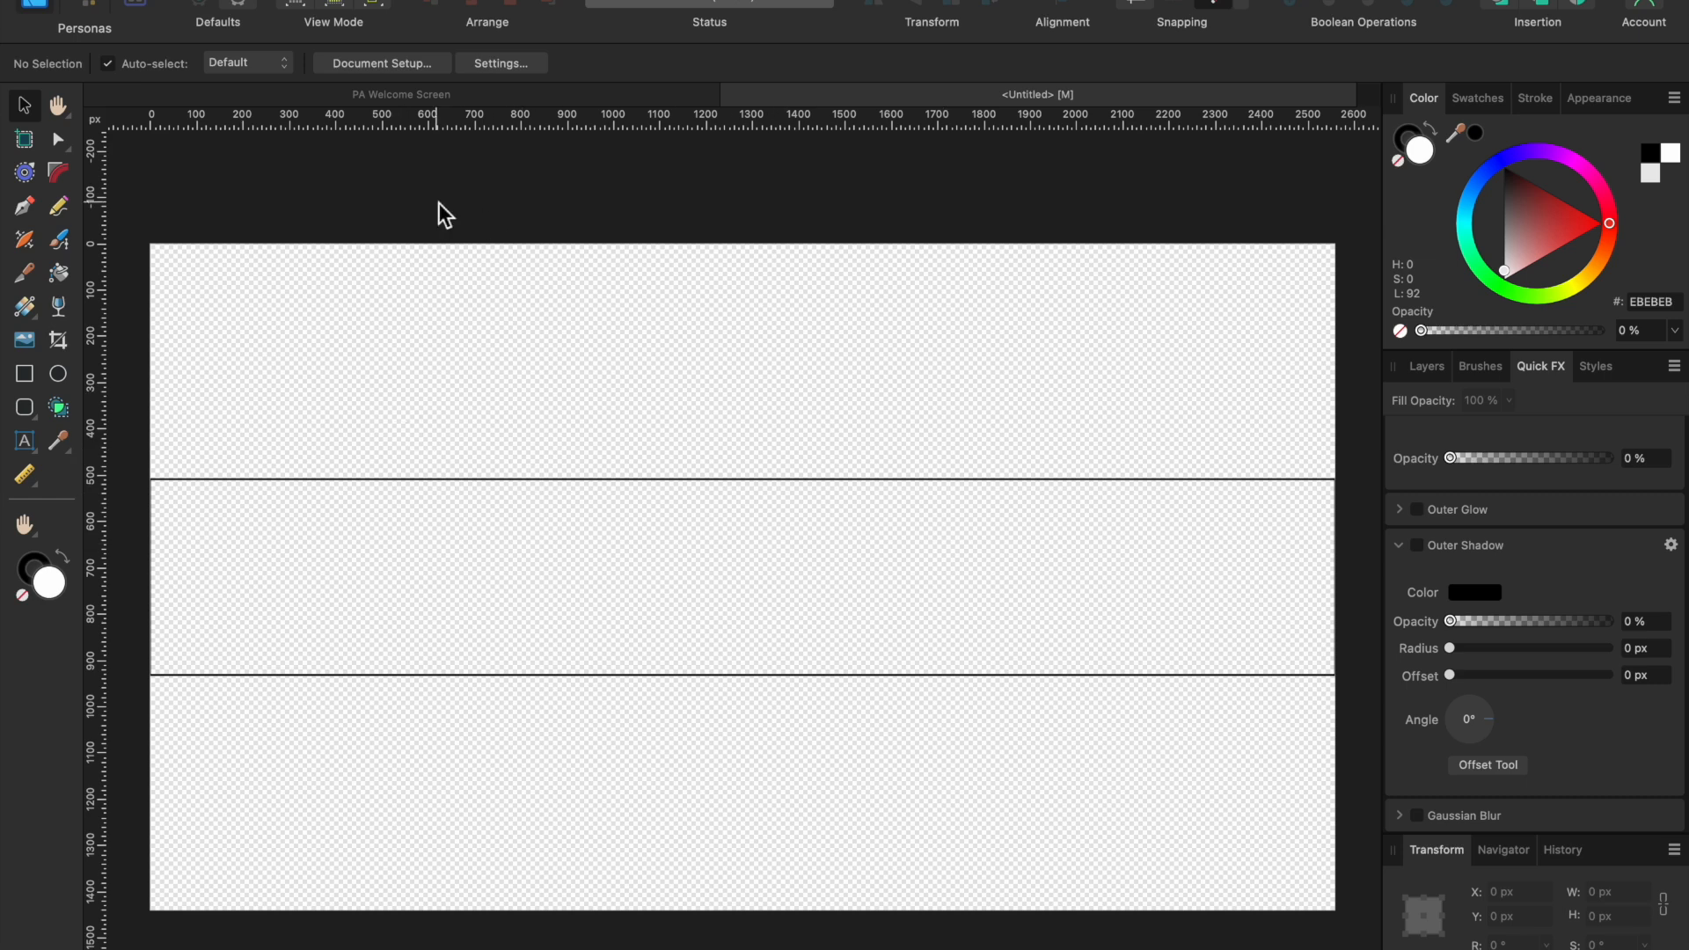
{"action": "mouse_move", "coordinate": [24, 383]}
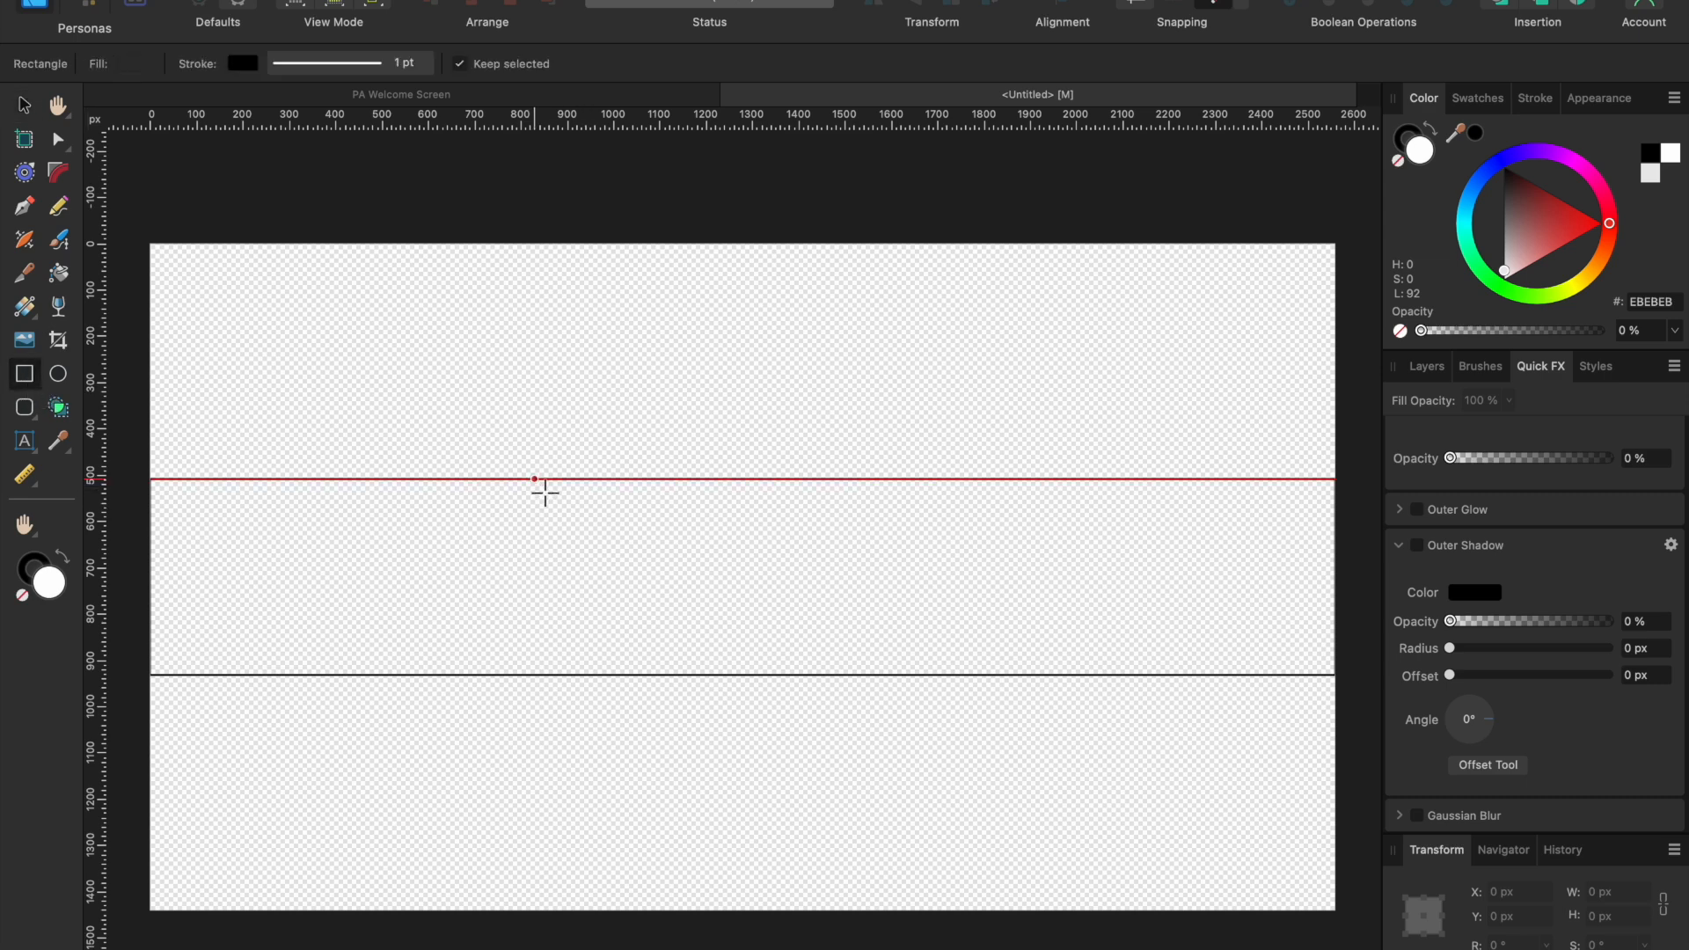
Draw a 1546 × 423 px rectangle within the band and centre it horizontally.
{"action": "left_click_drag", "start_coordinate": [532, 477], "coordinate": [1055, 675]}
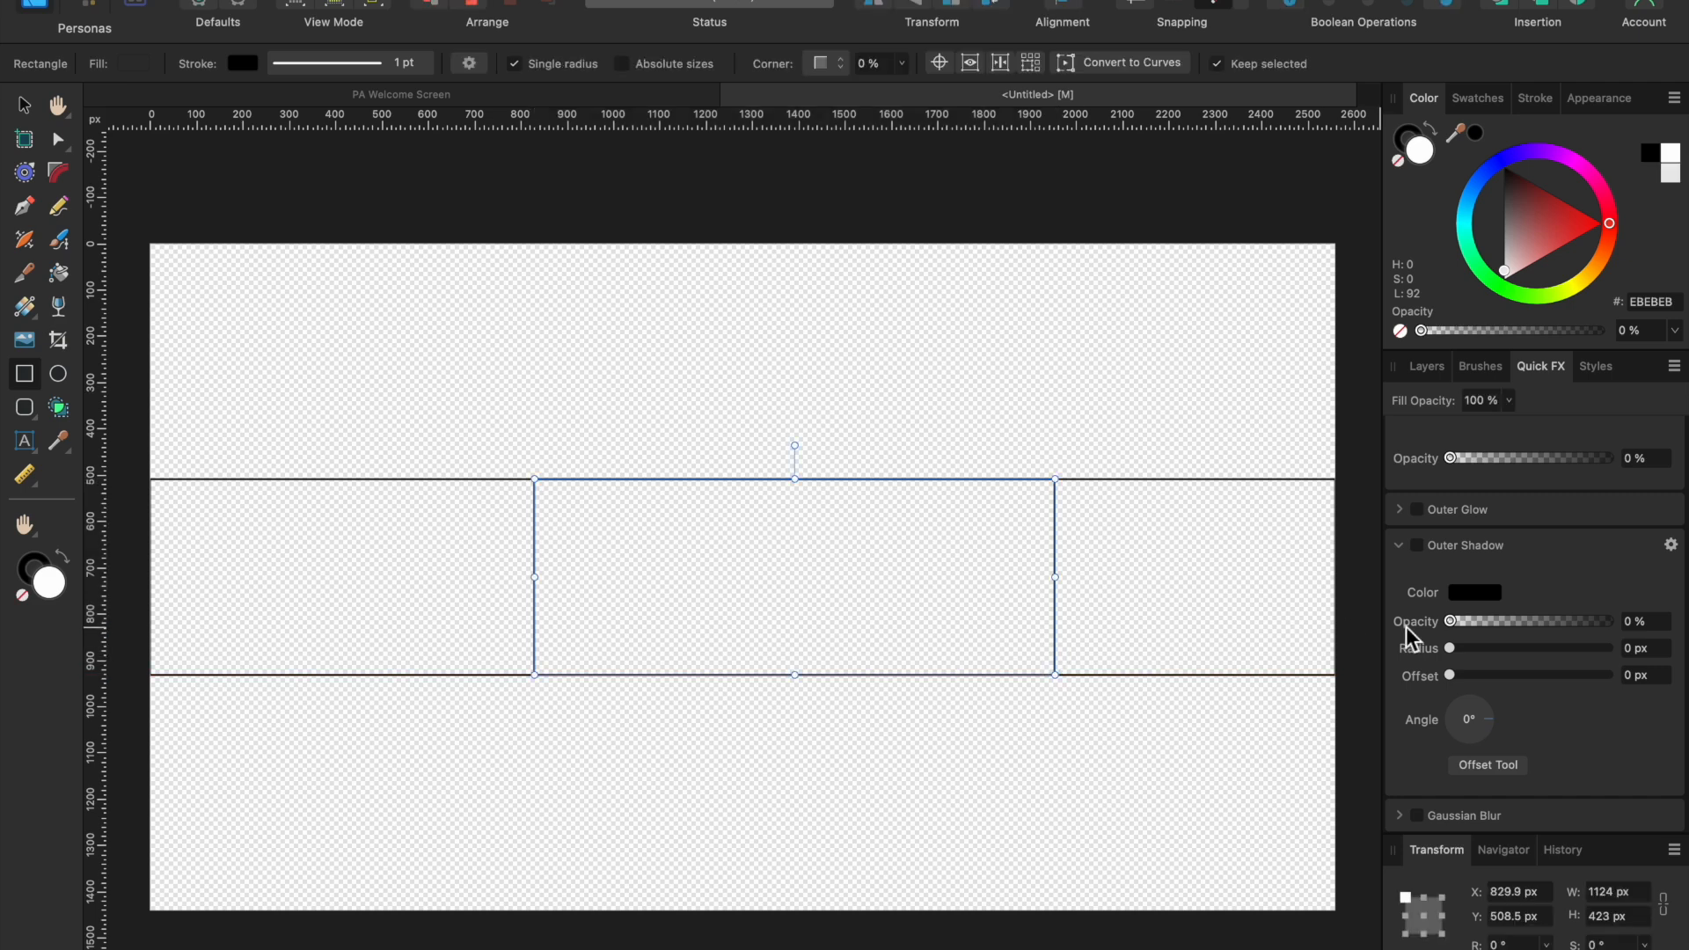
{"action": "mouse_move", "coordinate": [1414, 641]}
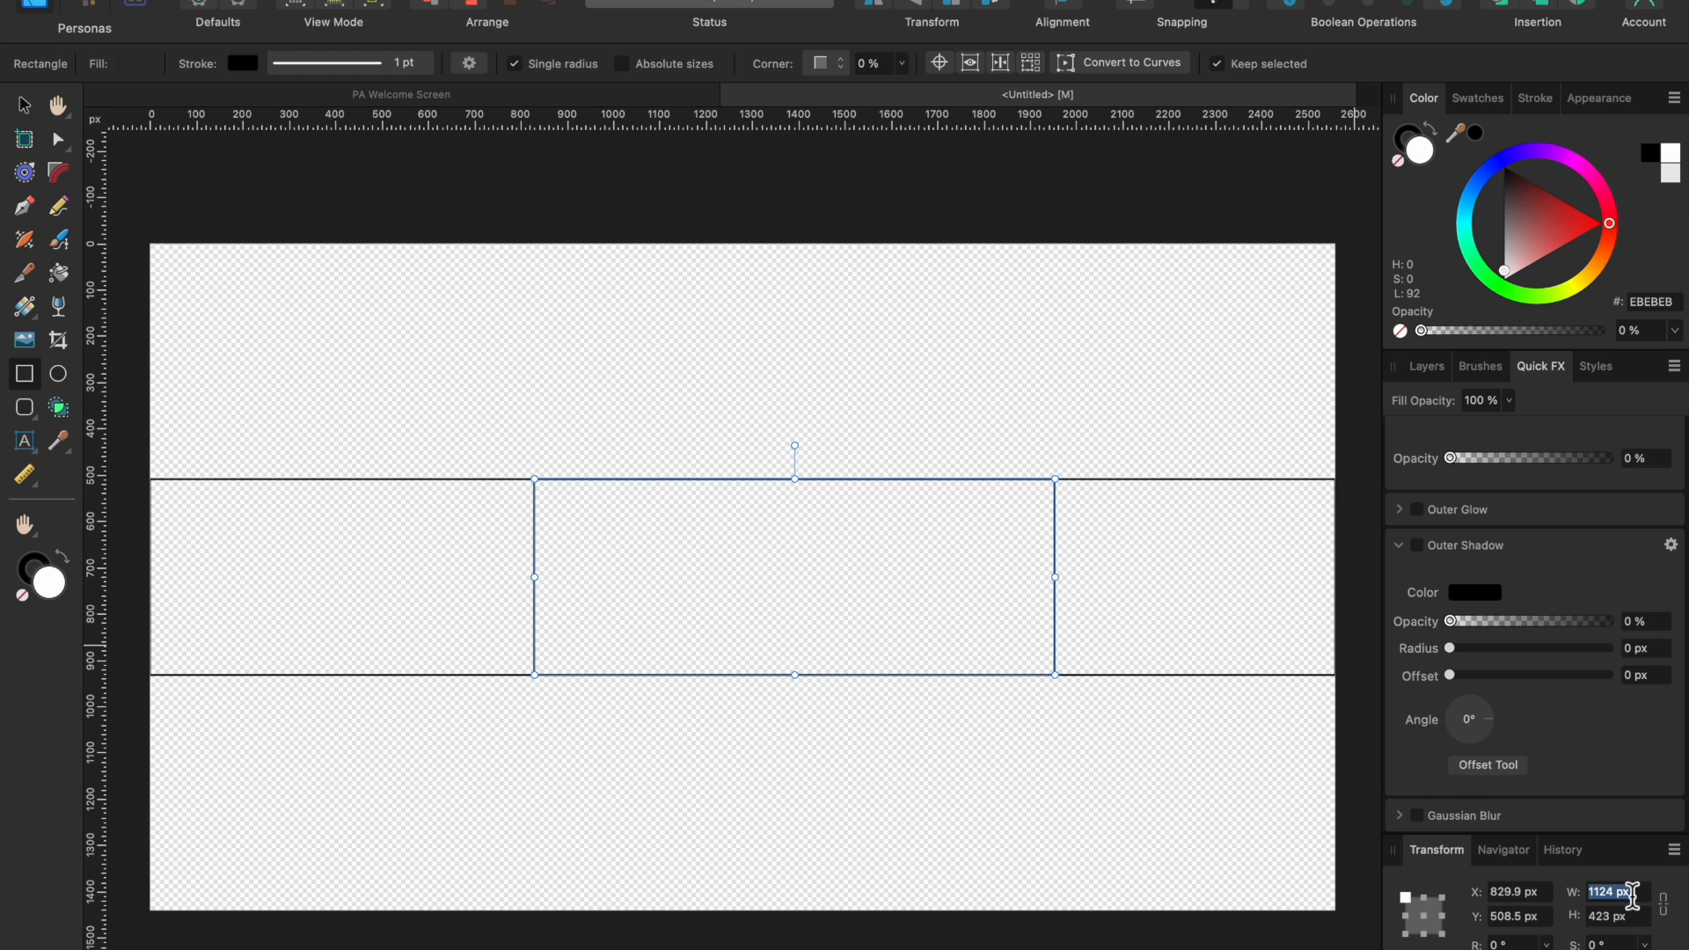
{"action": "type", "text": "1546"}
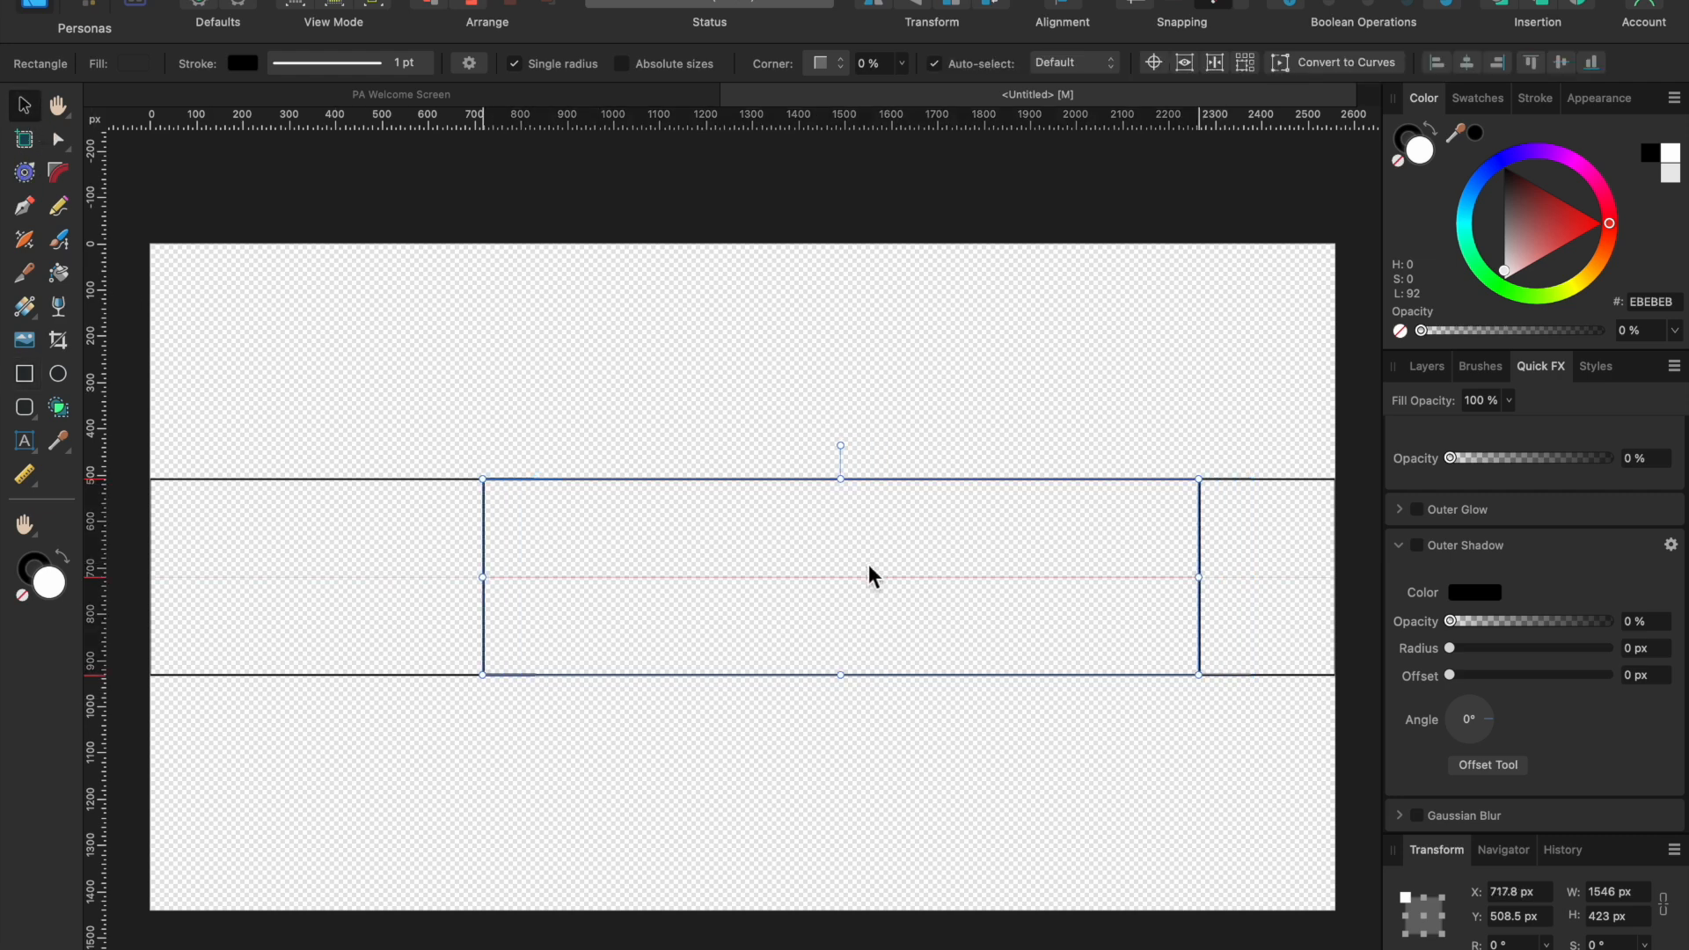
{"action": "left_click_drag", "start_coordinate": [873, 576], "coordinate": [786, 579]}
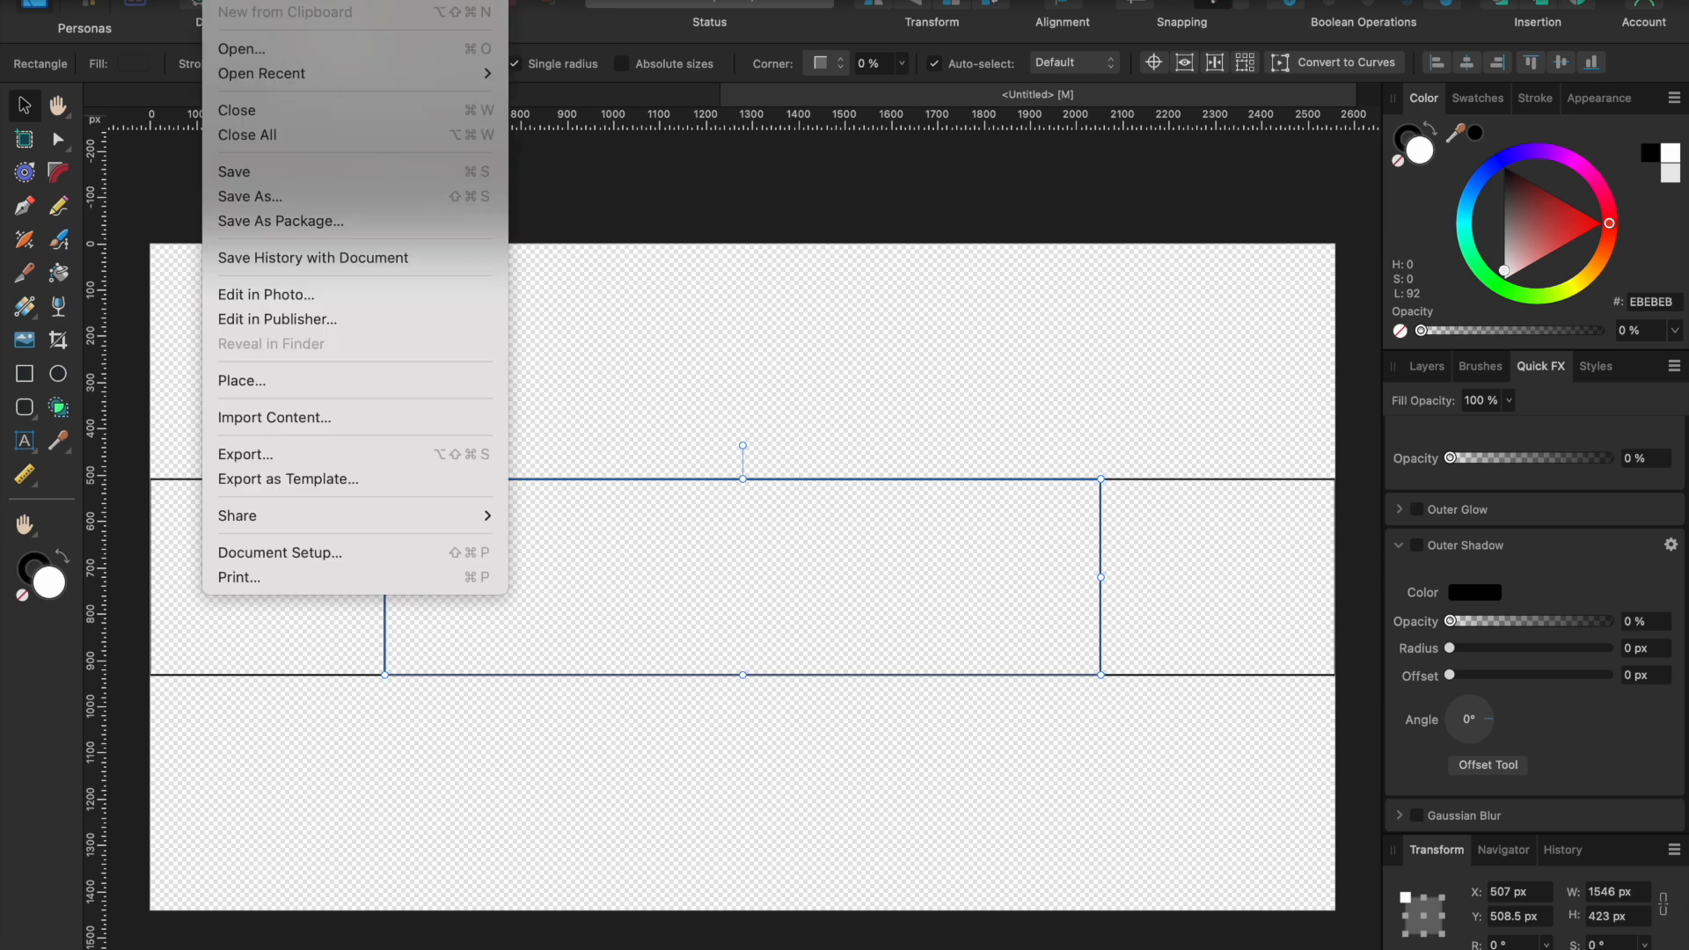
{"action": "mouse_move", "coordinate": [285, 454]}
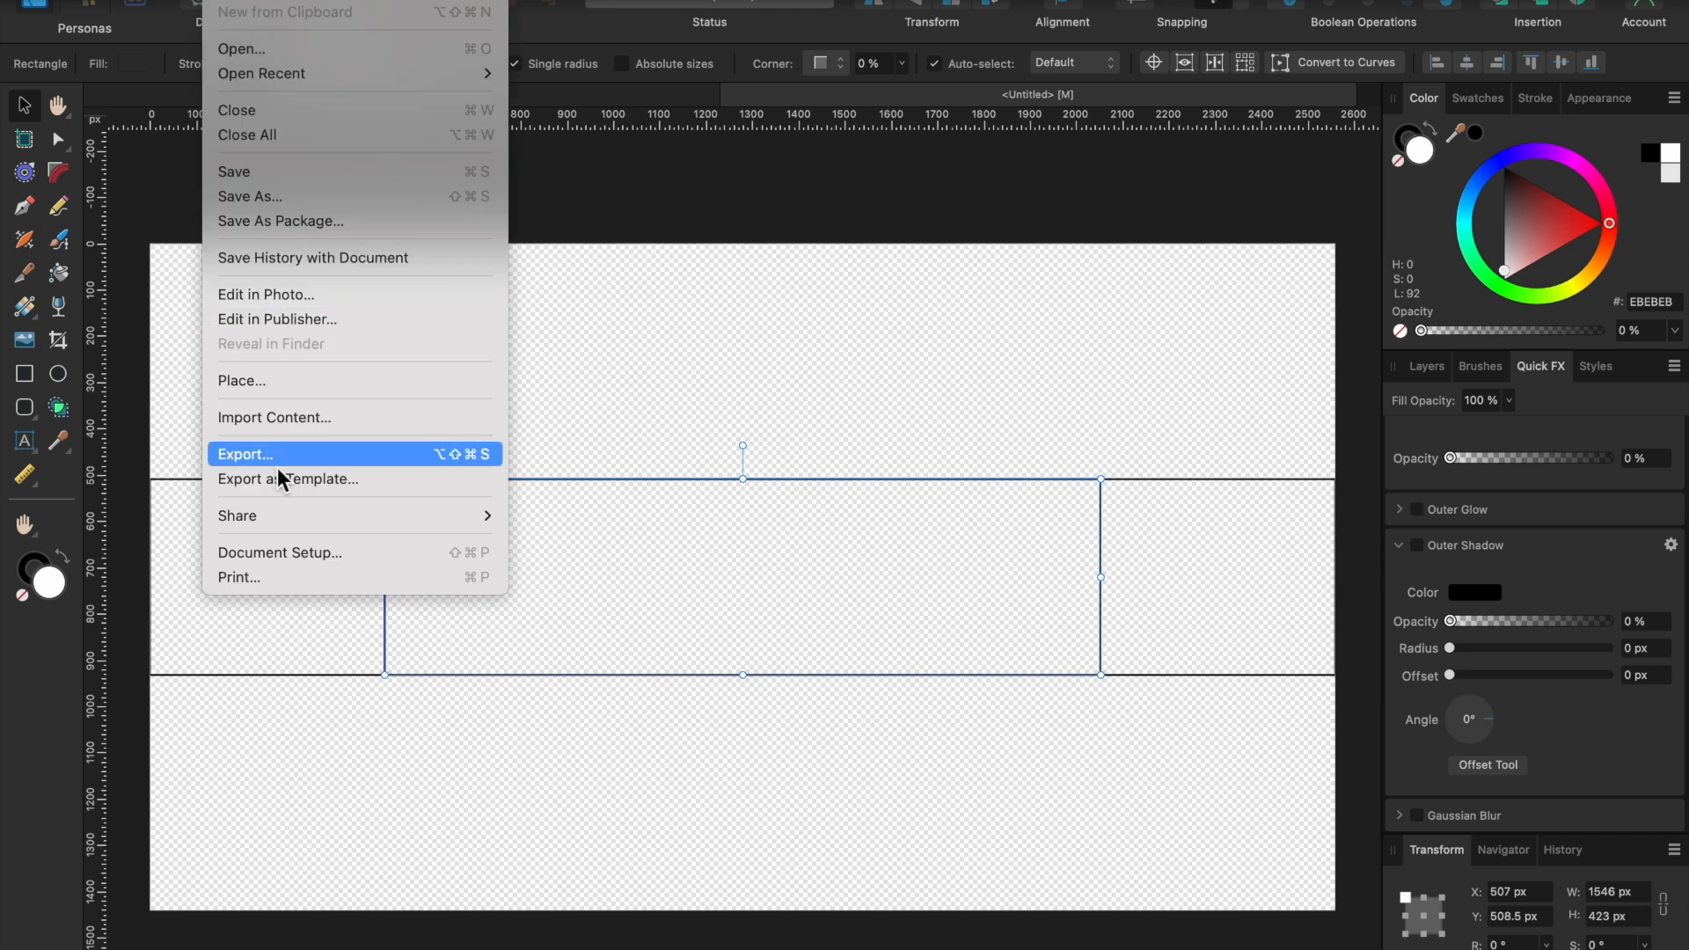
{"action": "mouse_move", "coordinate": [285, 478]}
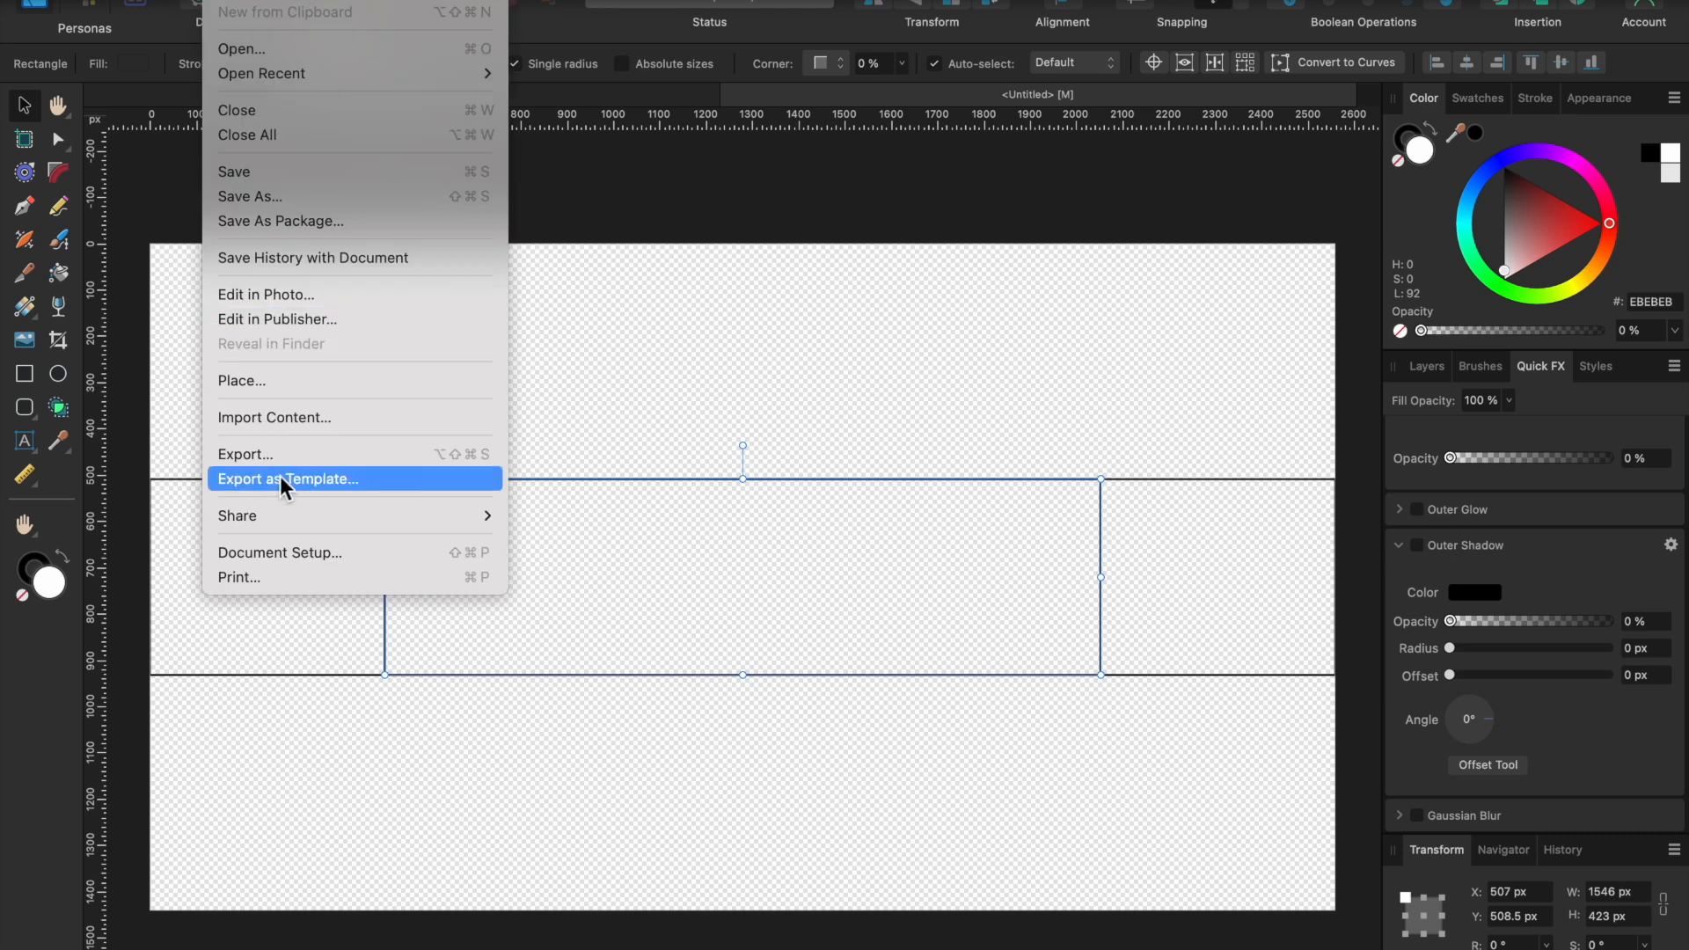
{"action": "mouse_move", "coordinate": [287, 479]}
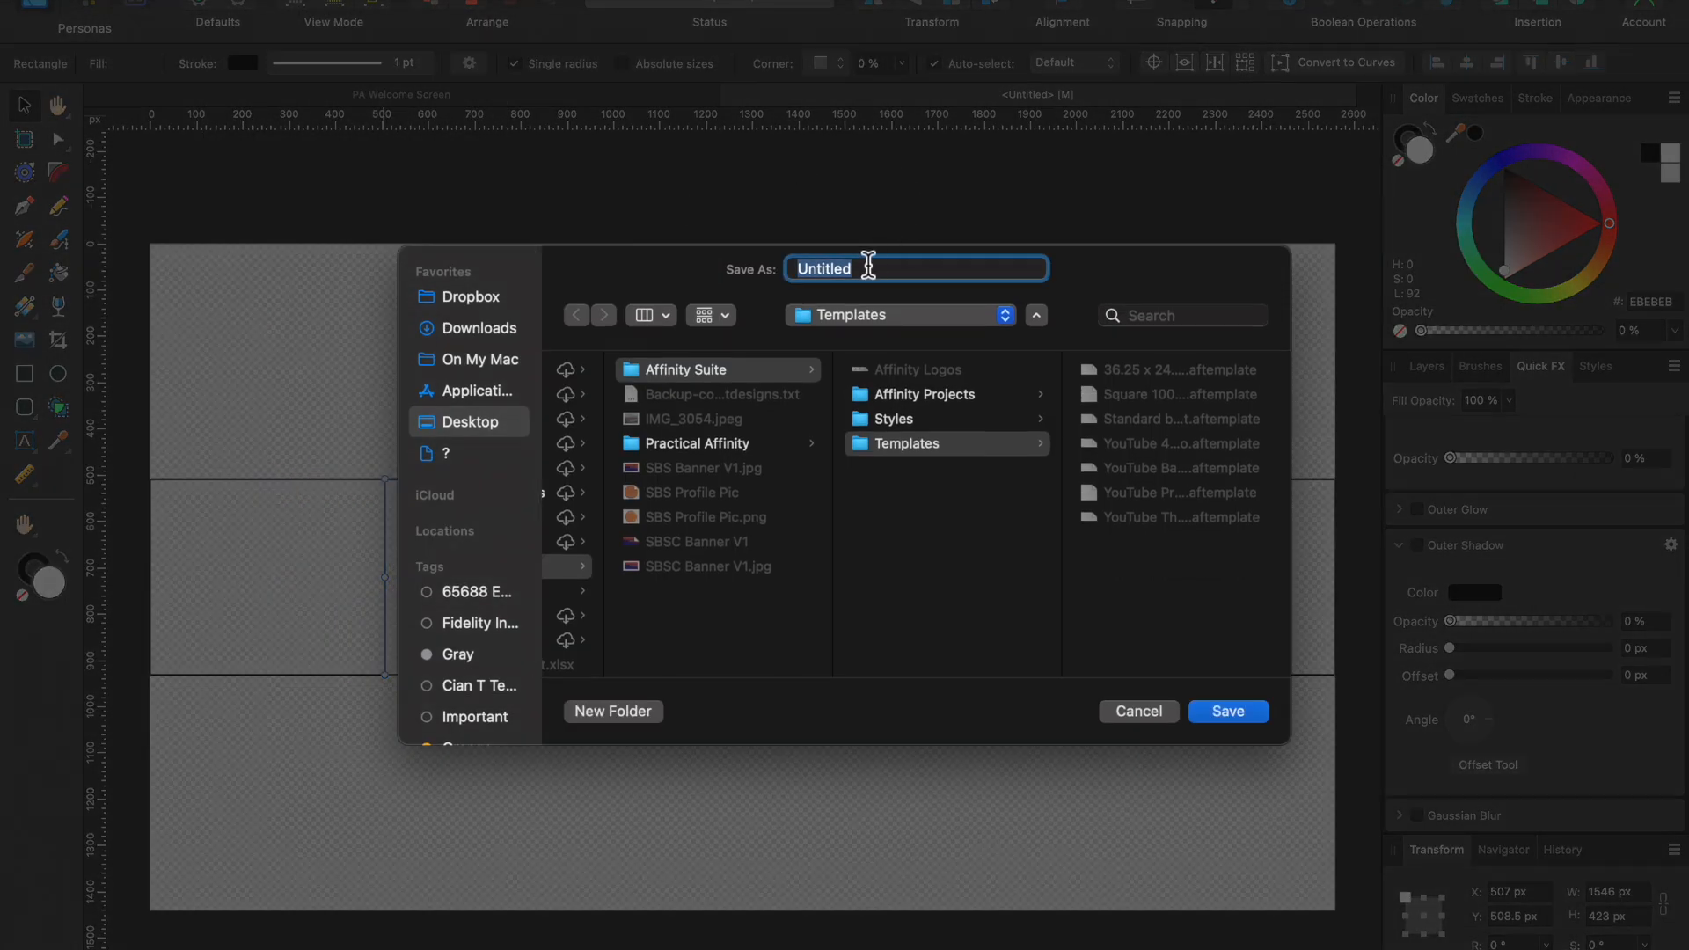
Save the layout as 'YouTube Banner Template 1' in the Templates folder.
{"action": "key", "text": "Backspace"}
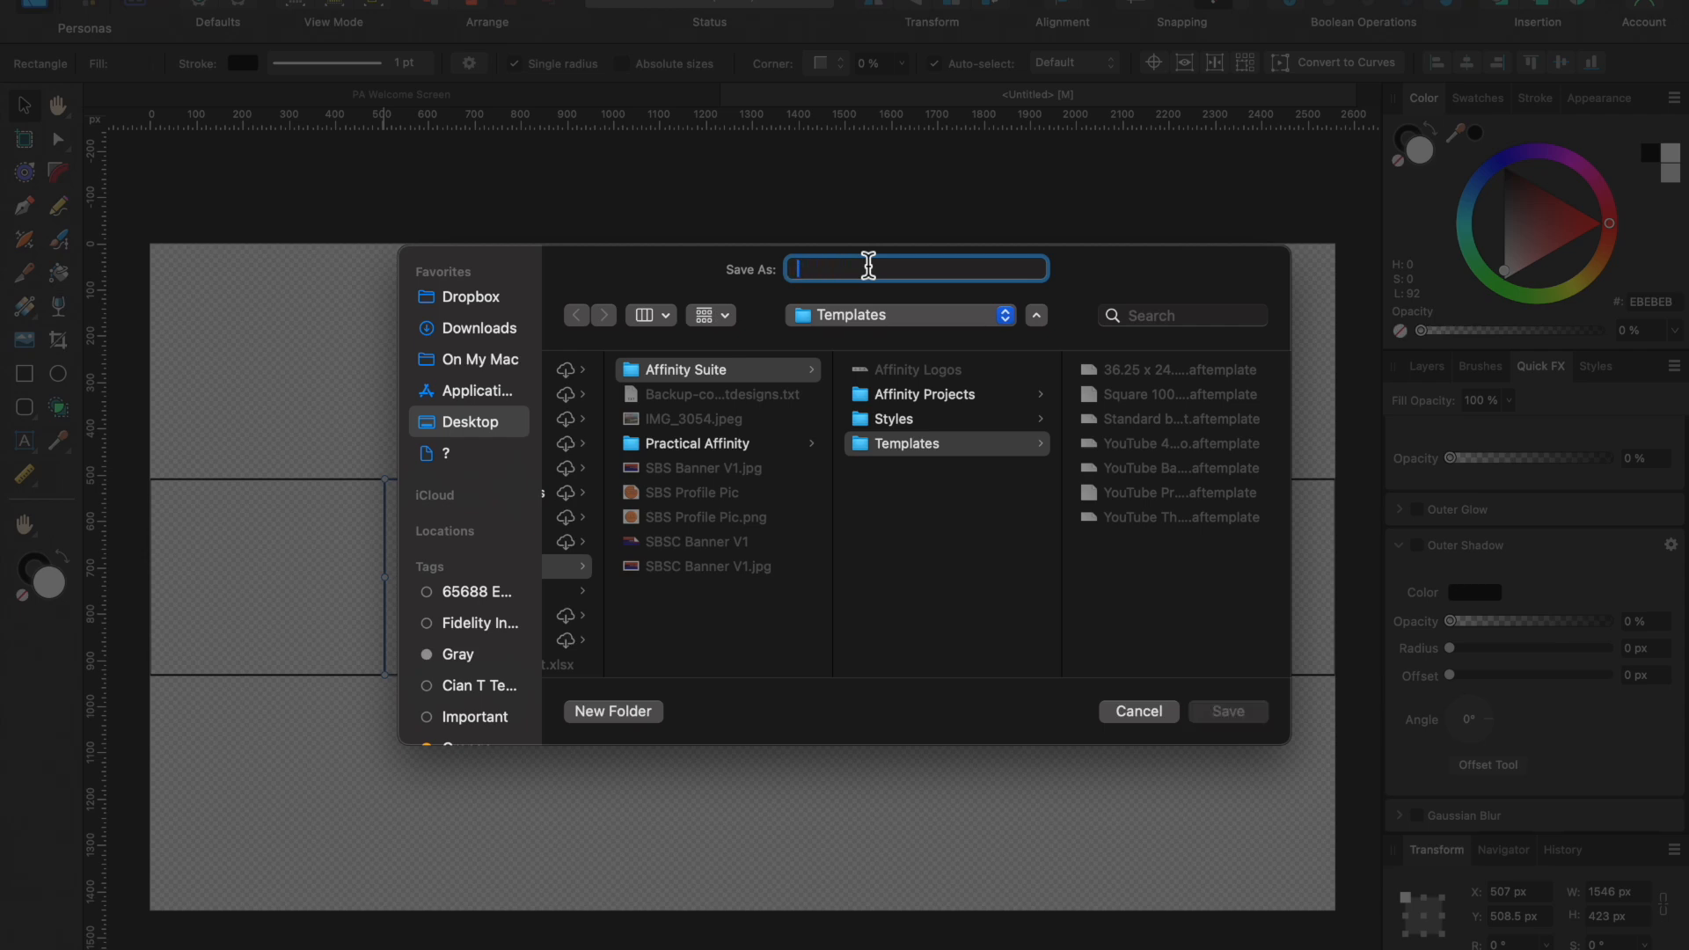
{"action": "type", "text": "YouTube"}
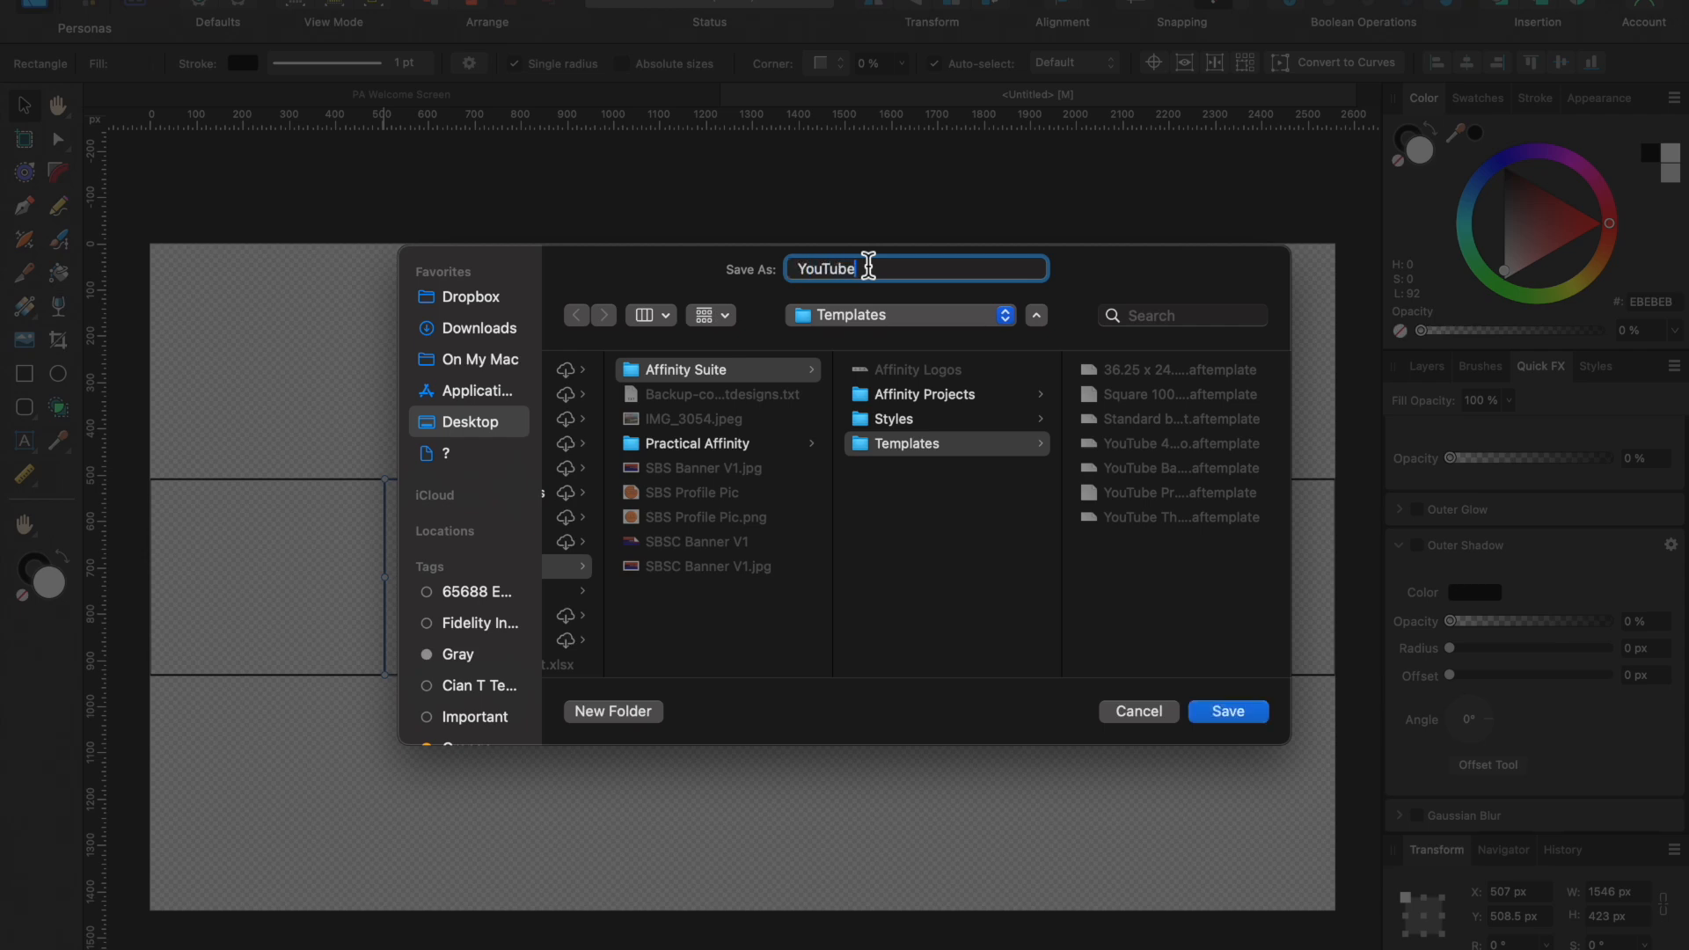
{"action": "type", "text": "Banner T"}
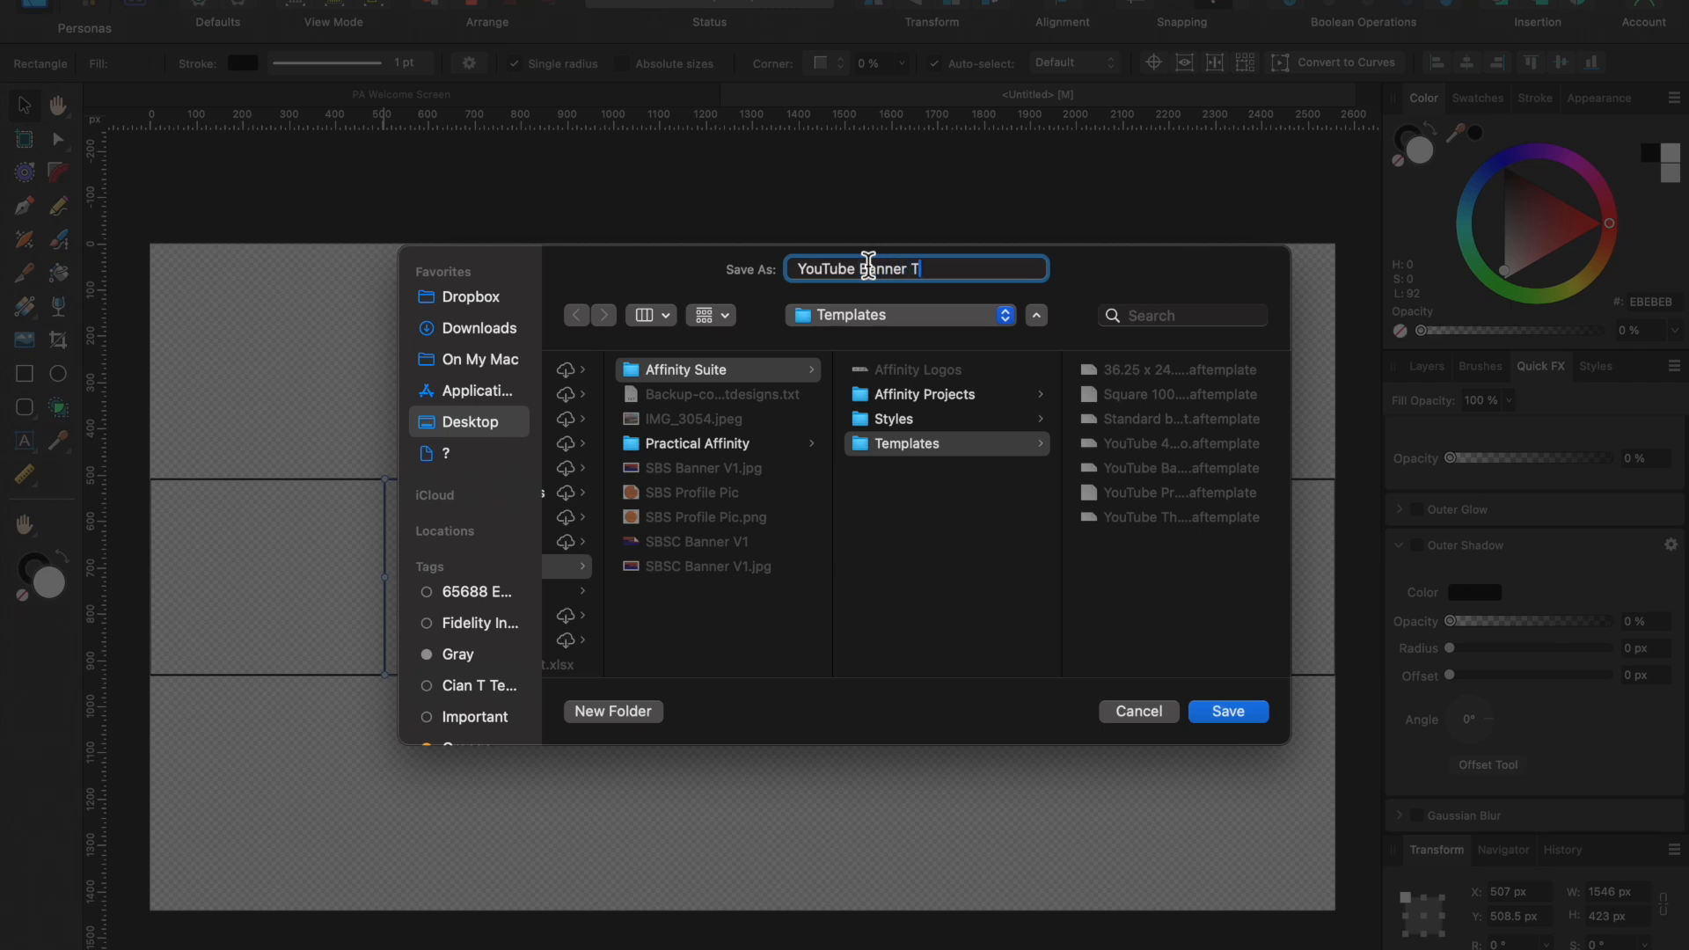
{"action": "type", "text": "emplate"}
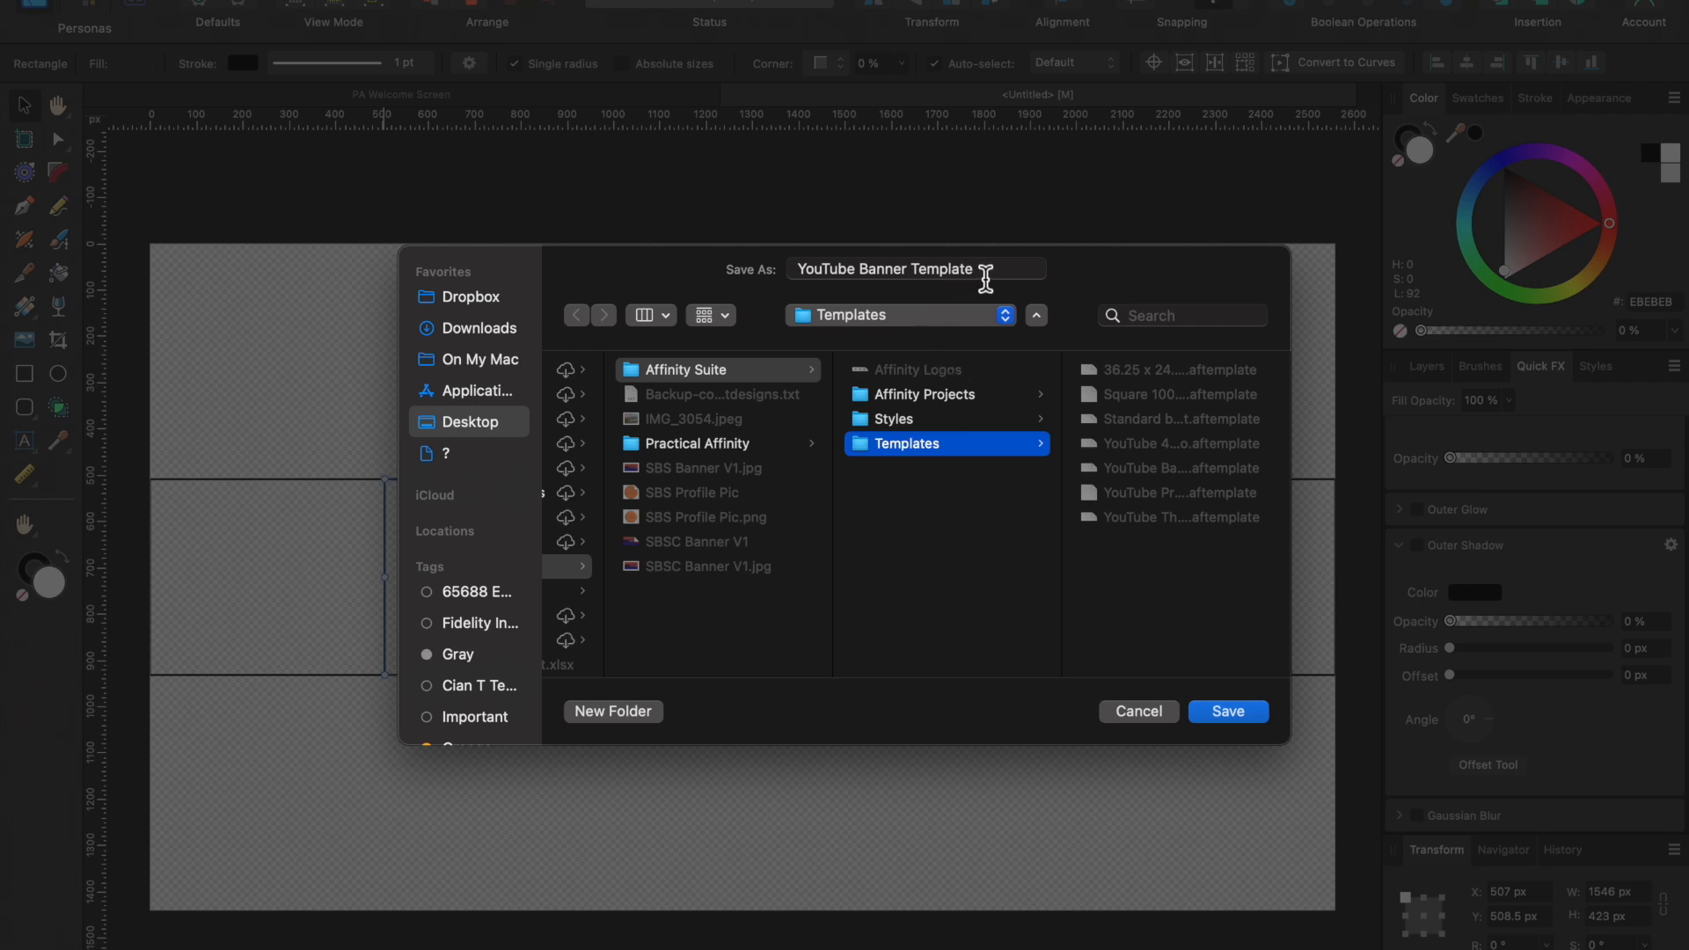
{"action": "left_click", "coordinate": [916, 268]}
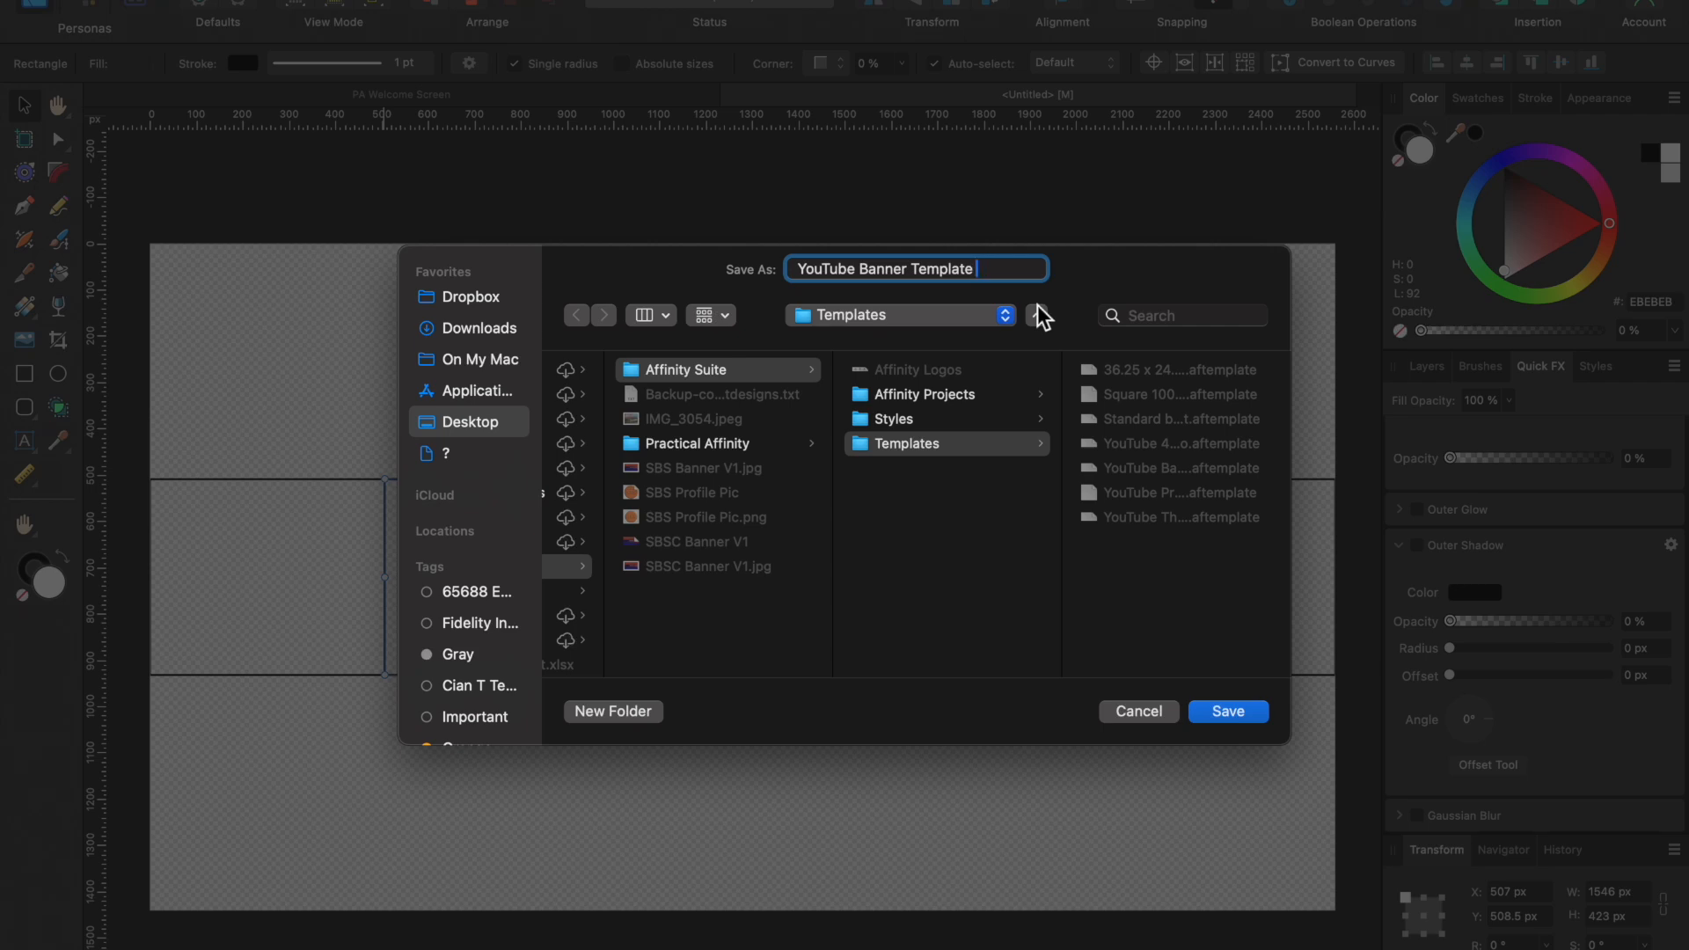
{"action": "type", "text": "1"}
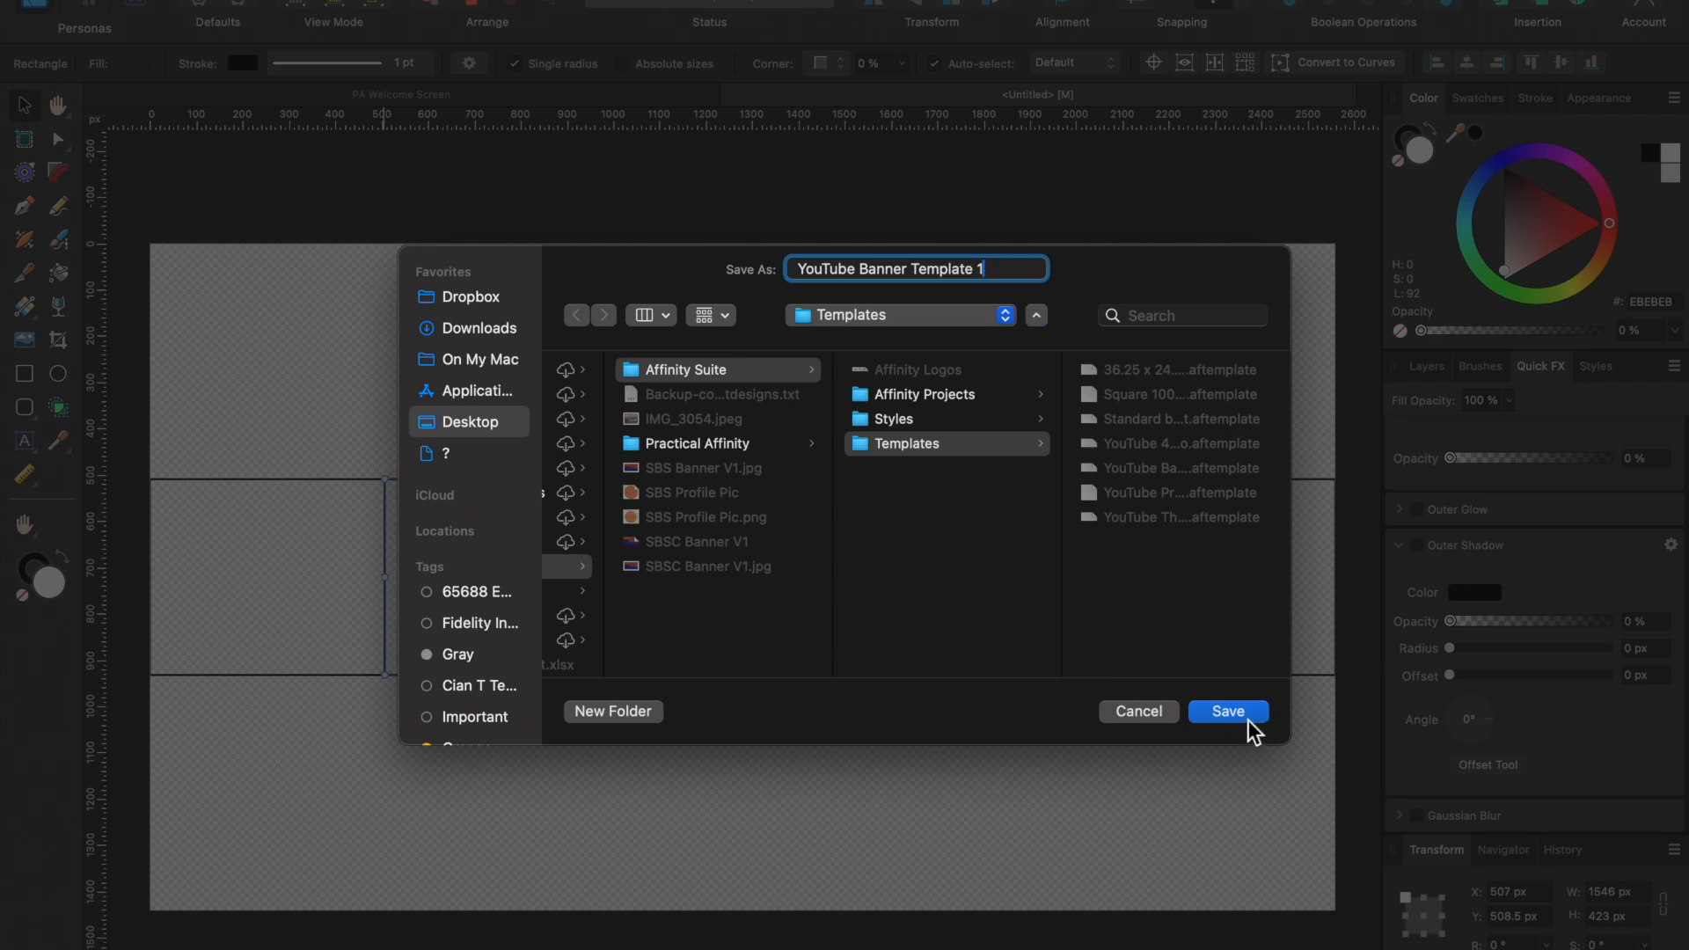
{"action": "left_click", "coordinate": [1226, 710]}
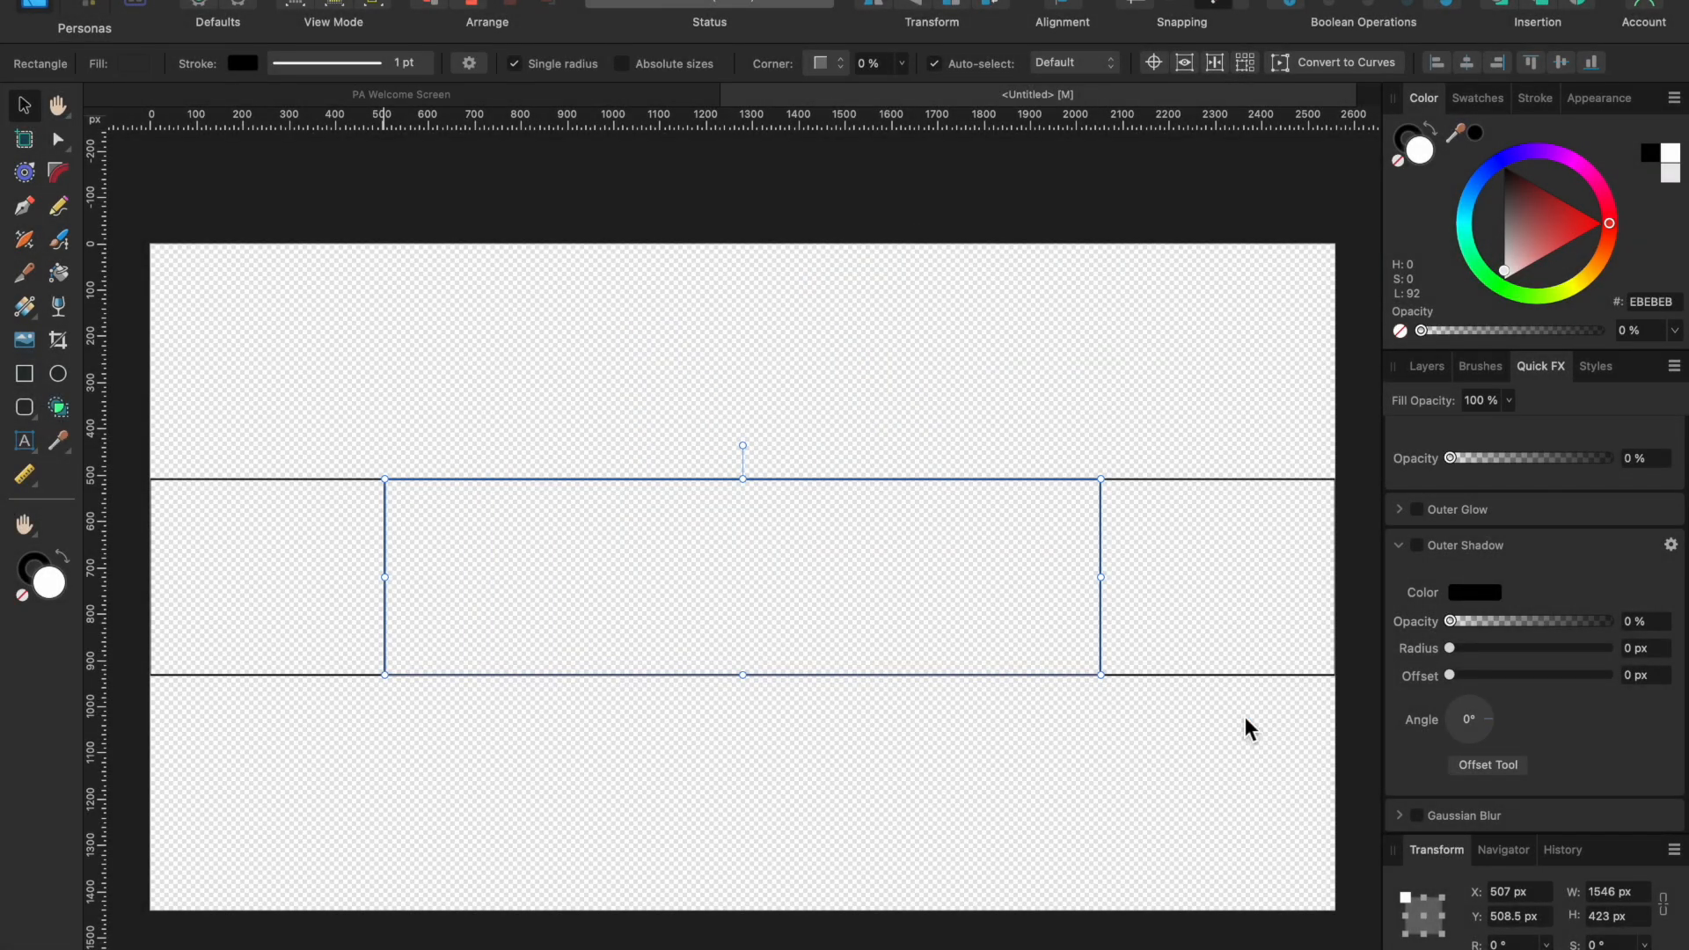
{"action": "mouse_move", "coordinate": [220, 203]}
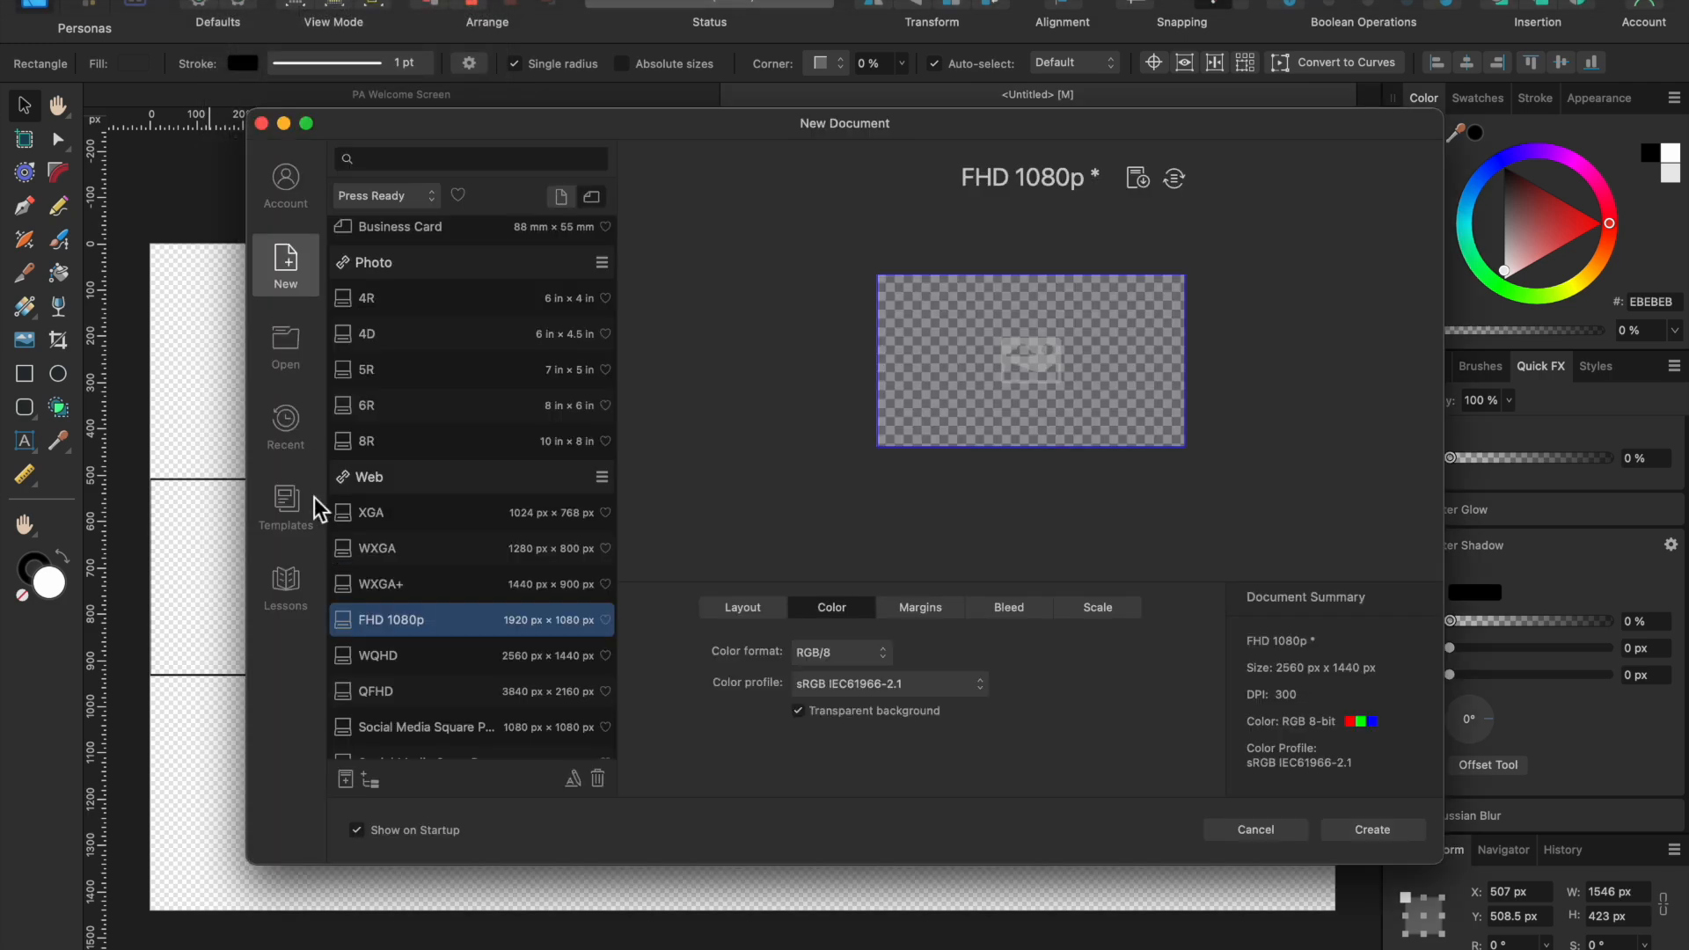
Create a new document from the 'YouTube Banner Template 1' template.
{"action": "left_click", "coordinate": [284, 507]}
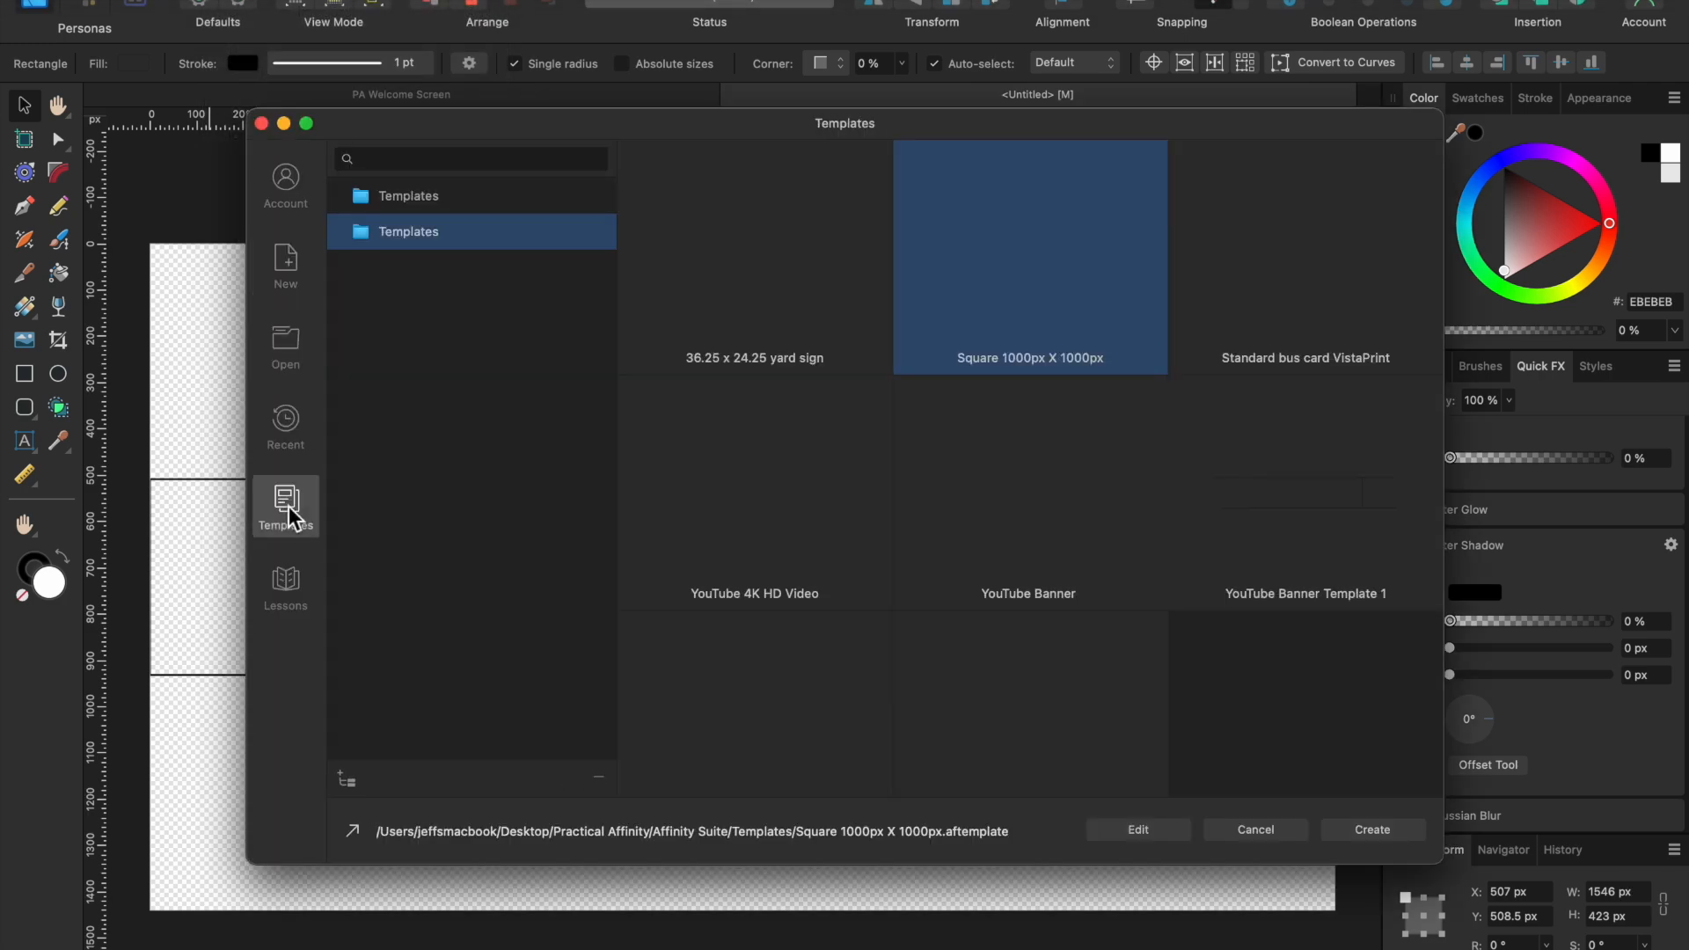
{"action": "mouse_move", "coordinate": [991, 596]}
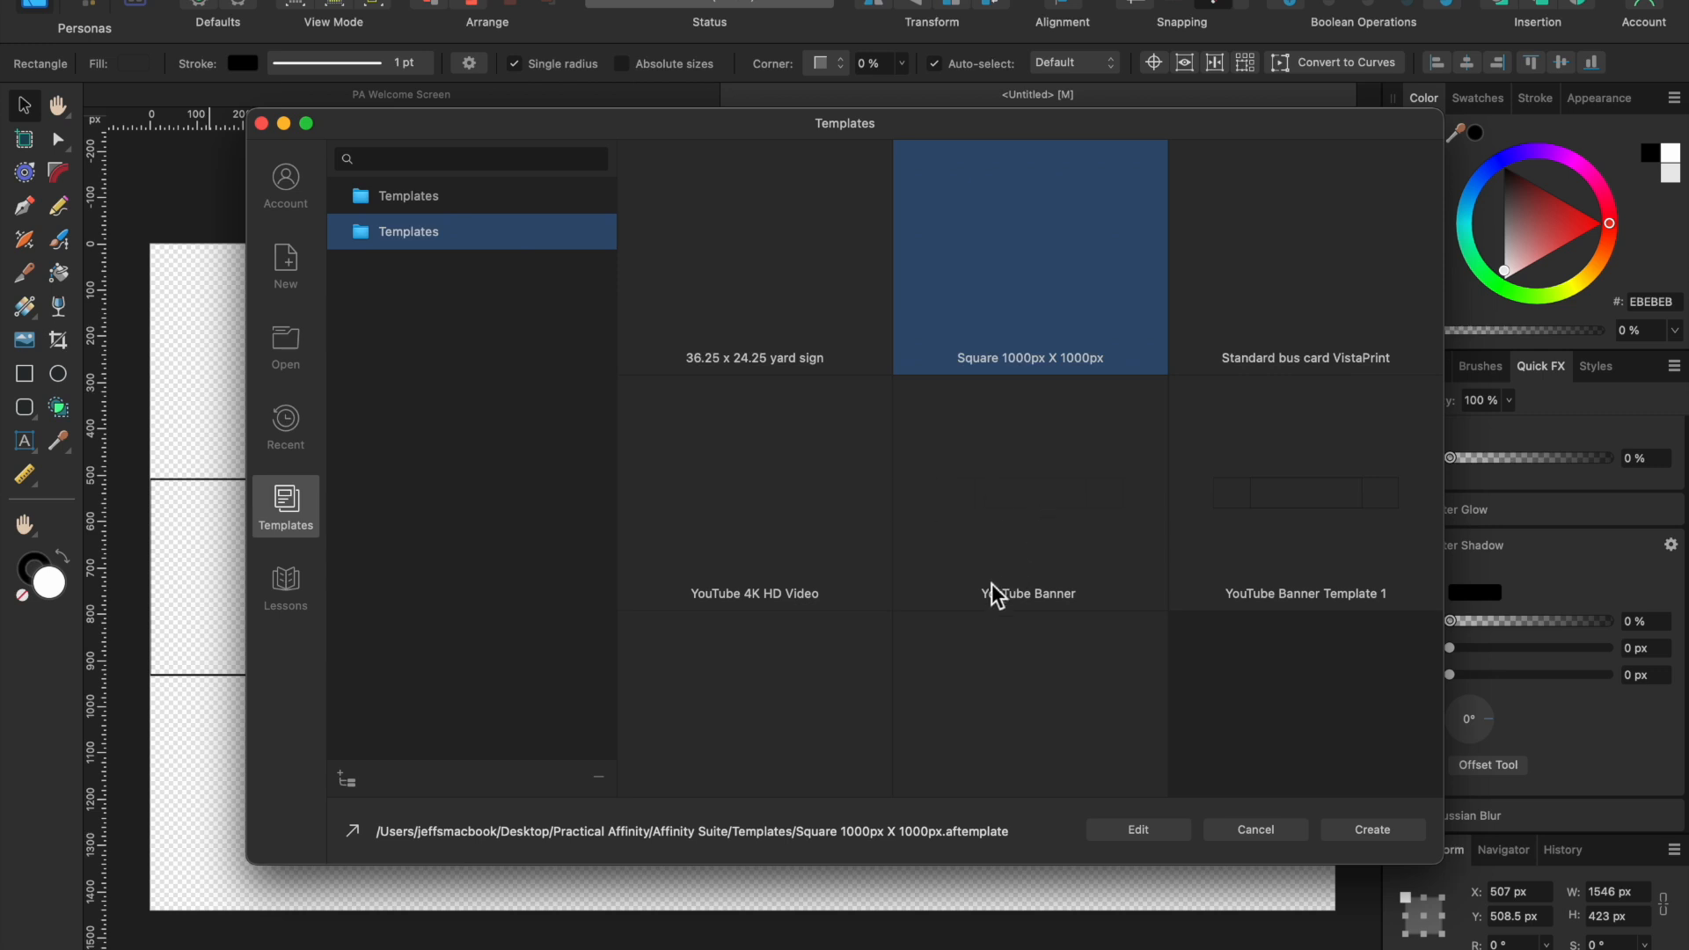
{"action": "mouse_move", "coordinate": [1364, 564]}
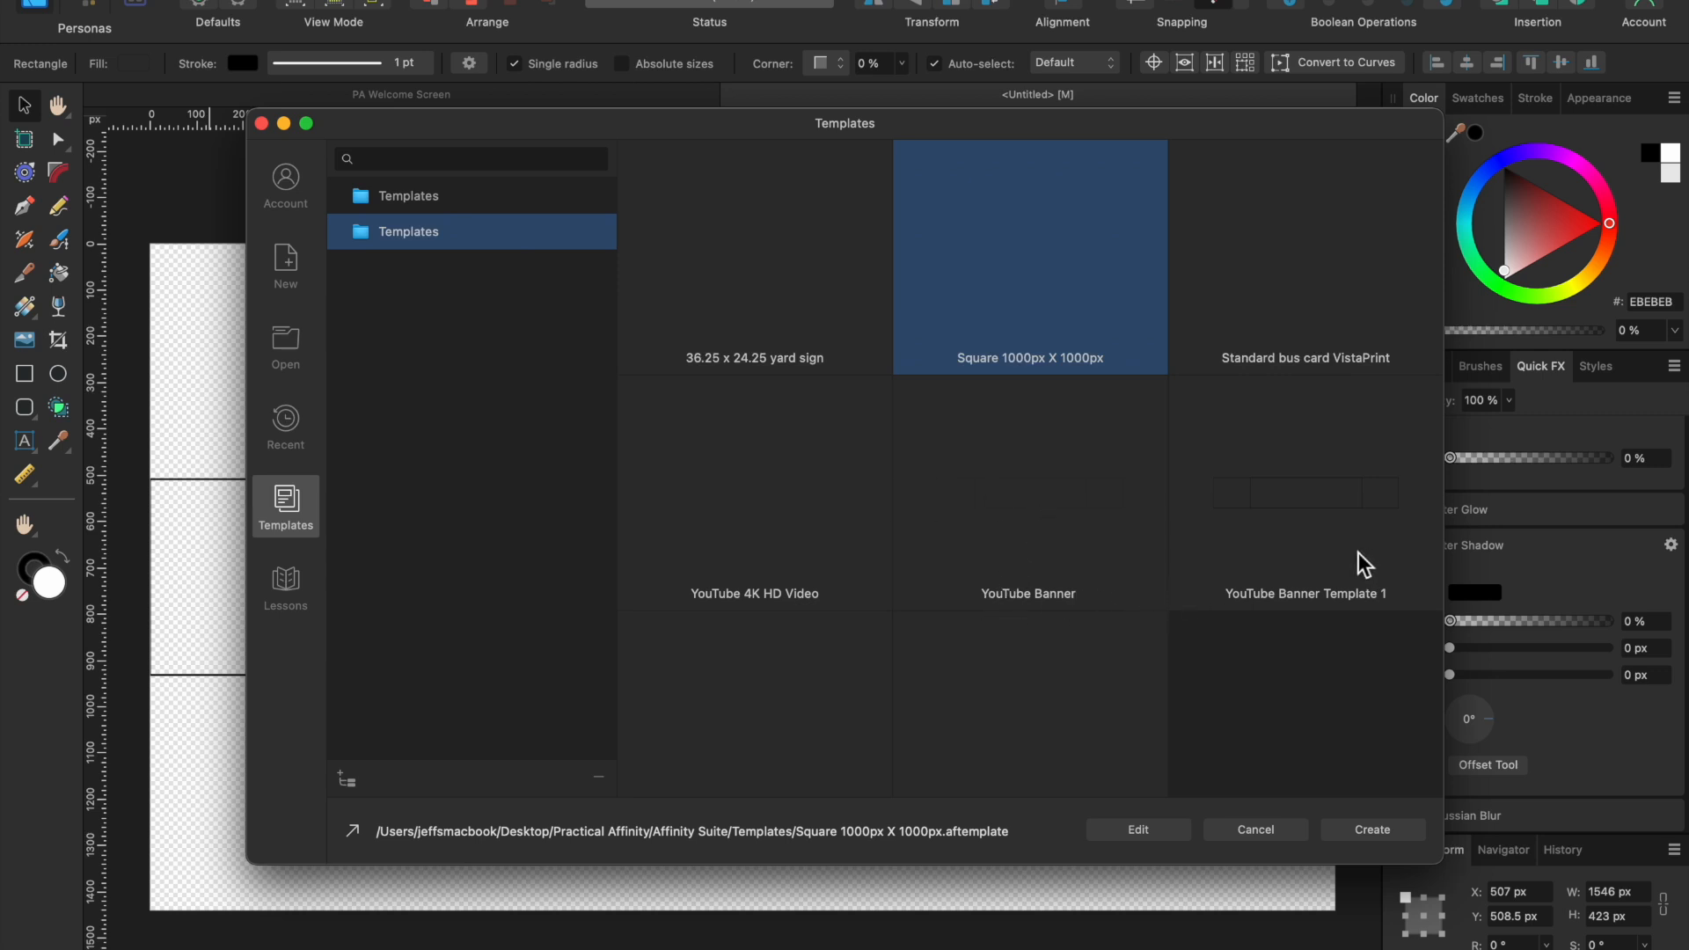
{"action": "left_click", "coordinate": [1303, 493]}
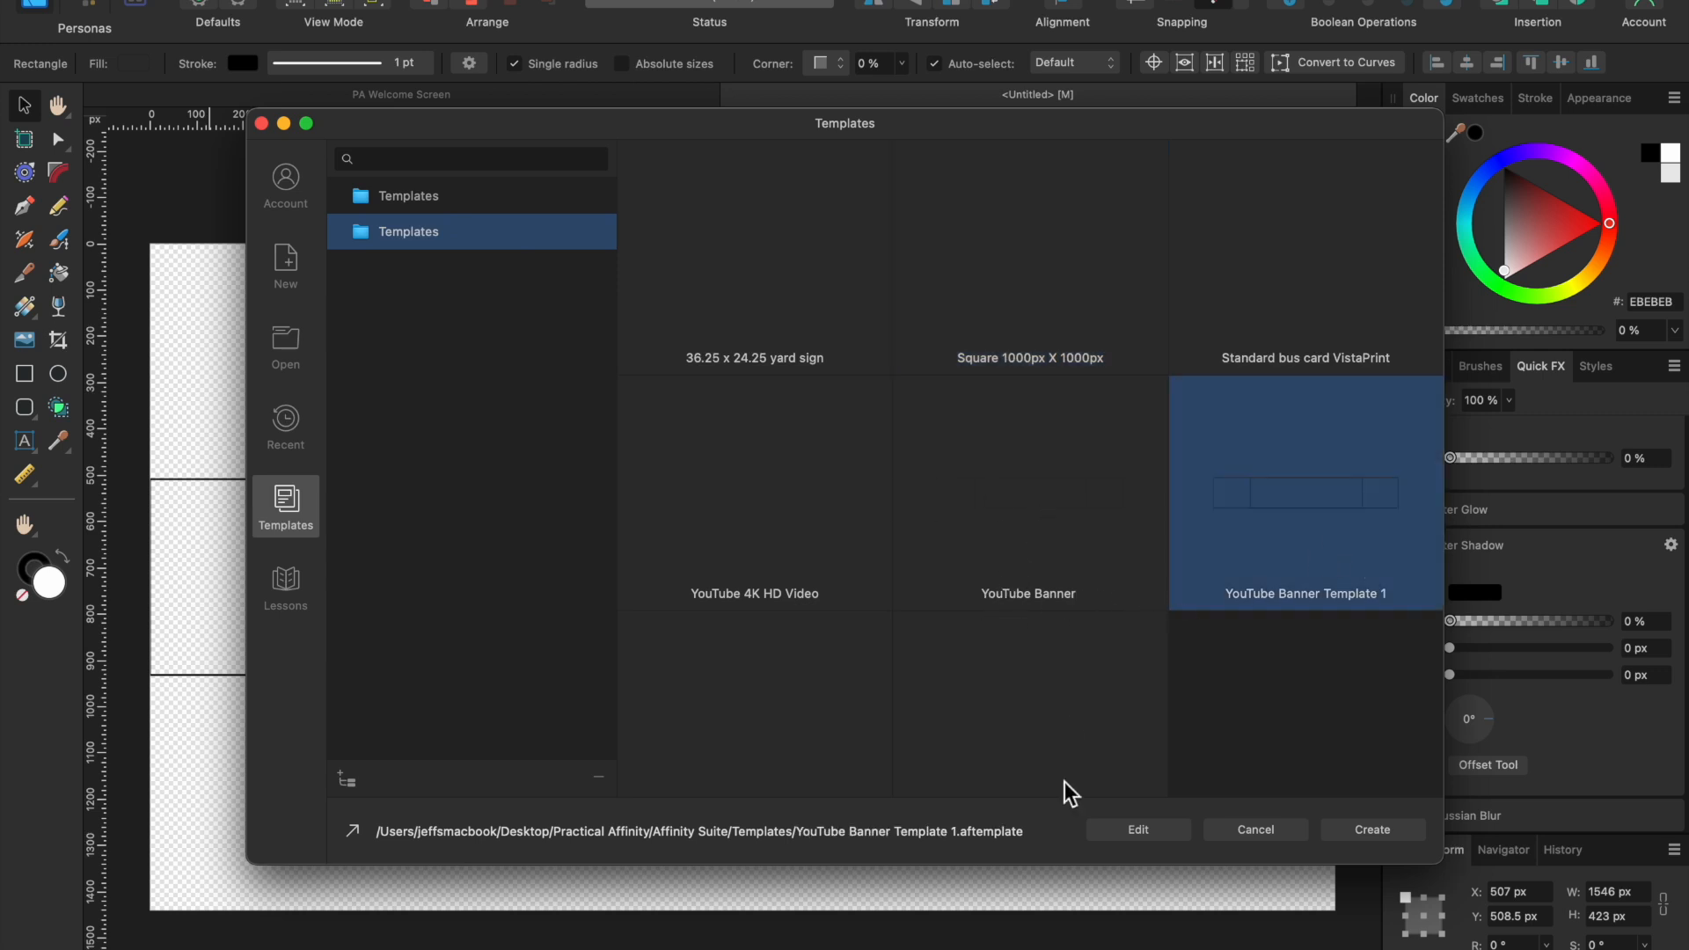
{"action": "left_click", "coordinate": [1370, 829]}
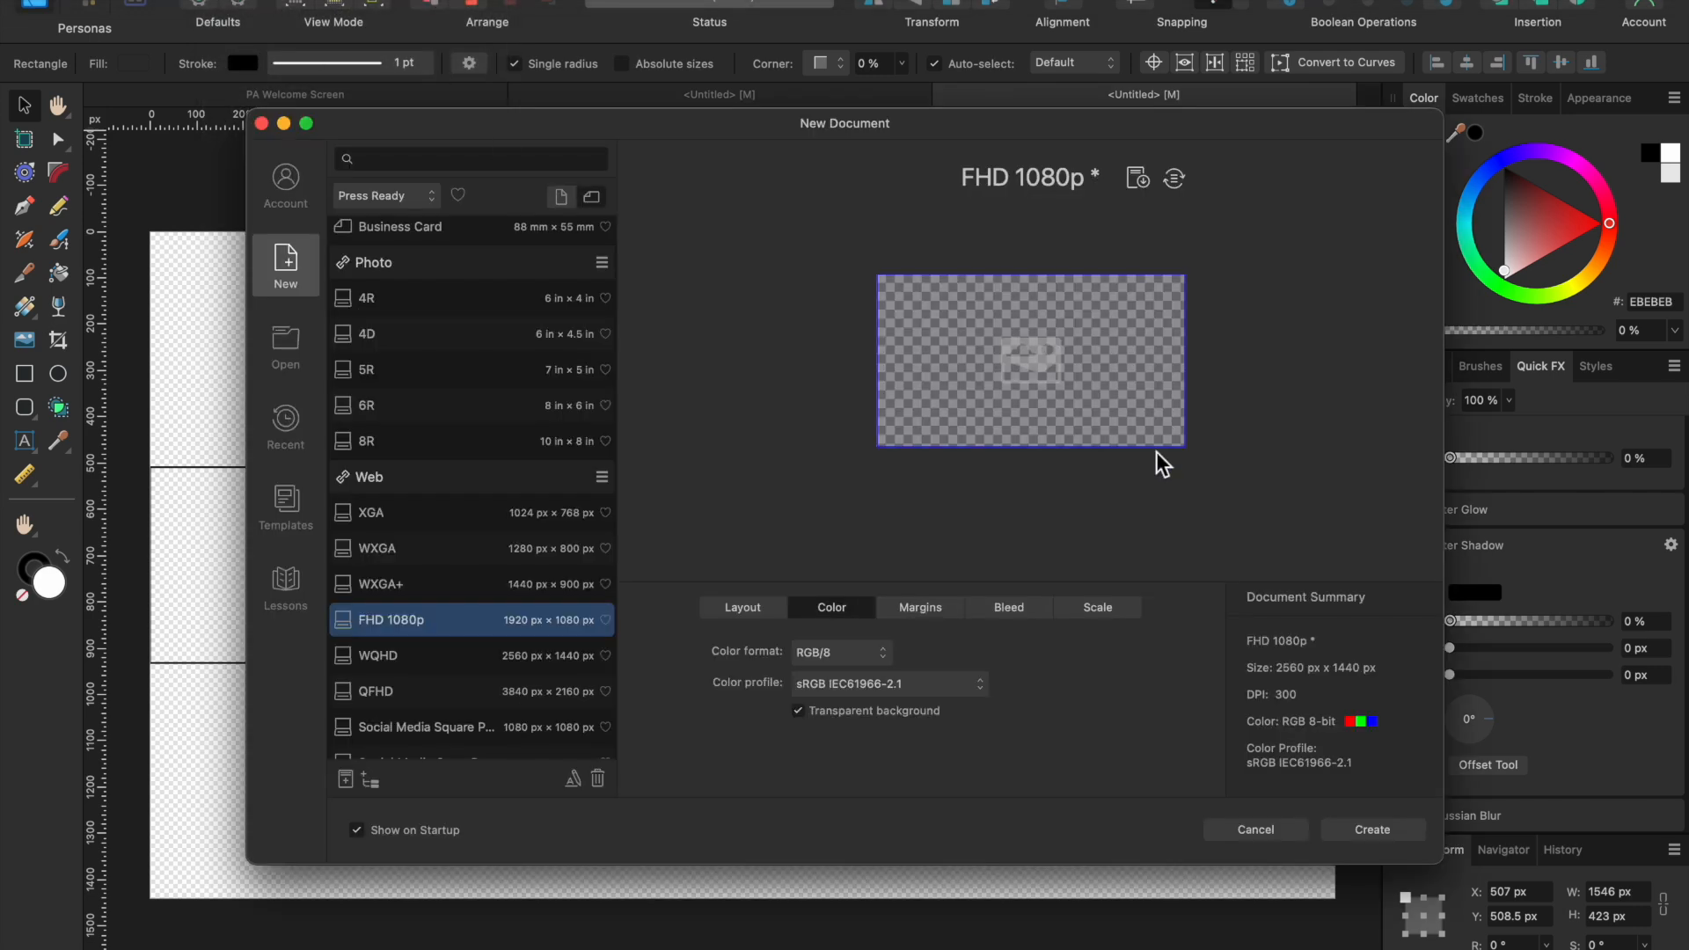
Create a blank document with an 800 × 800 px page in the Layout settings.
{"action": "left_click", "coordinate": [740, 606]}
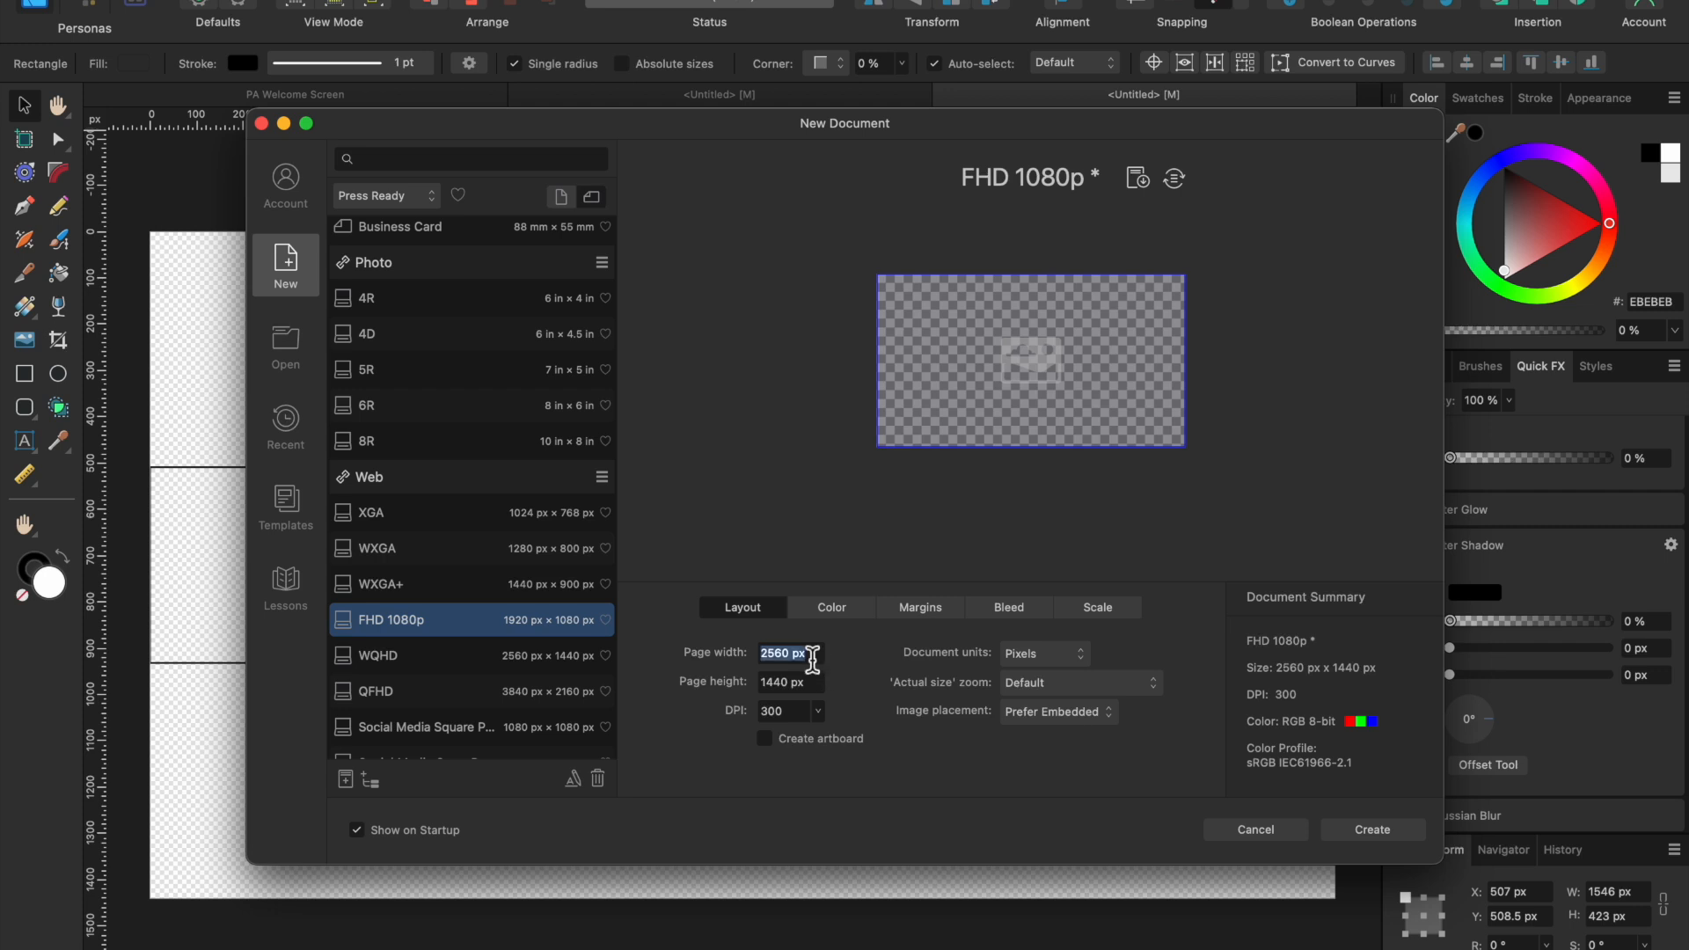
{"action": "type", "text": "80"}
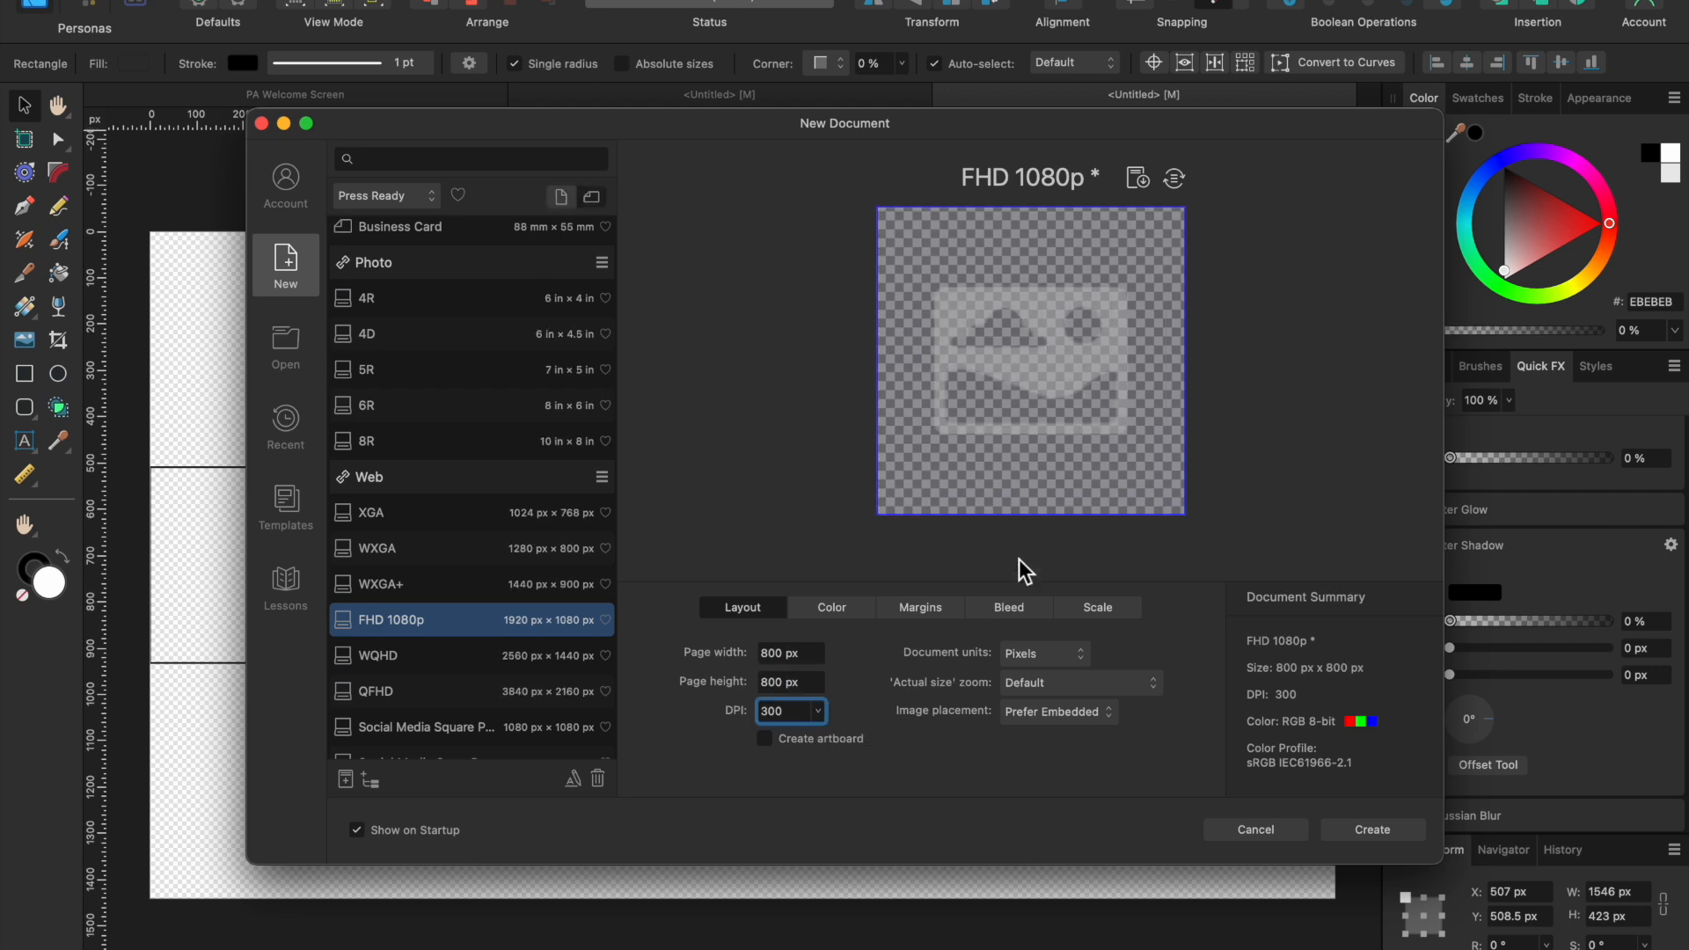
{"action": "mouse_move", "coordinate": [1419, 858]}
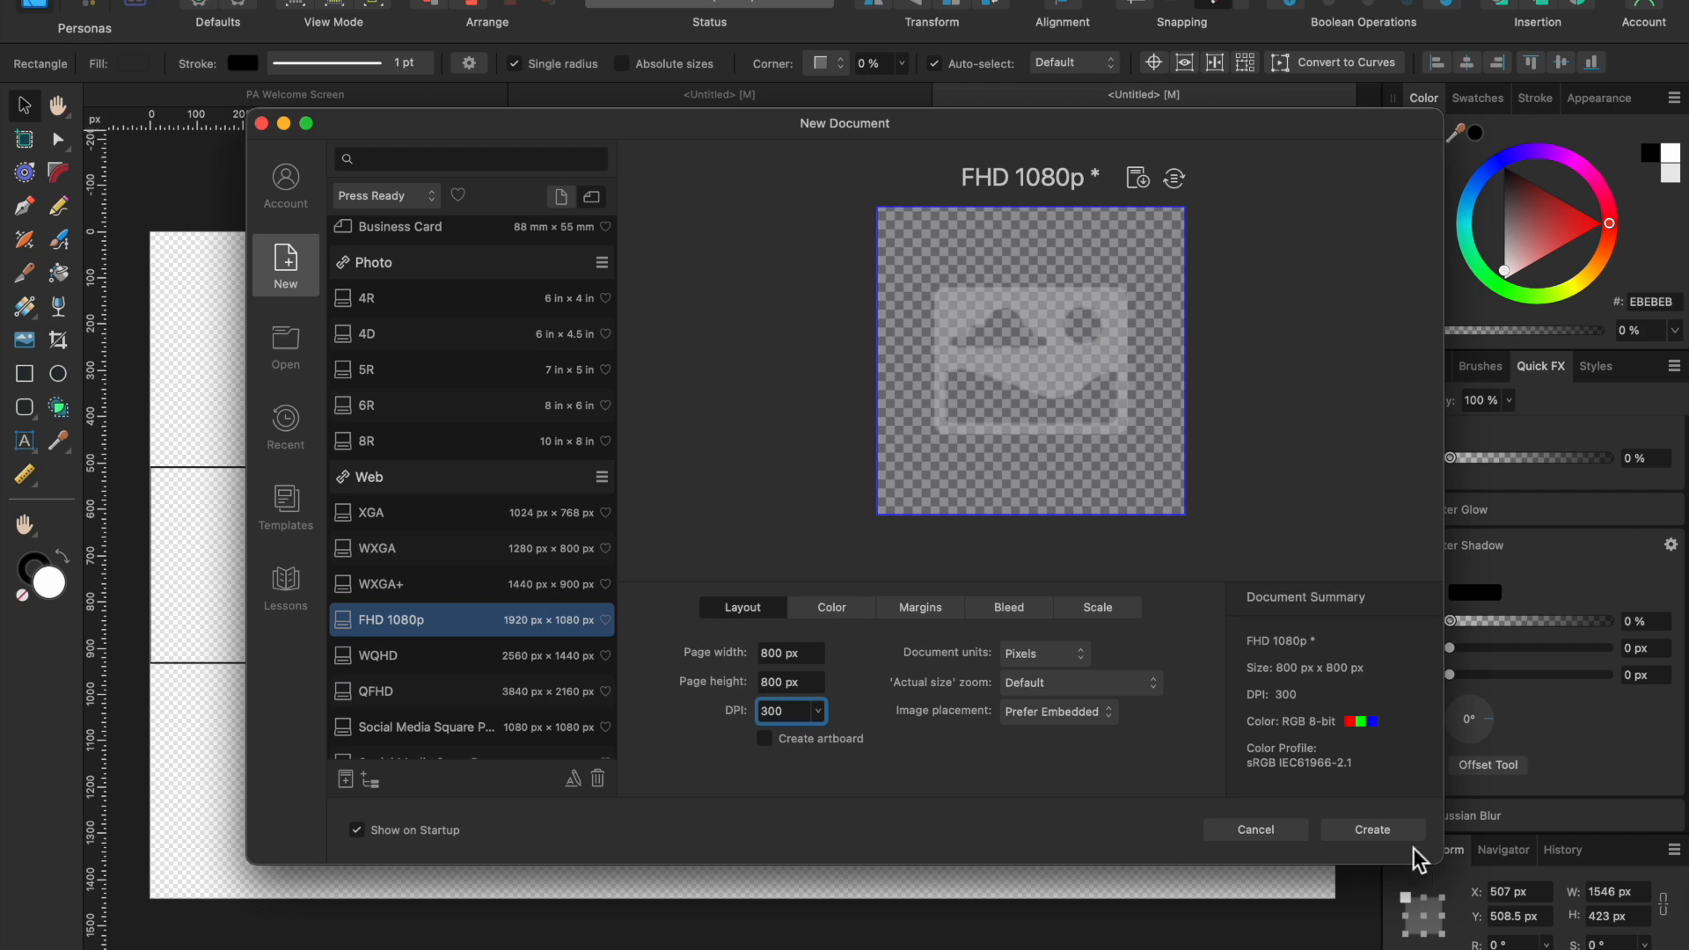
{"action": "left_click", "coordinate": [1371, 829]}
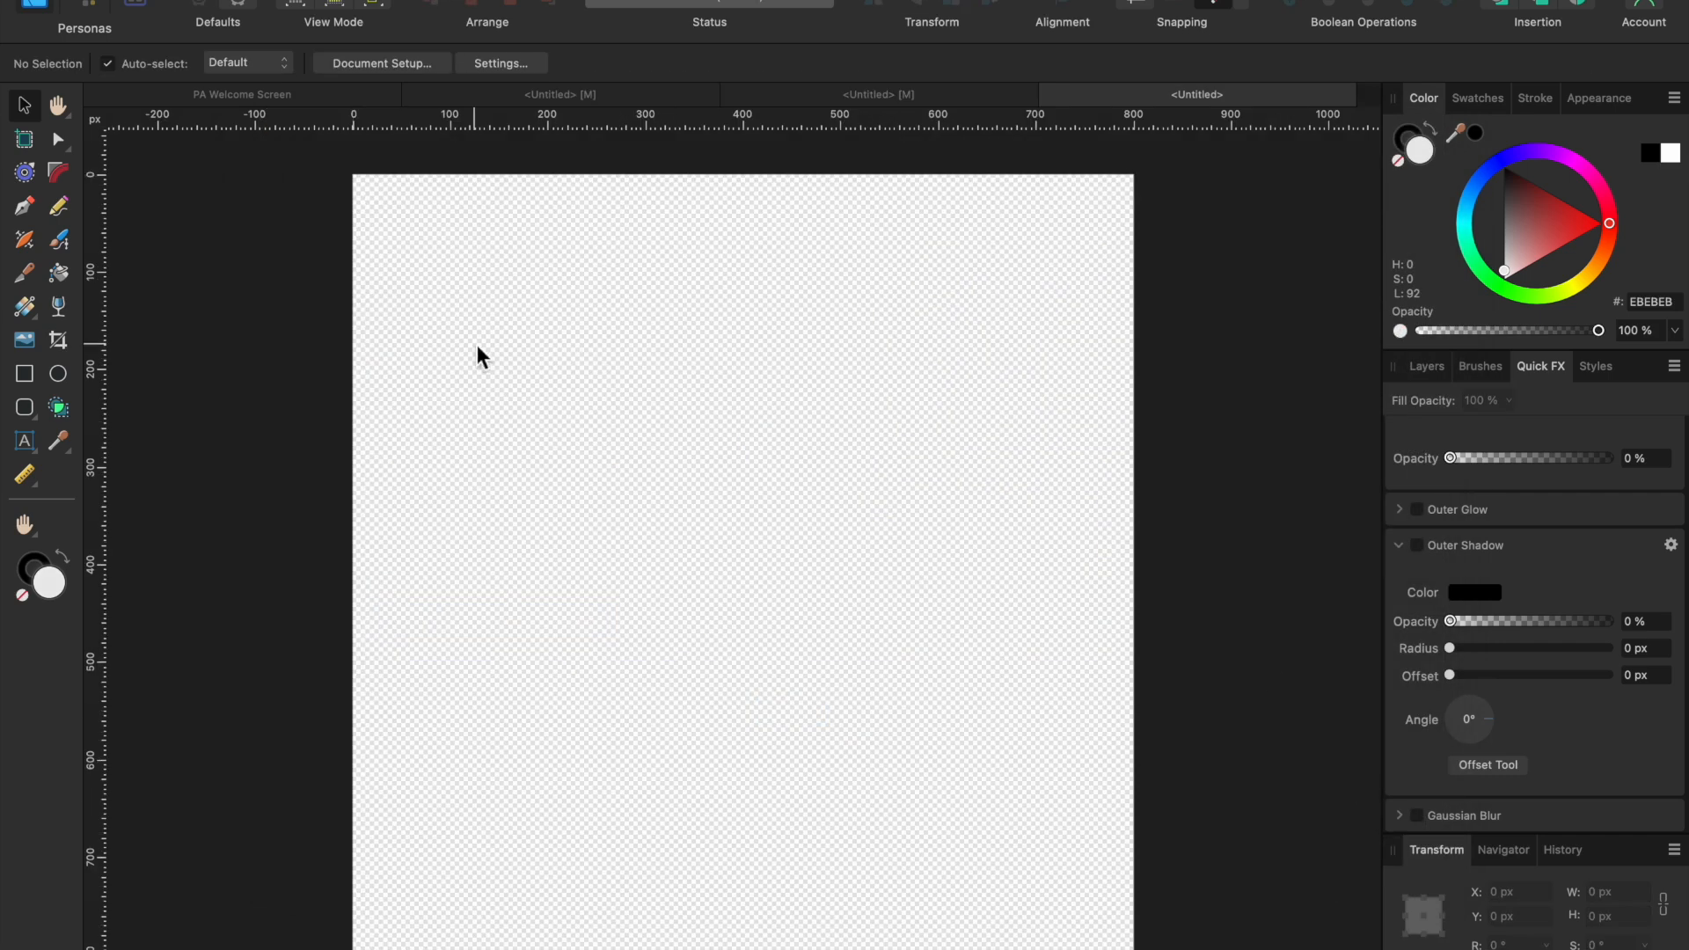
{"action": "mouse_move", "coordinate": [789, 579]}
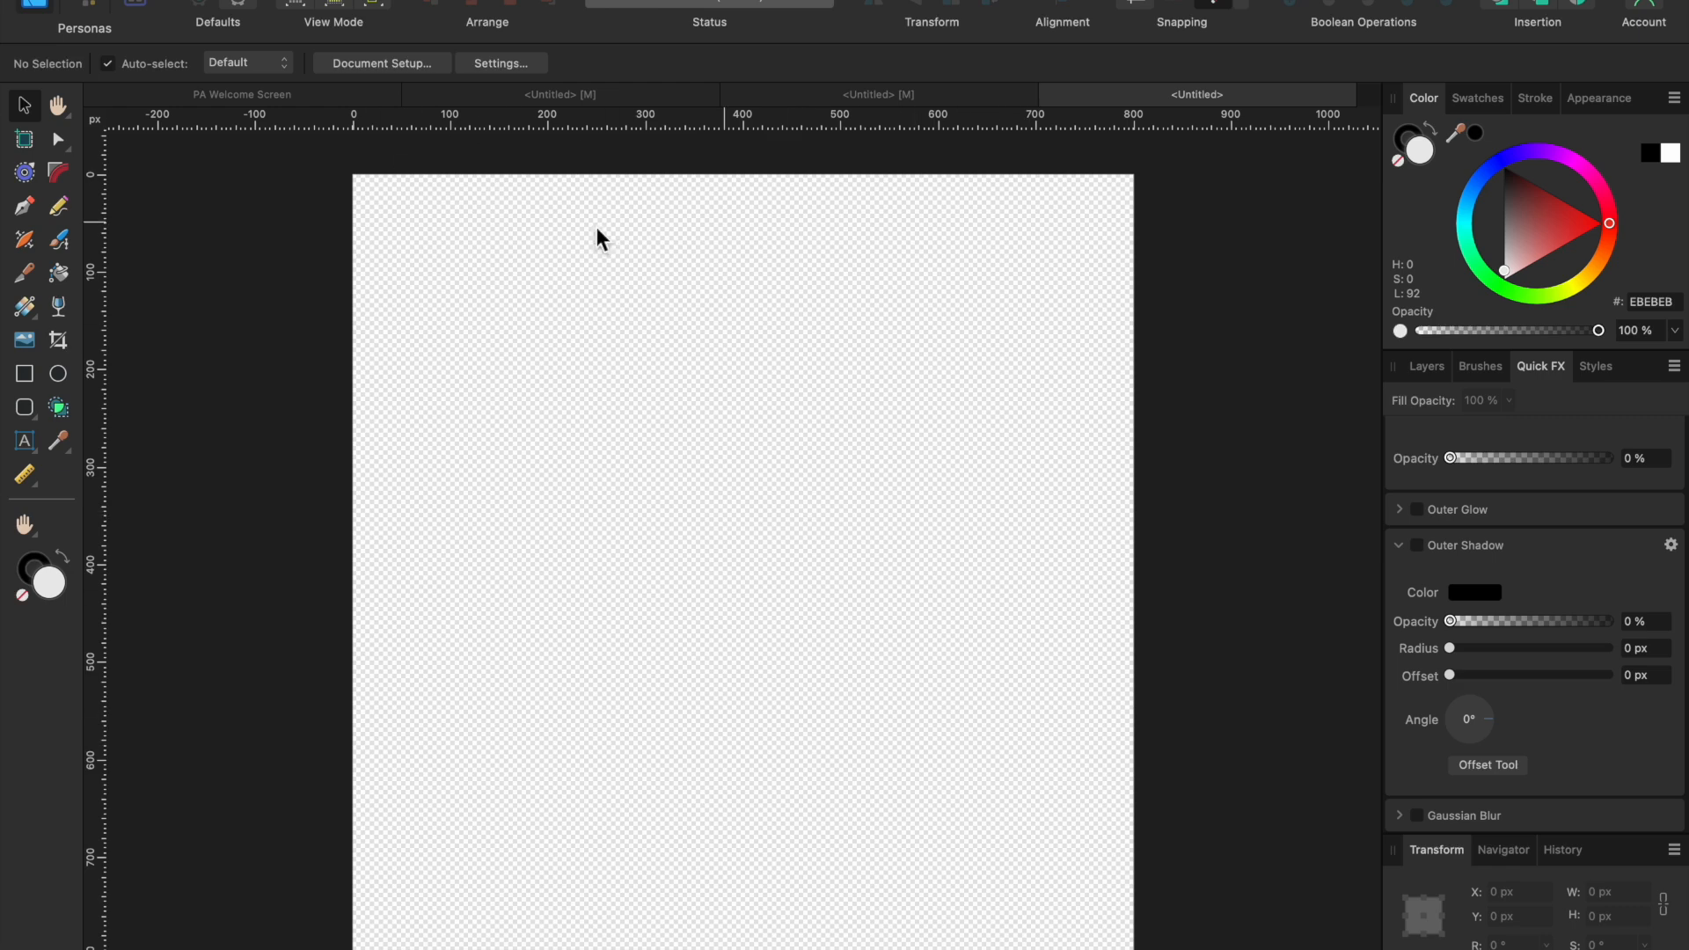
{"action": "mouse_move", "coordinate": [664, 651]}
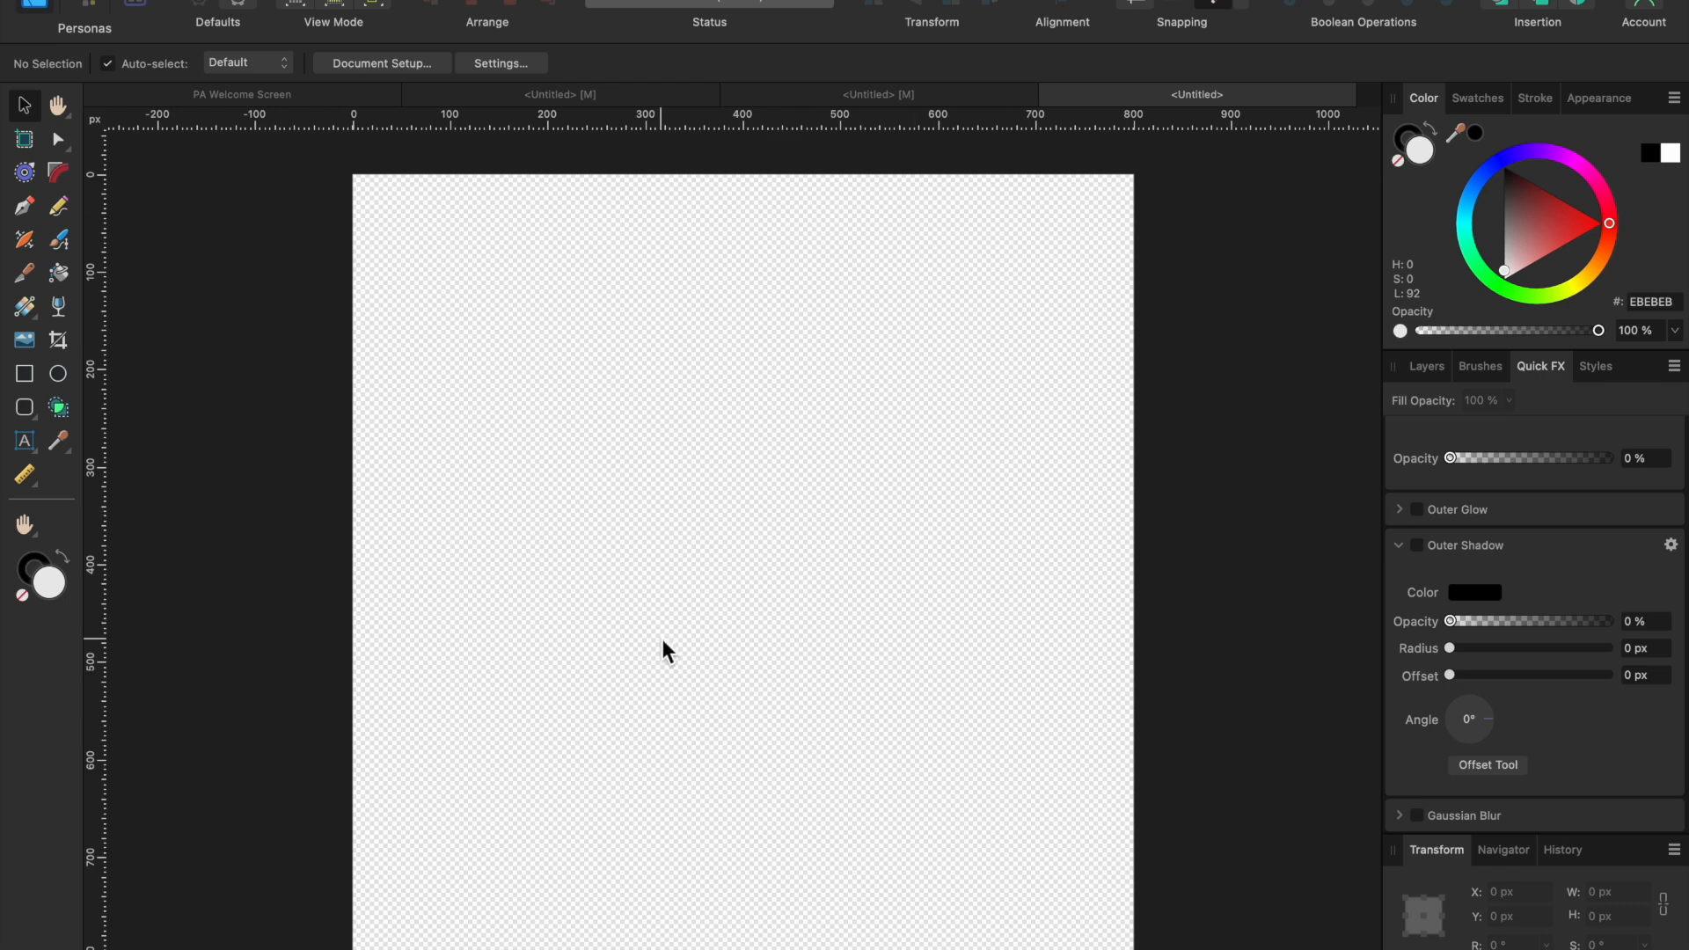
{"action": "mouse_move", "coordinate": [274, 44]}
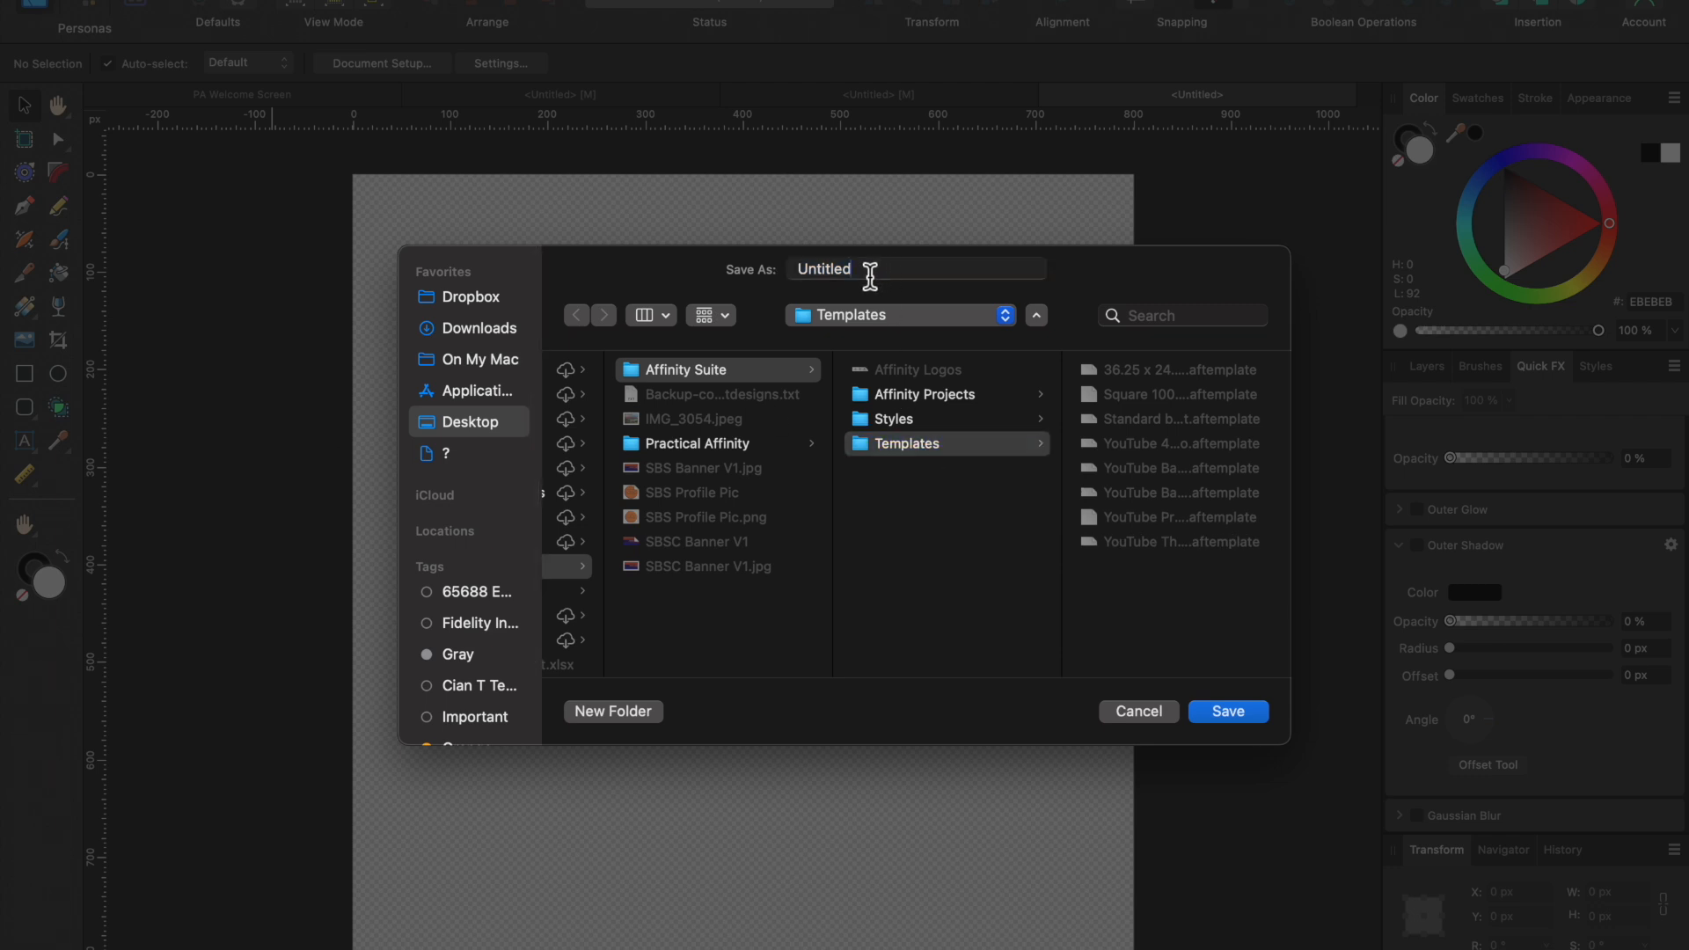
Save the 800 × 800 page as the template 'YouTube Profile Picture' in Templates.
{"action": "type", "text": "YouTube Profile"}
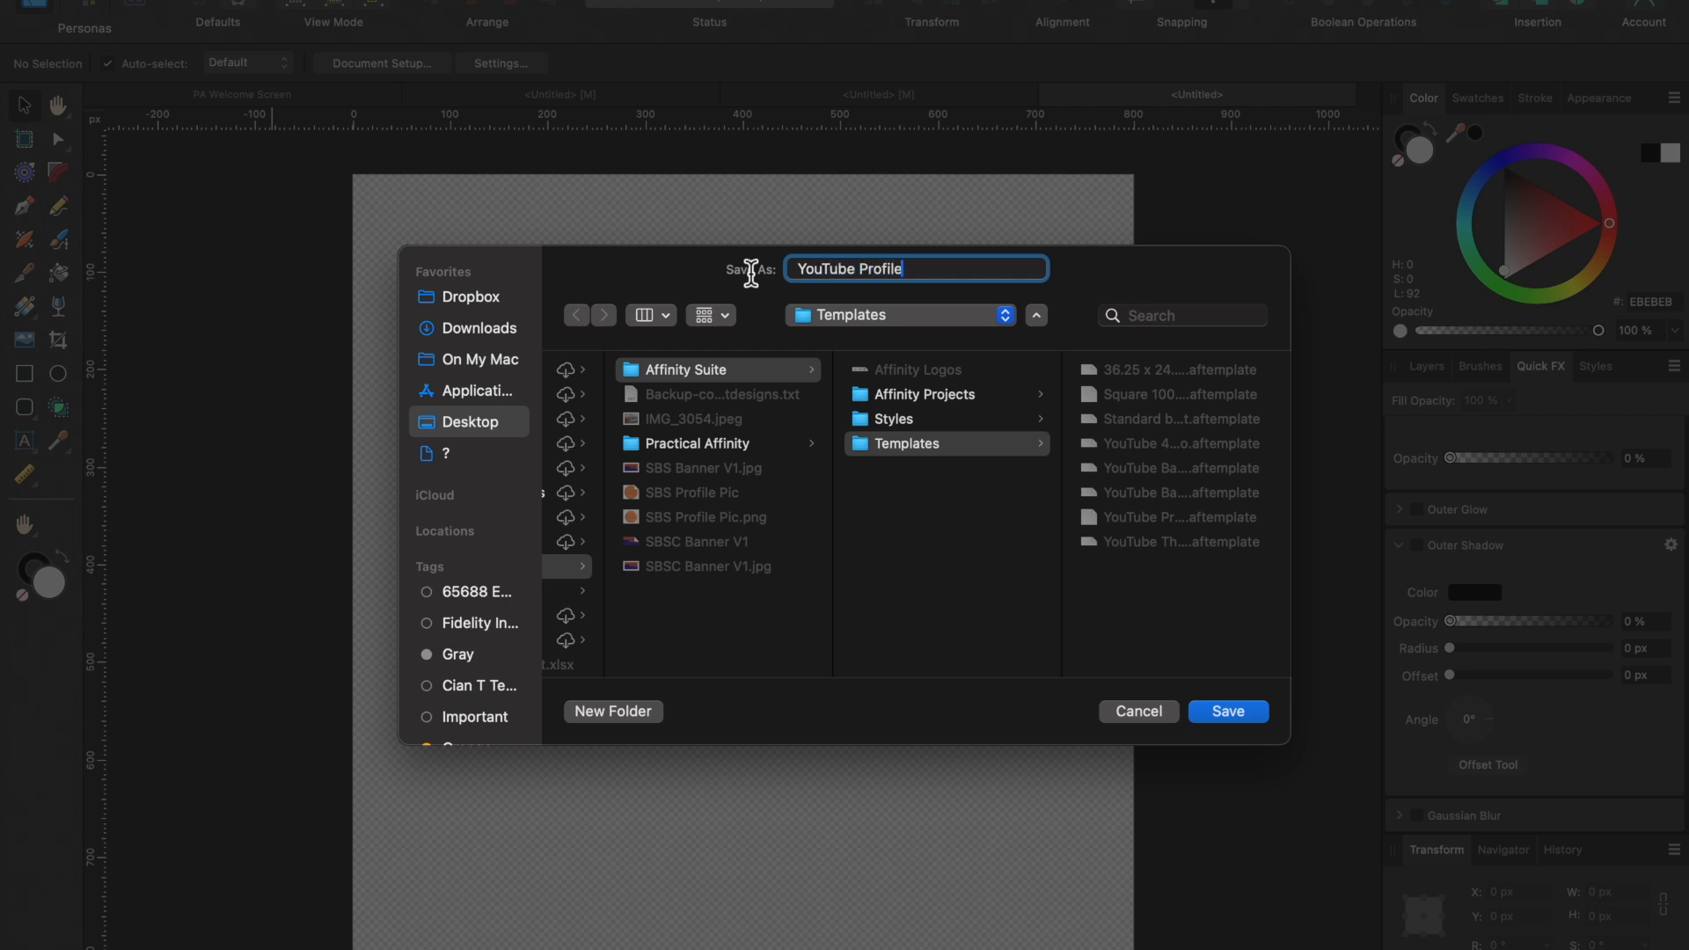
{"action": "type", "text": "Picture"}
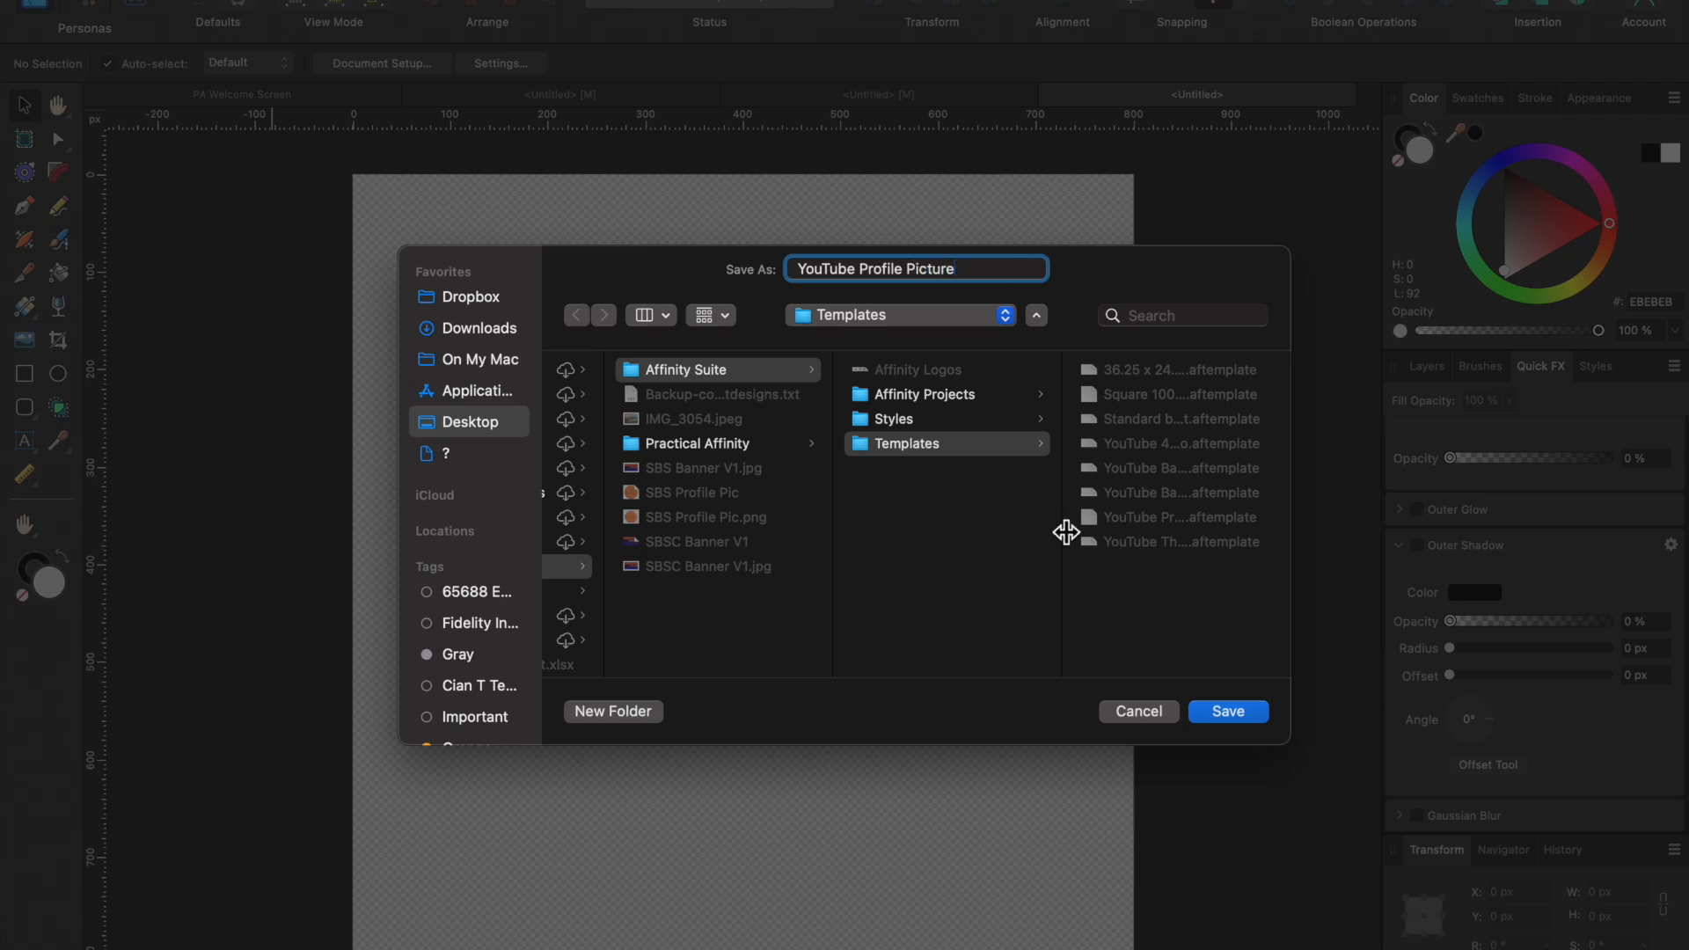
{"action": "left_click", "coordinate": [1227, 711]}
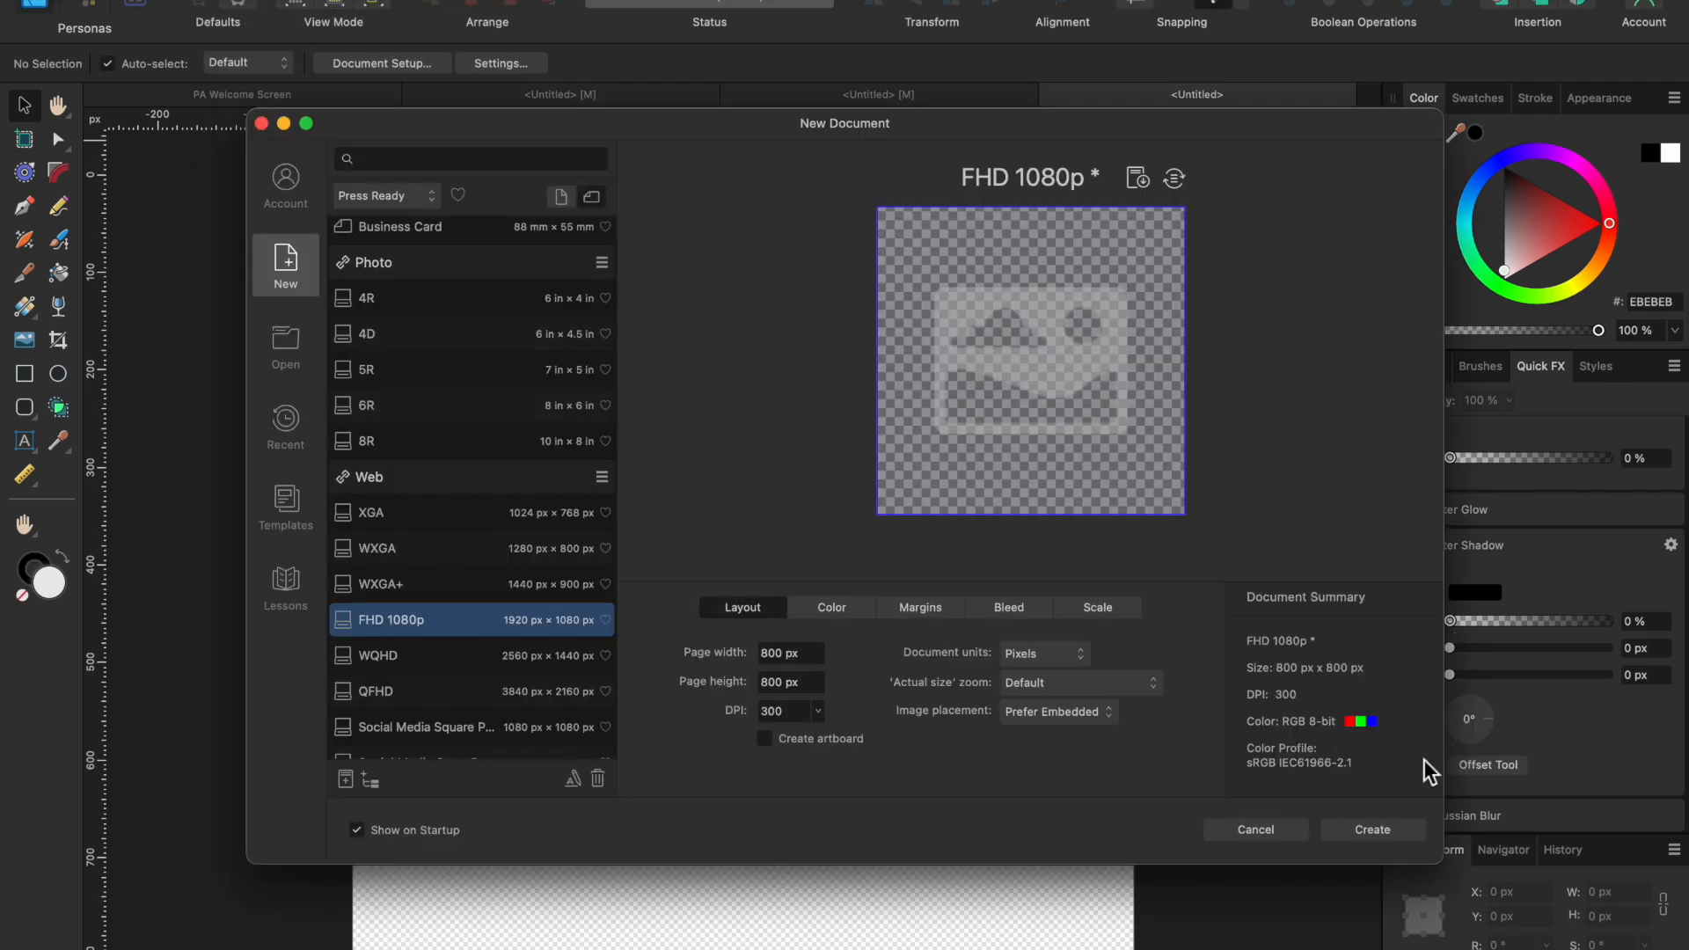
{"action": "mouse_move", "coordinate": [399, 587]}
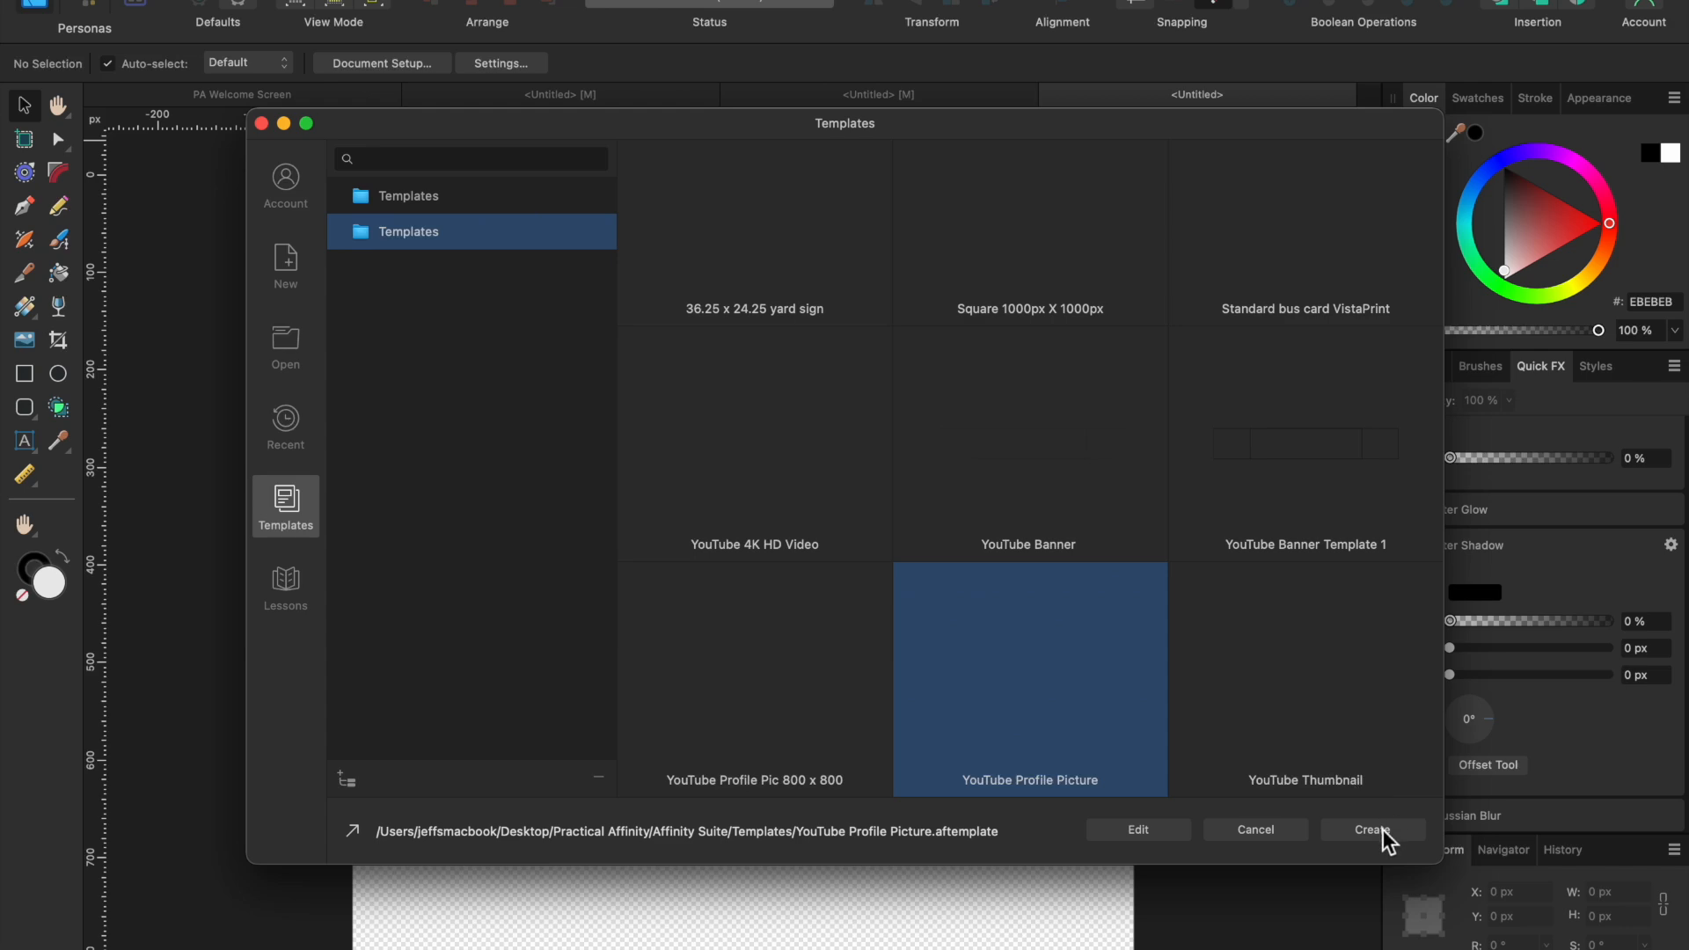
Create an untitled document from the YouTube Profile Picture template.
{"action": "left_click", "coordinate": [1372, 829]}
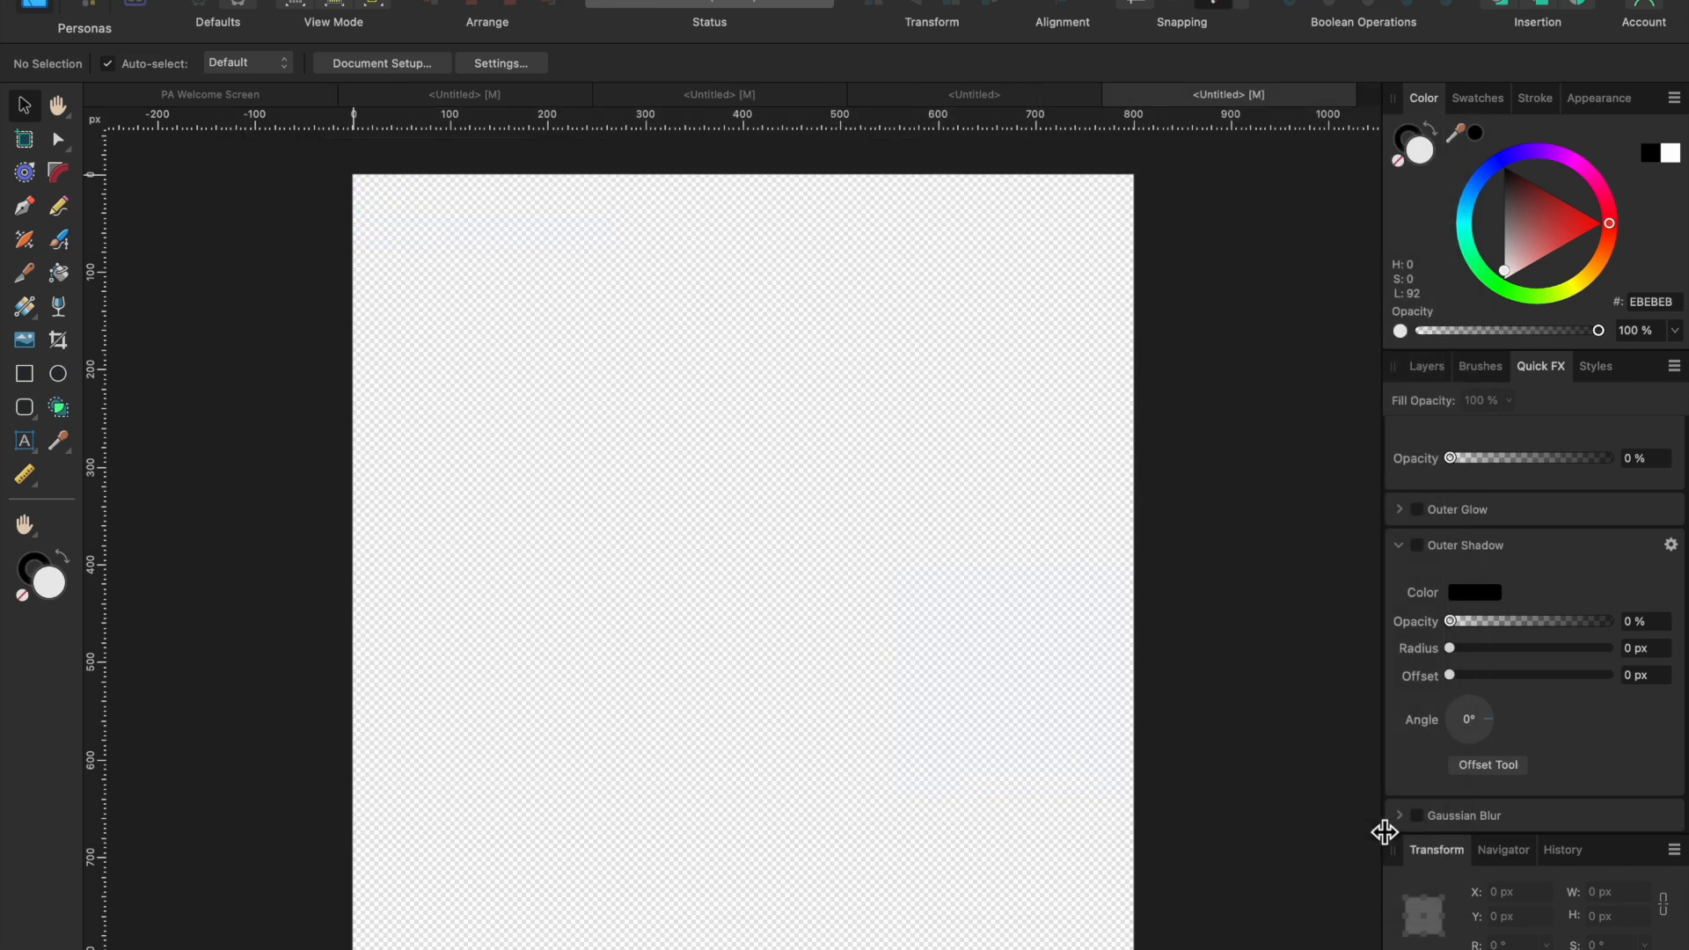